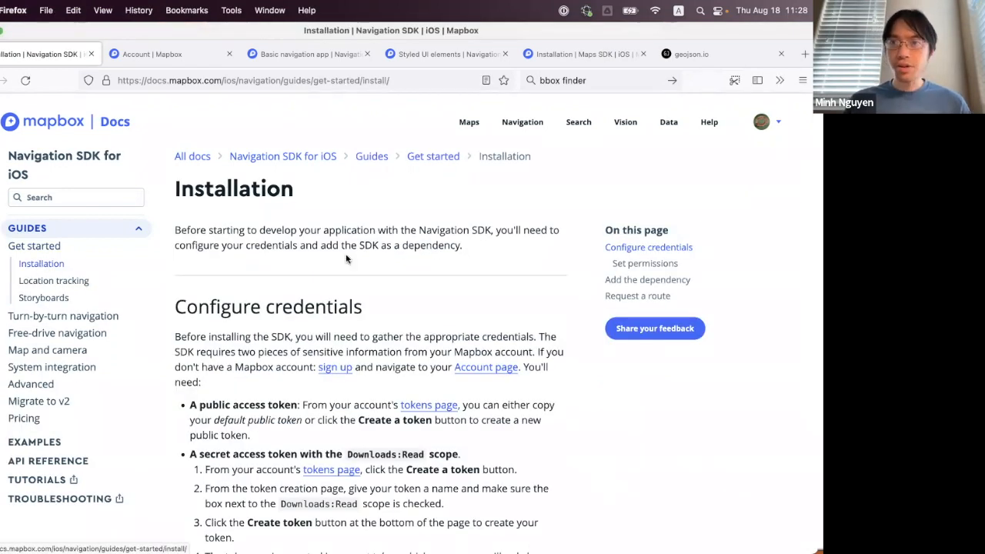
Scroll through the Configure credentials section of the Navigation SDK installation guide.
scroll("down", 3)
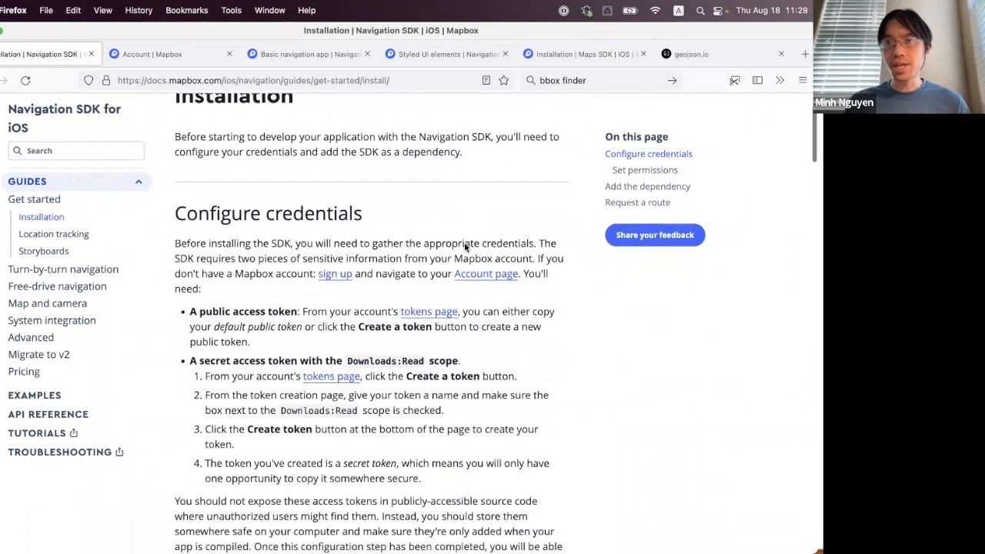
scroll("down", 3)
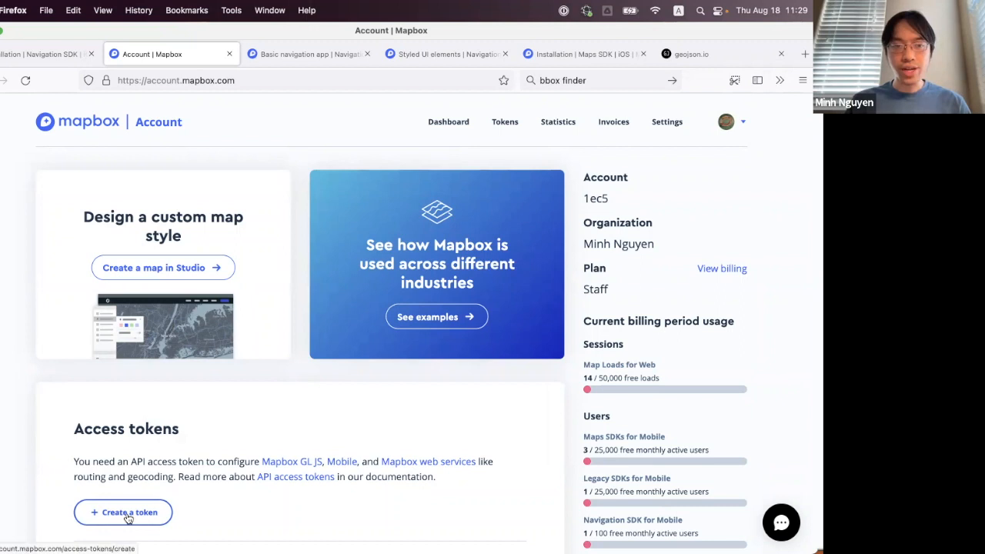
Start a new token named Download with the DOWNLOADS:READ secret scope ticked.
left_click(122, 512)
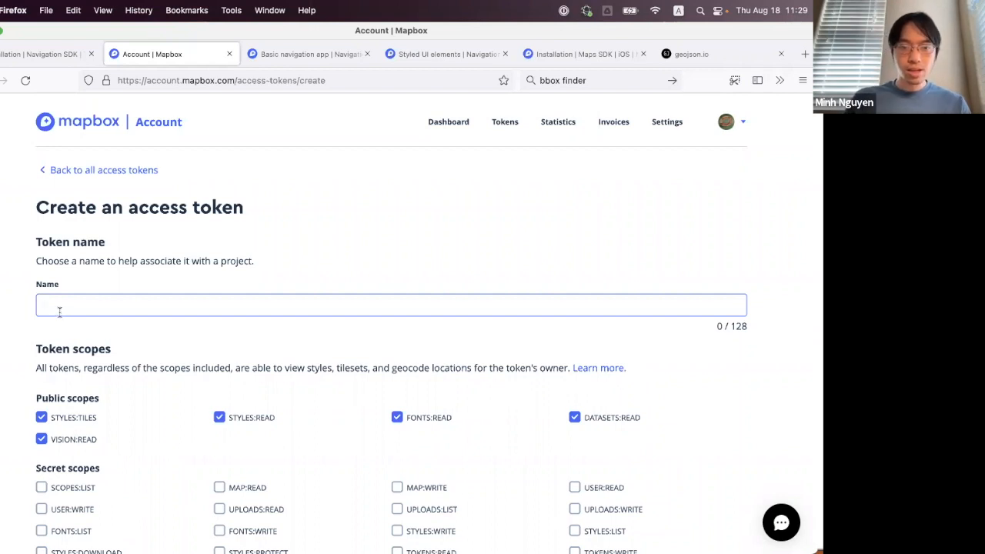
type("Download")
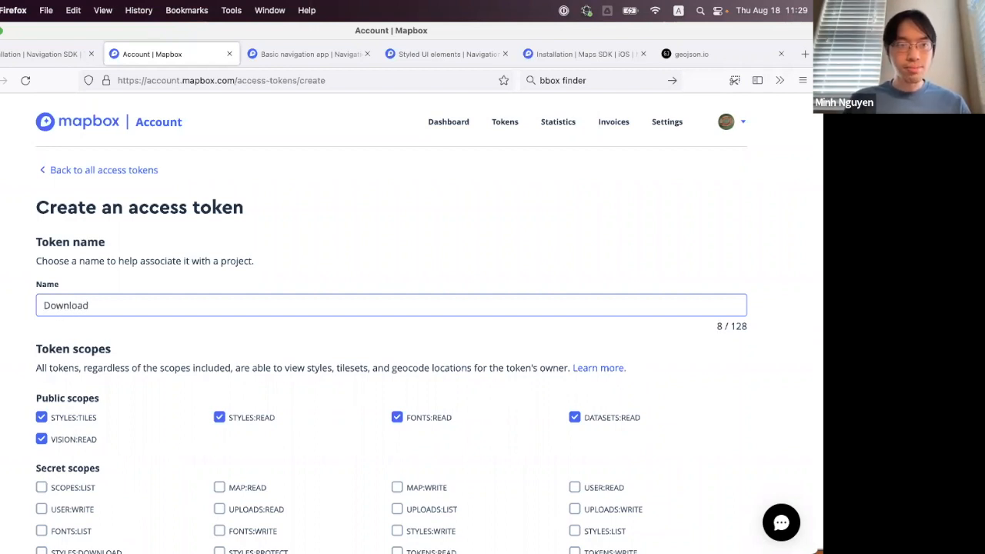
scroll("down", 3)
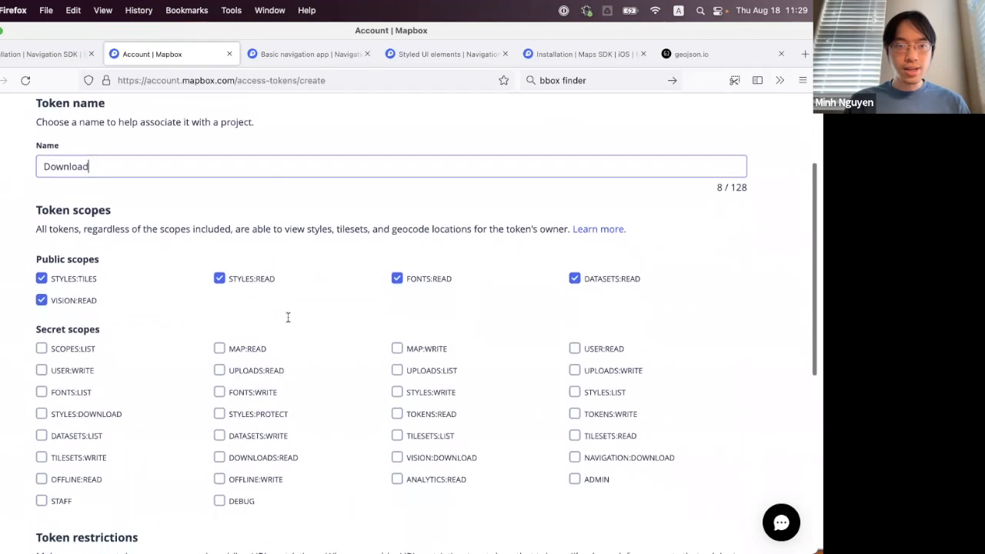
scroll("down", 3)
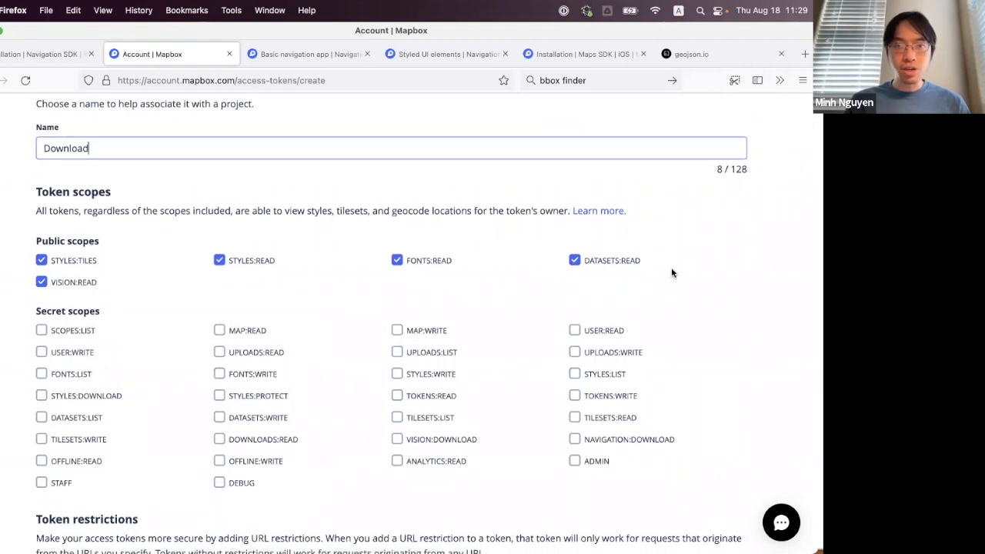
mouse_move(538, 265)
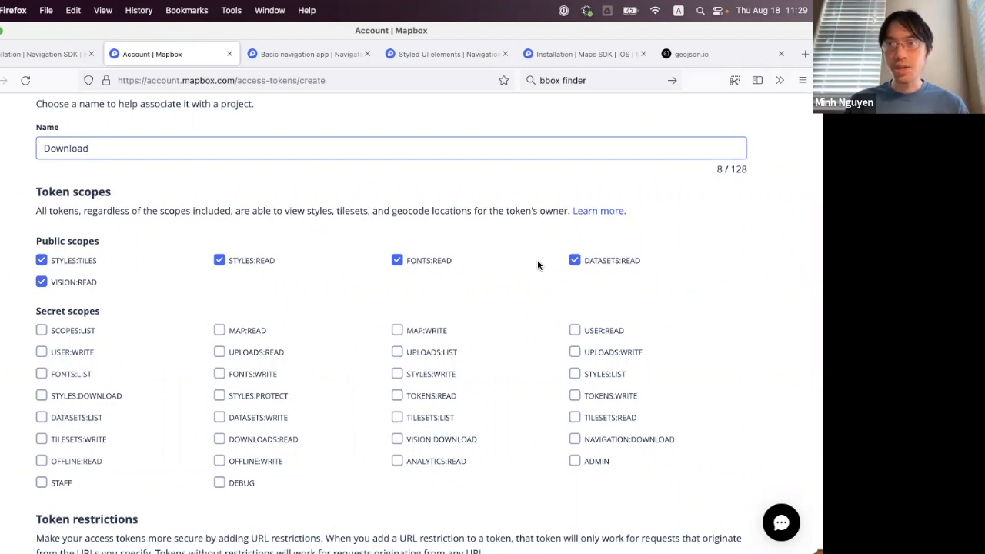
mouse_move(219, 439)
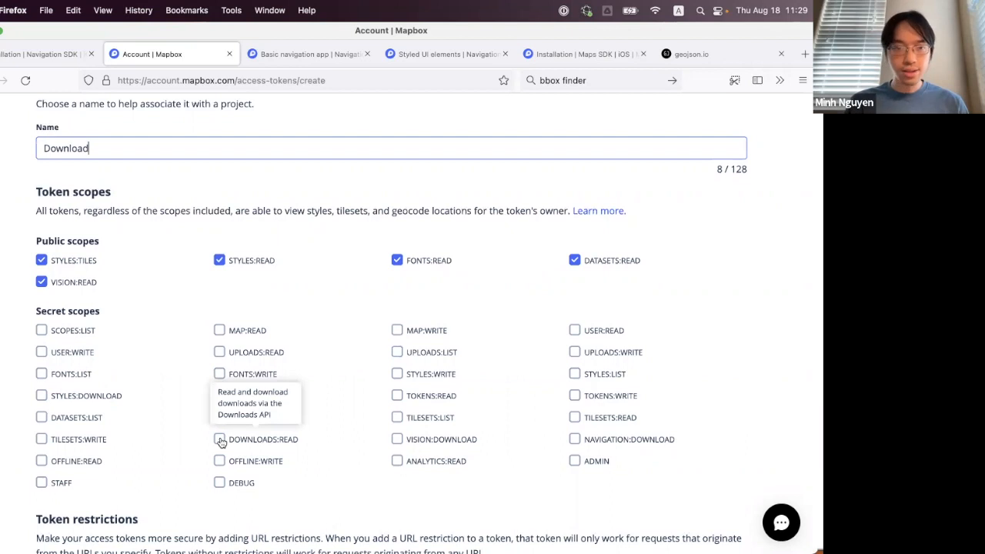
left_click(220, 439)
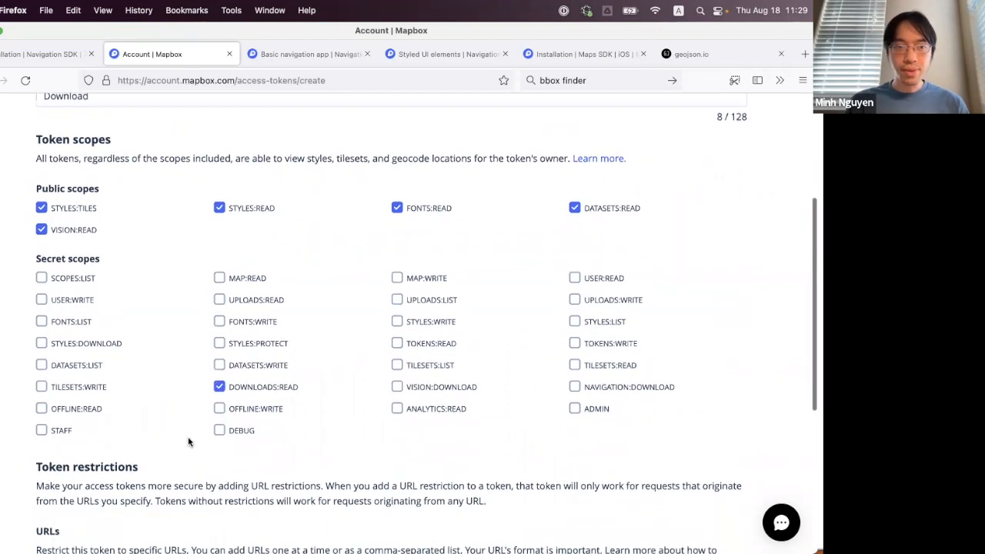
scroll("down", 3)
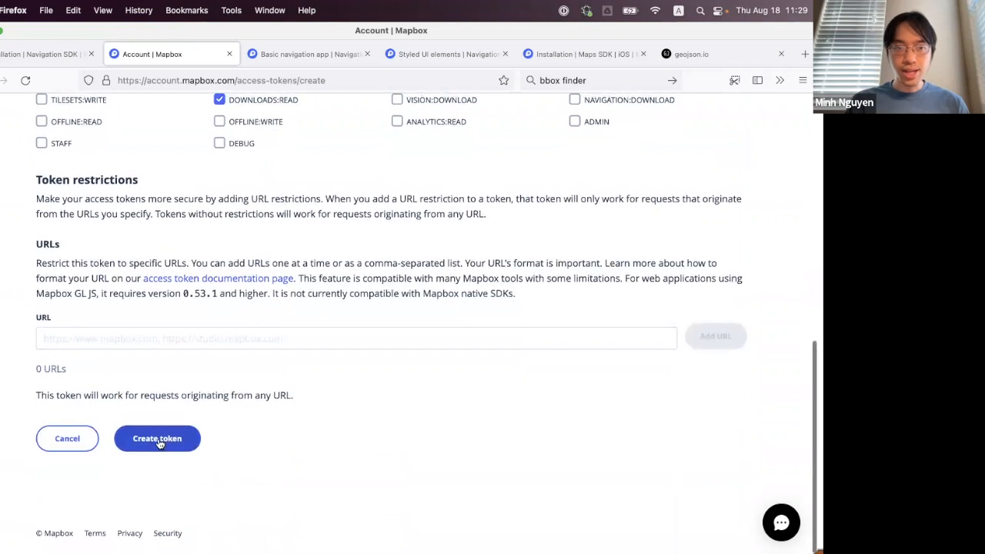
left_click(157, 438)
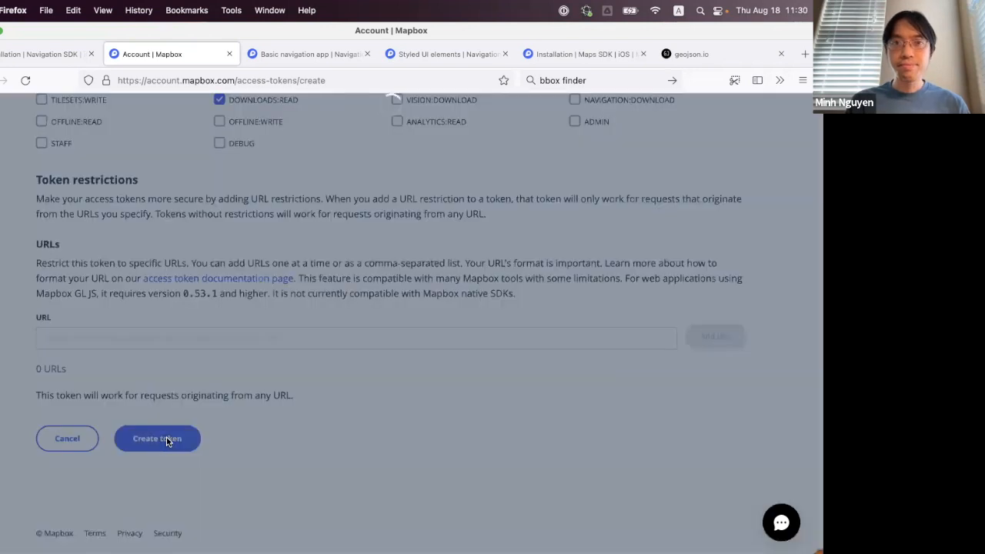
left_click(156, 437)
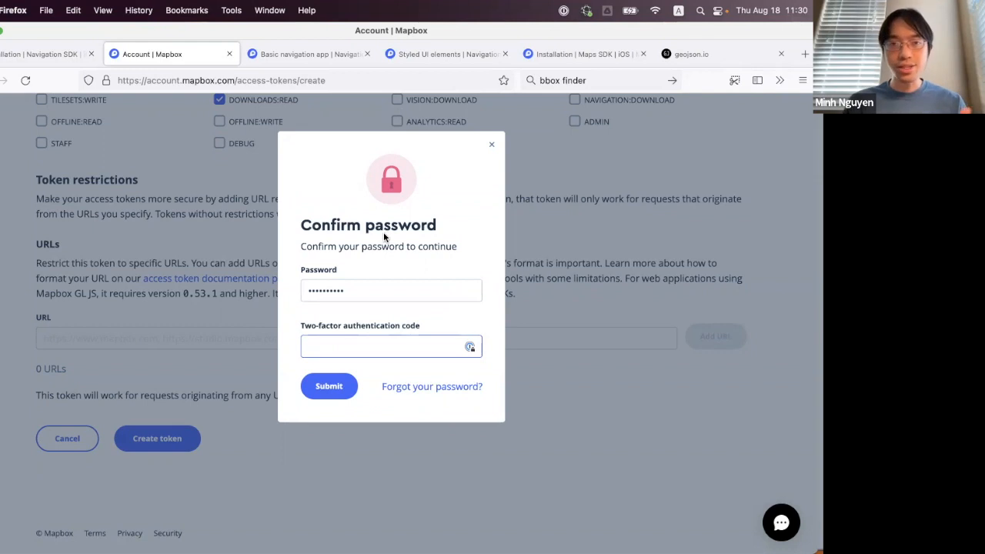
left_click(384, 346)
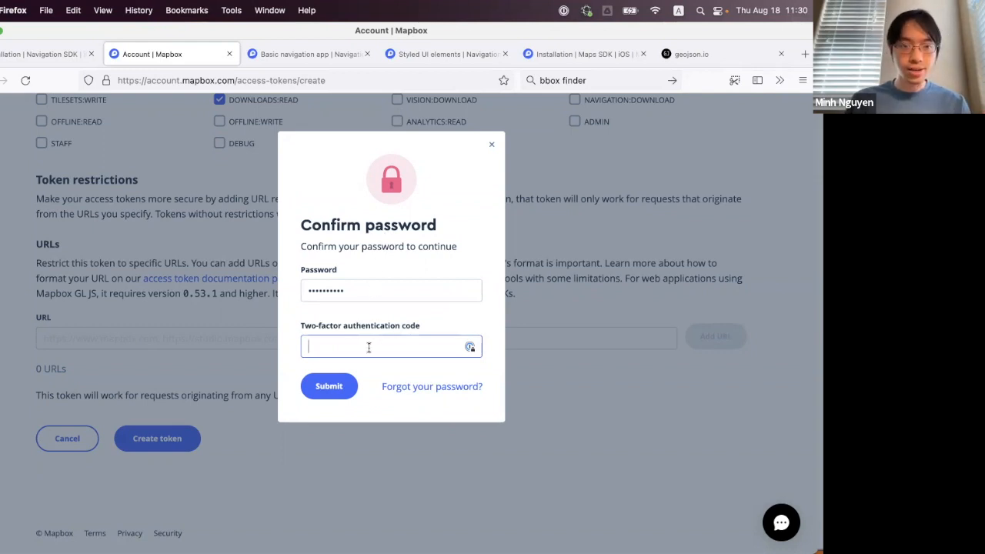
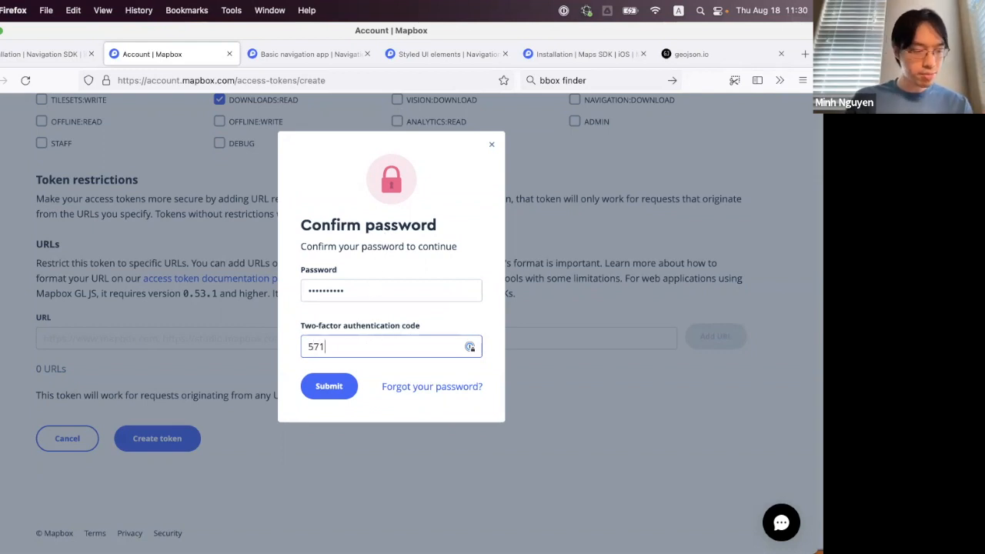
left_click(329, 386)
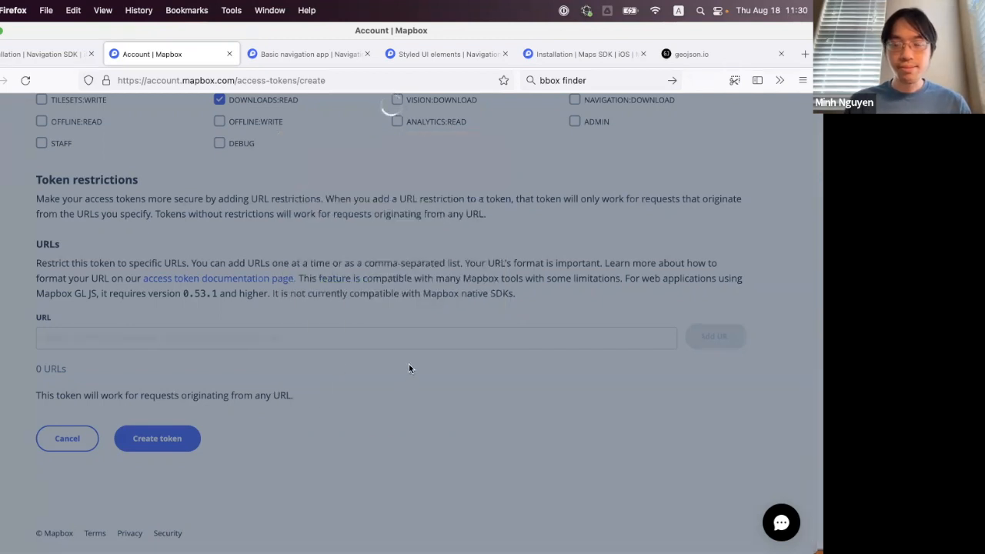
Copy the Download token and write the 'machine api.mapbox.com' entry in a plain-text TextEdit document.
left_click(157, 438)
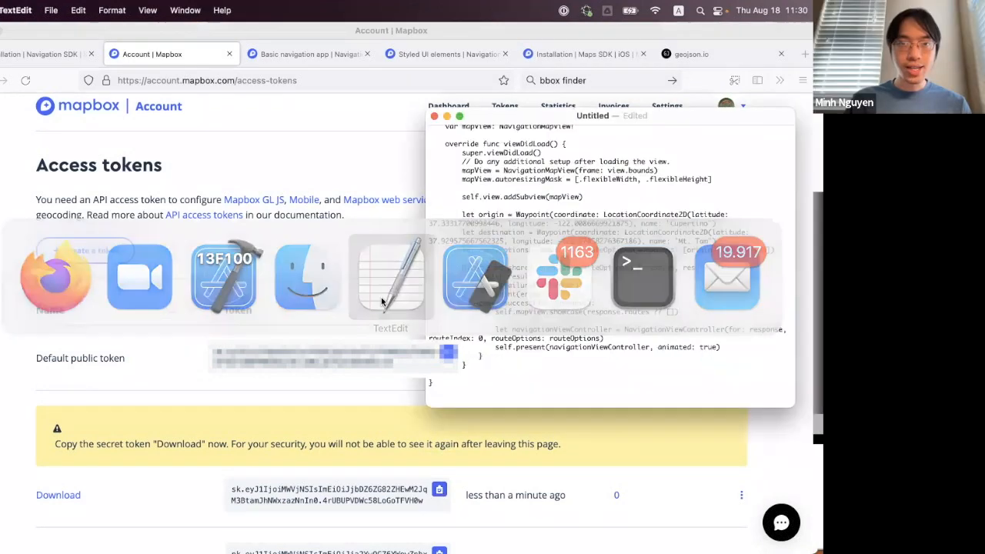
left_click(390, 277)
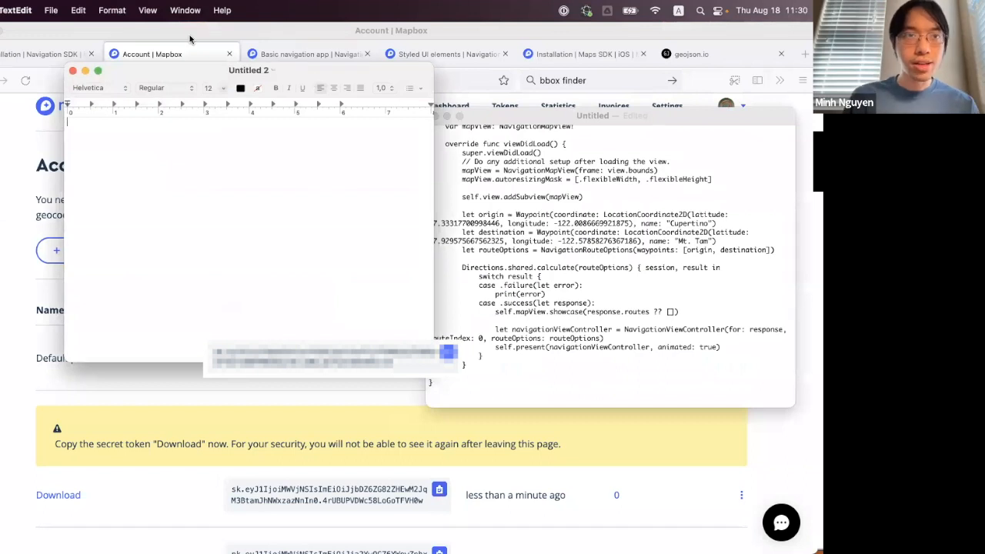
left_click(111, 10)
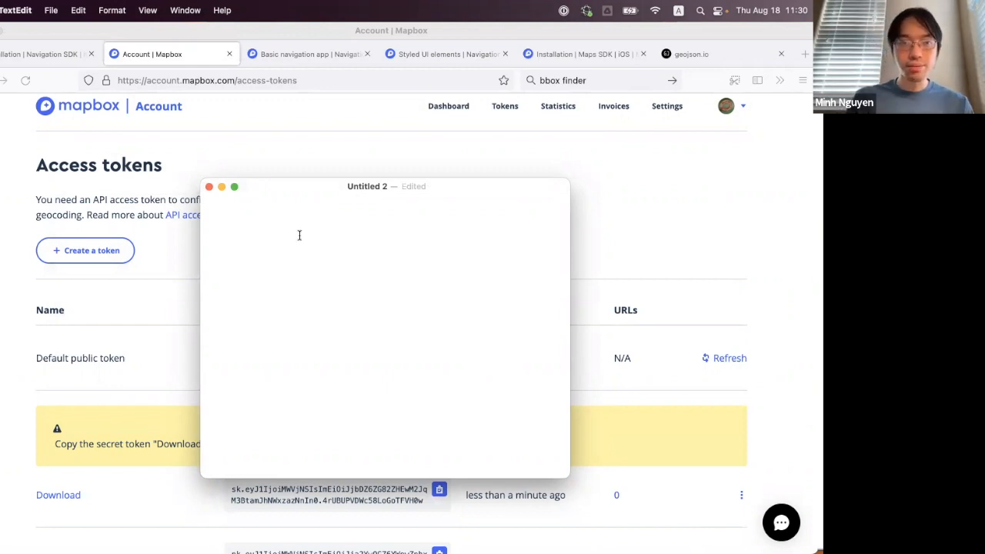
type("machine api.mapbox.com")
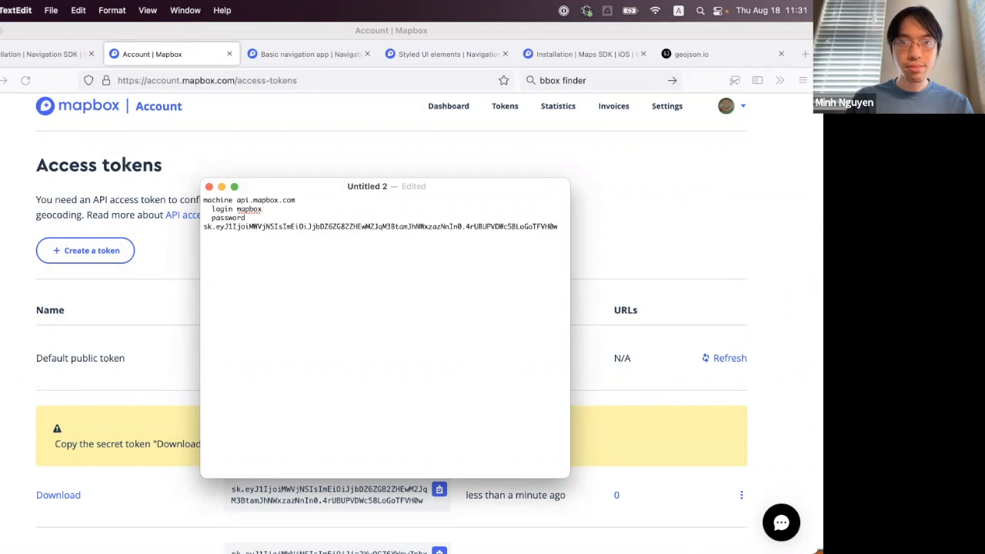
Save the document to the home folder as .netrc without a .txt extension.
key("cmd+s")
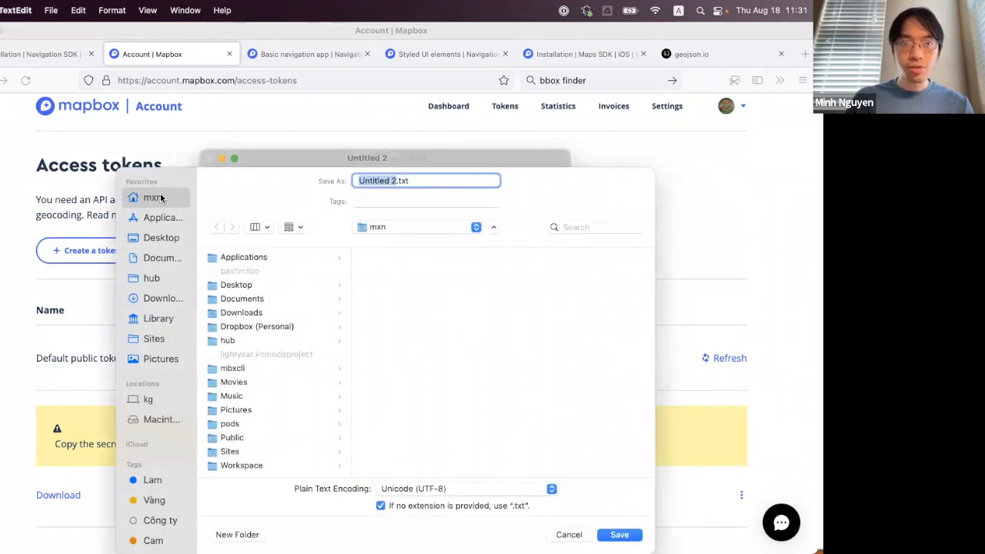
key("Delete")
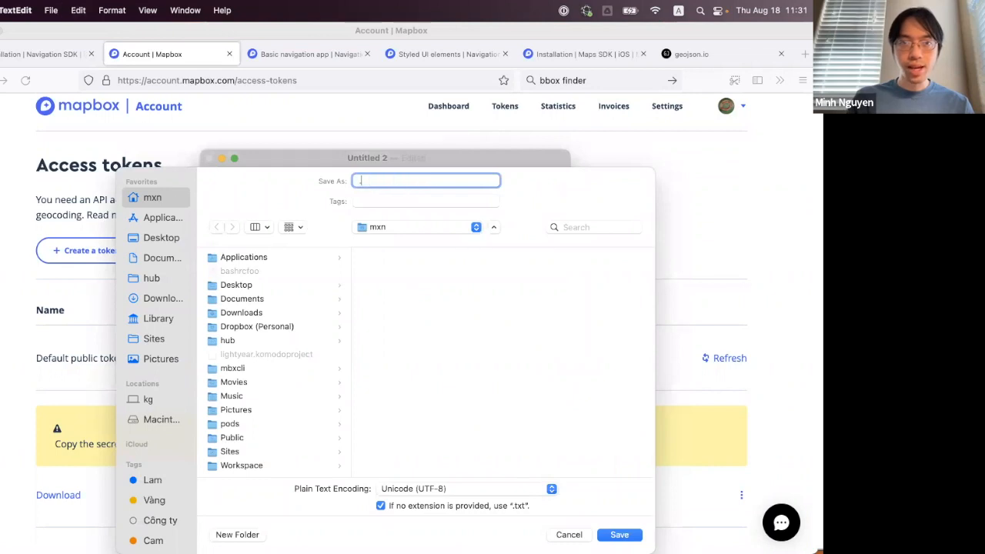
type(".netrc")
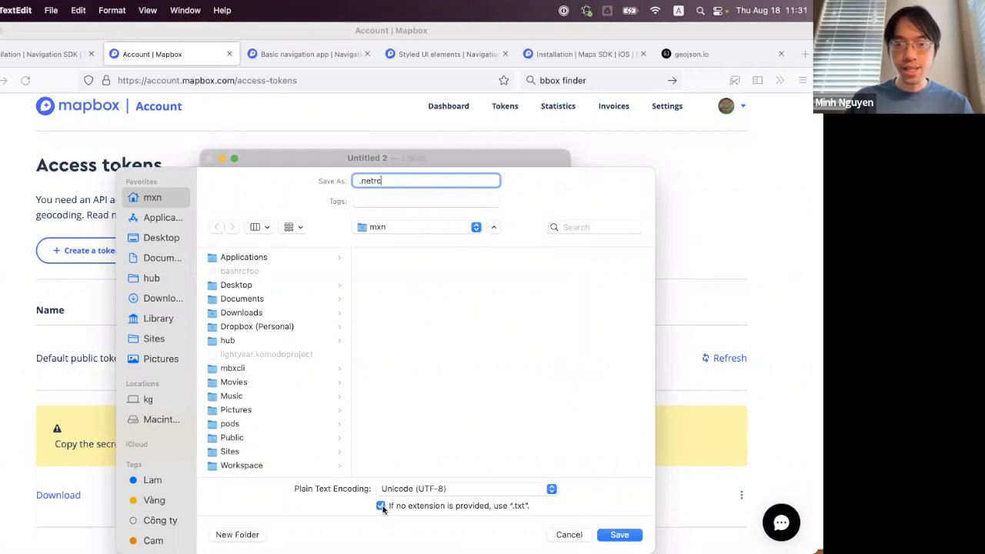
left_click(380, 505)
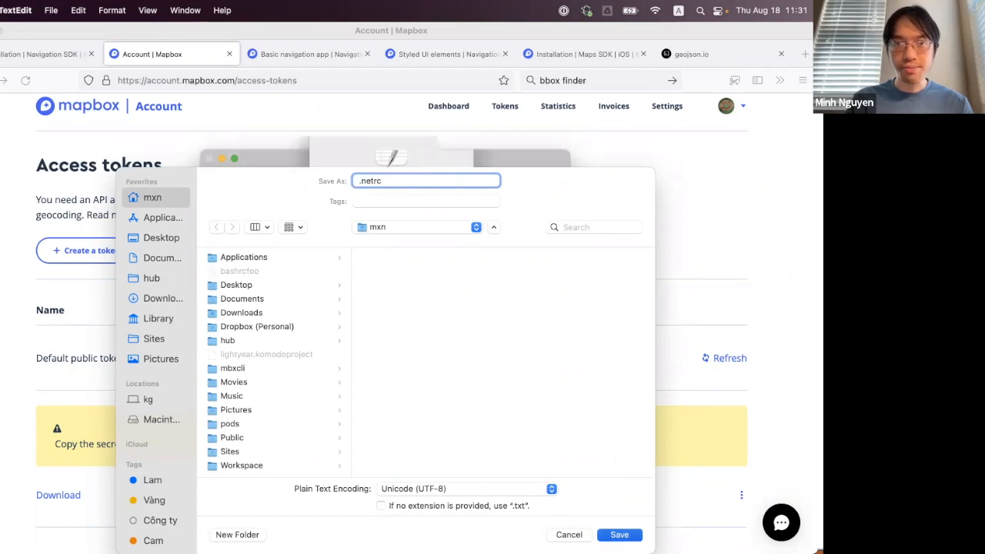
left_click(619, 534)
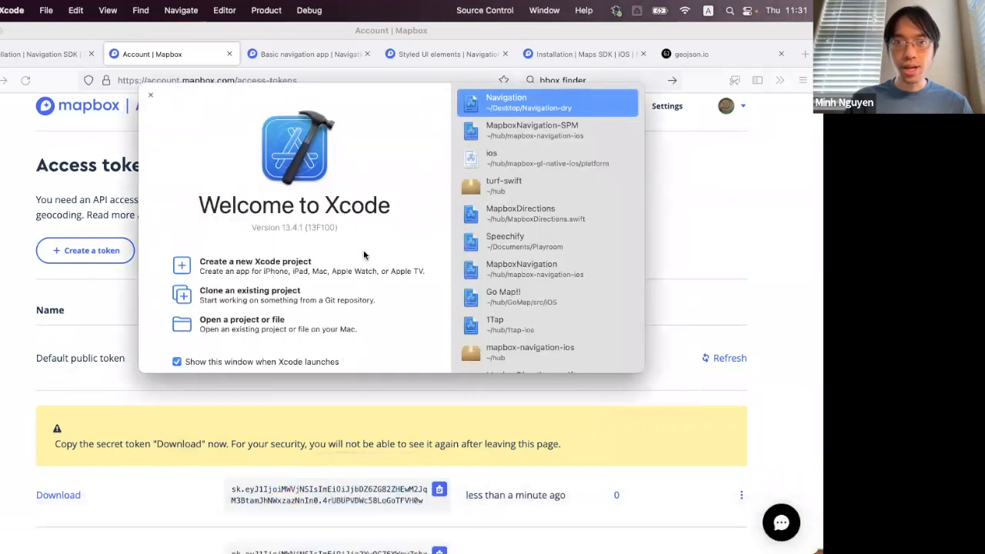
mouse_move(268, 272)
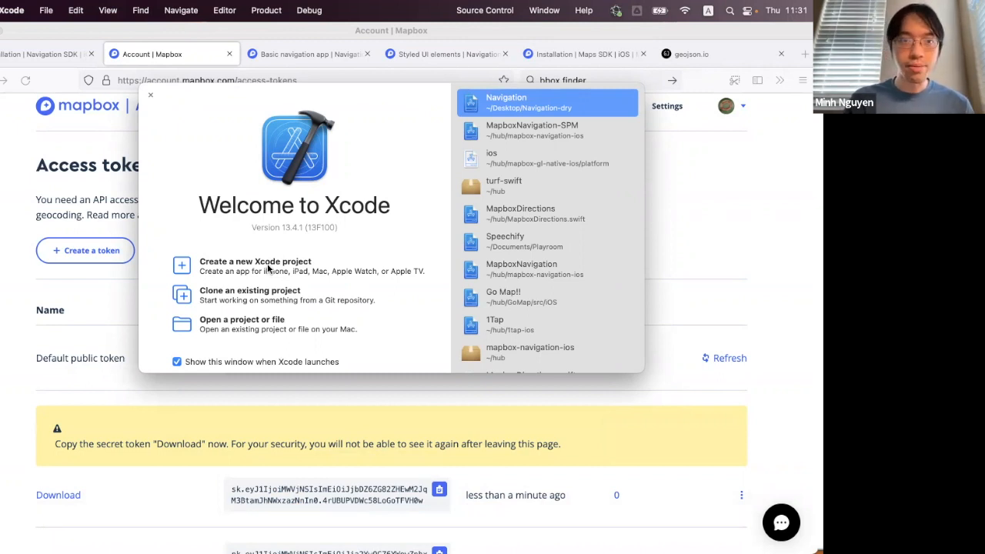
Start a new iOS App project named Navigation with the Storyboard interface.
left_click(255, 266)
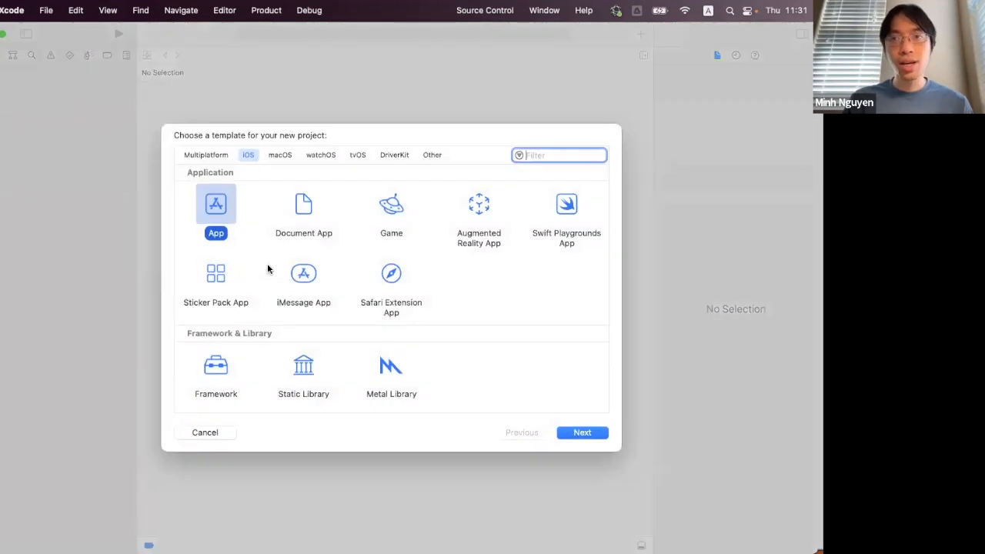
mouse_move(233, 206)
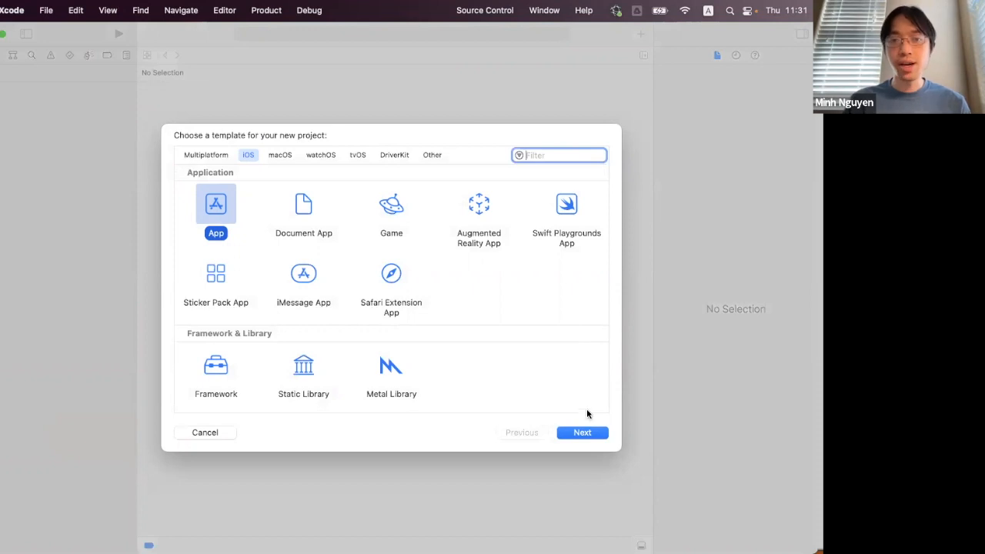
left_click(582, 432)
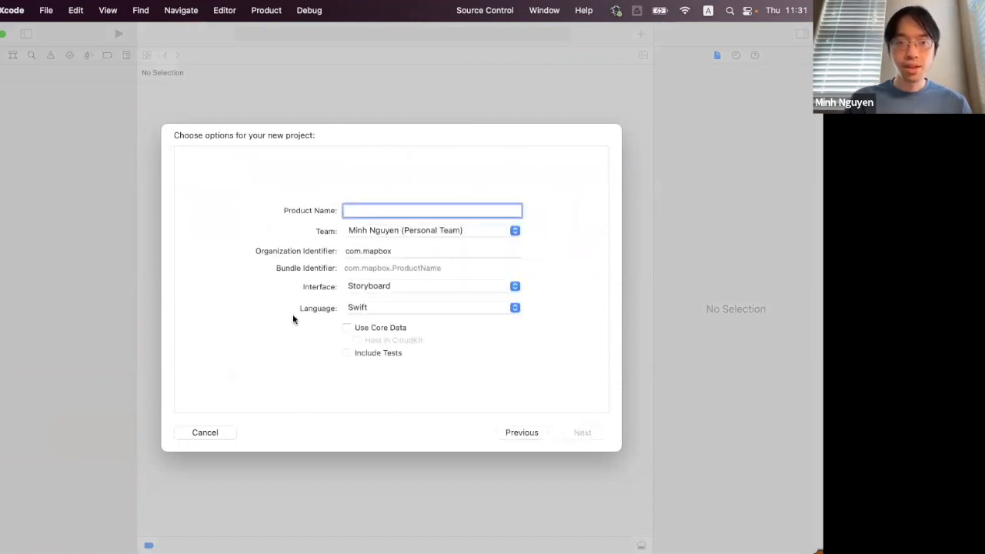
type("Navigation")
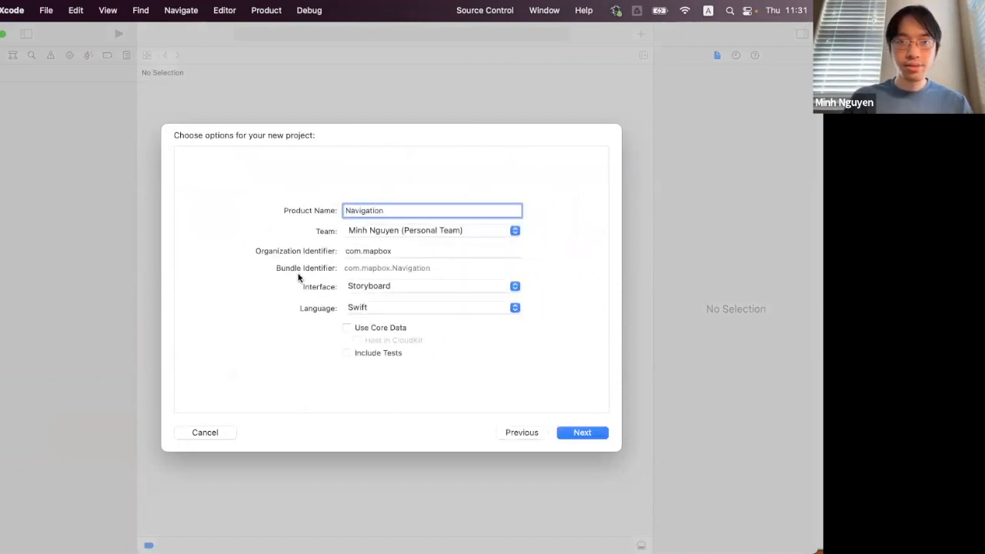
mouse_move(582, 432)
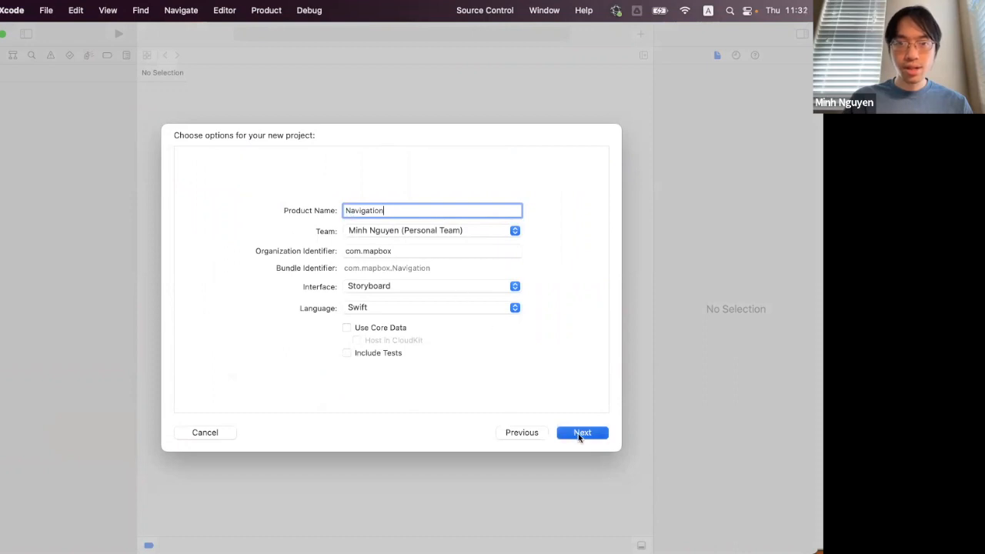
mouse_move(407, 288)
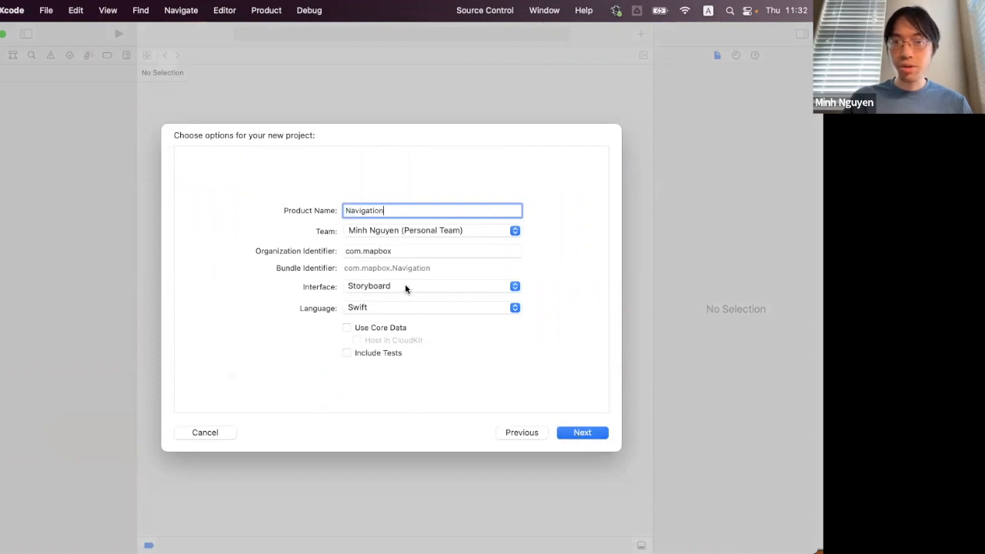
mouse_move(406, 285)
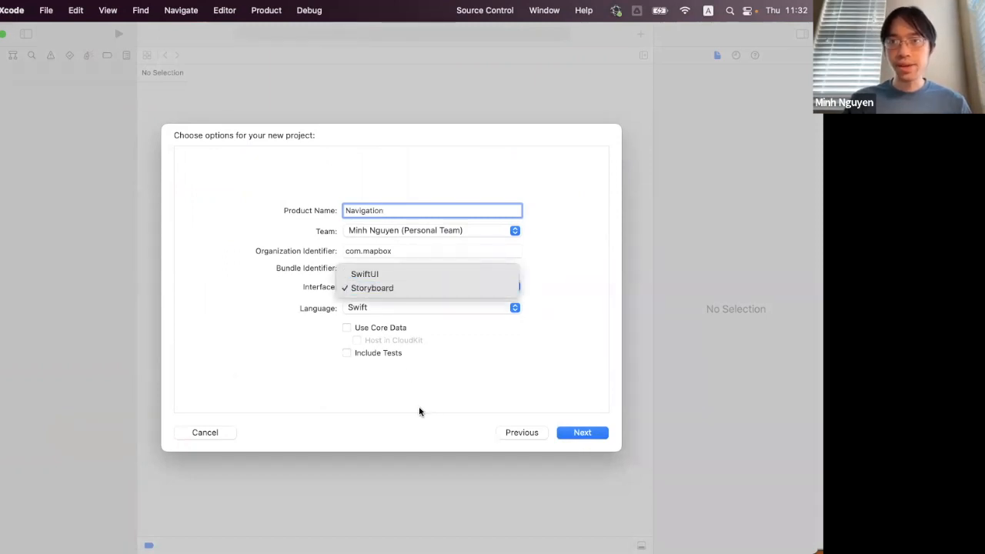
left_click(373, 287)
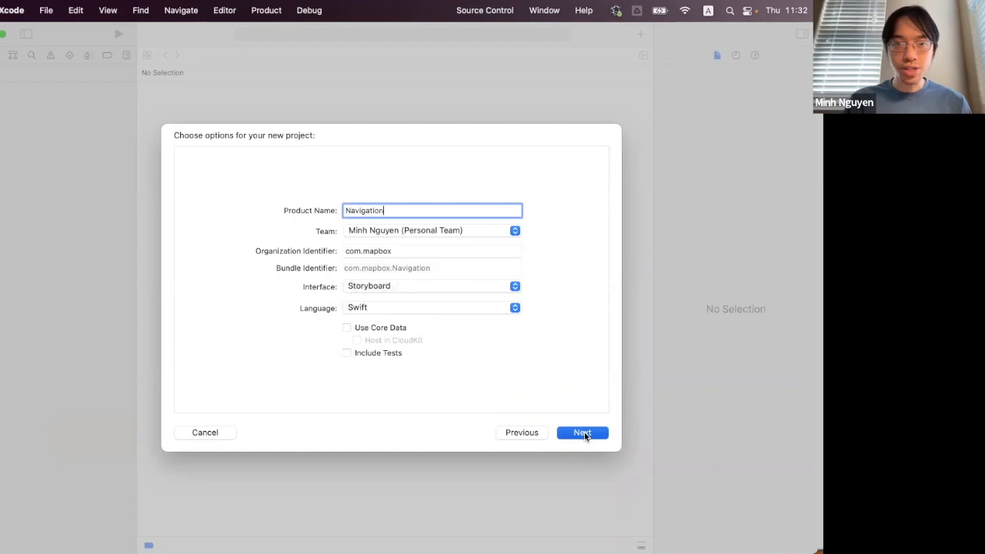
Save the project on the Desktop, replacing the existing Navigation folder.
left_click(582, 432)
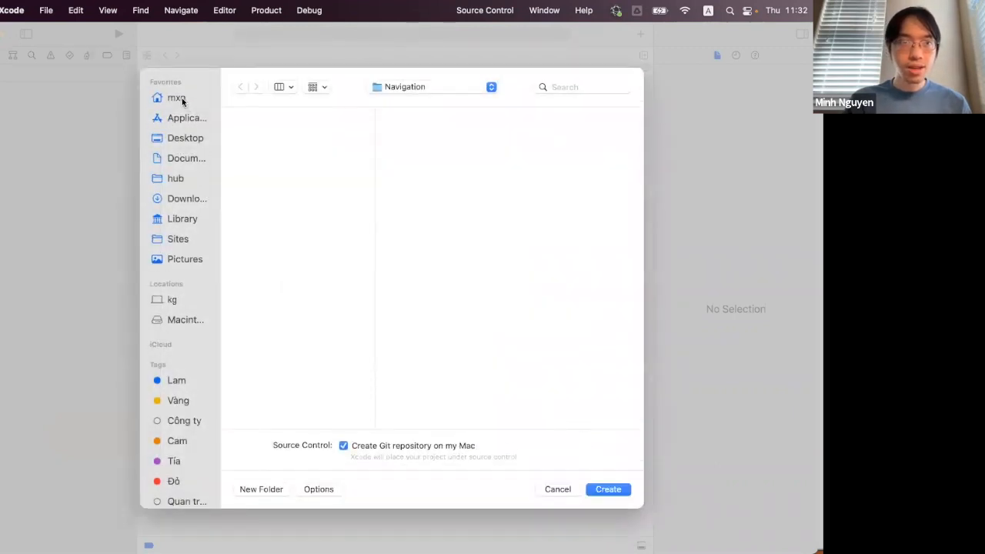
left_click(185, 138)
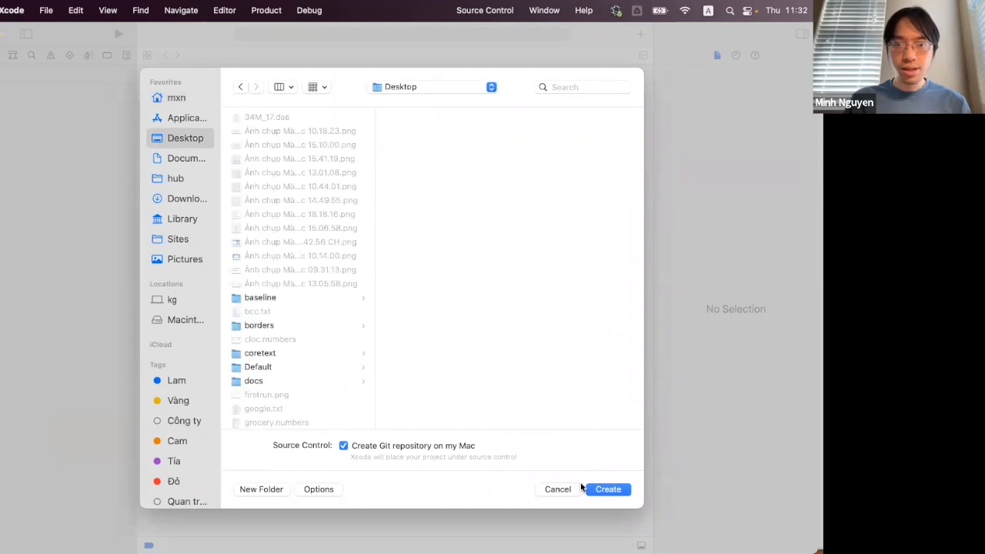
left_click(608, 488)
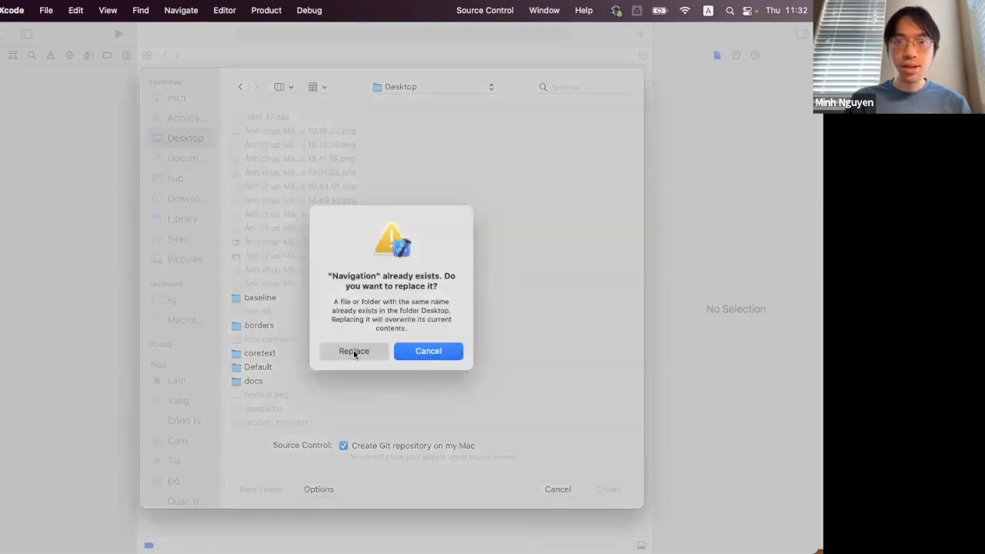
left_click(354, 351)
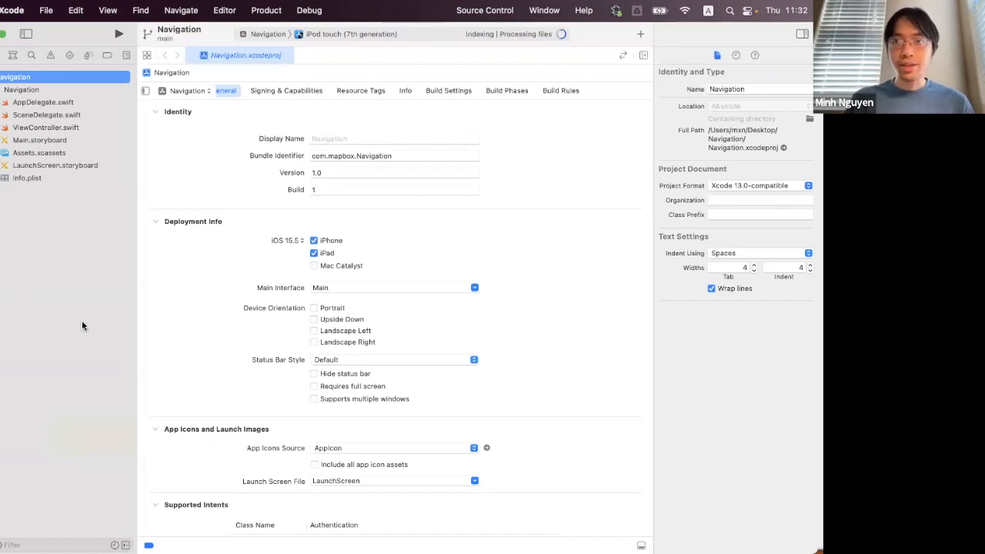
Choose iPhone 13 from the toolbar's iOS Simulators run destinations.
left_click(351, 33)
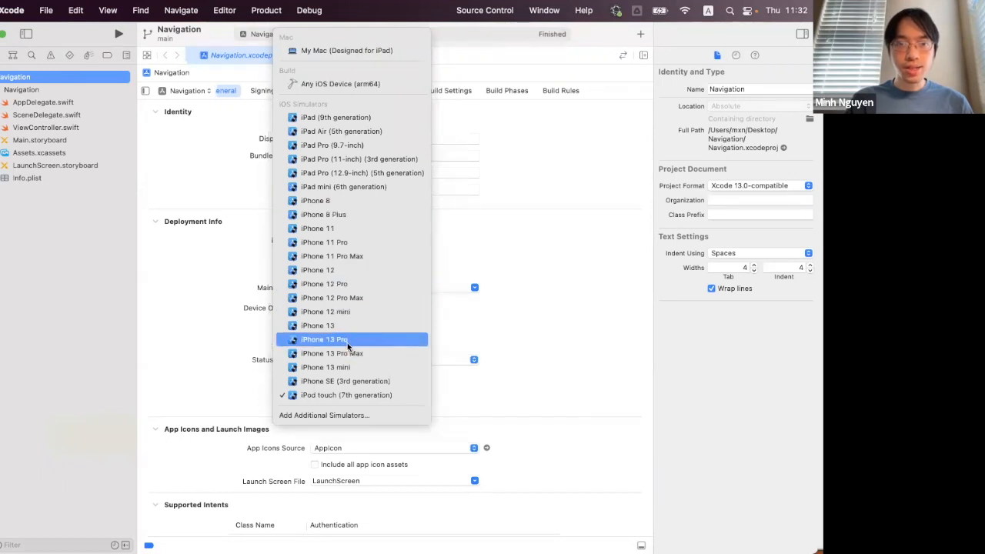
left_click(324, 339)
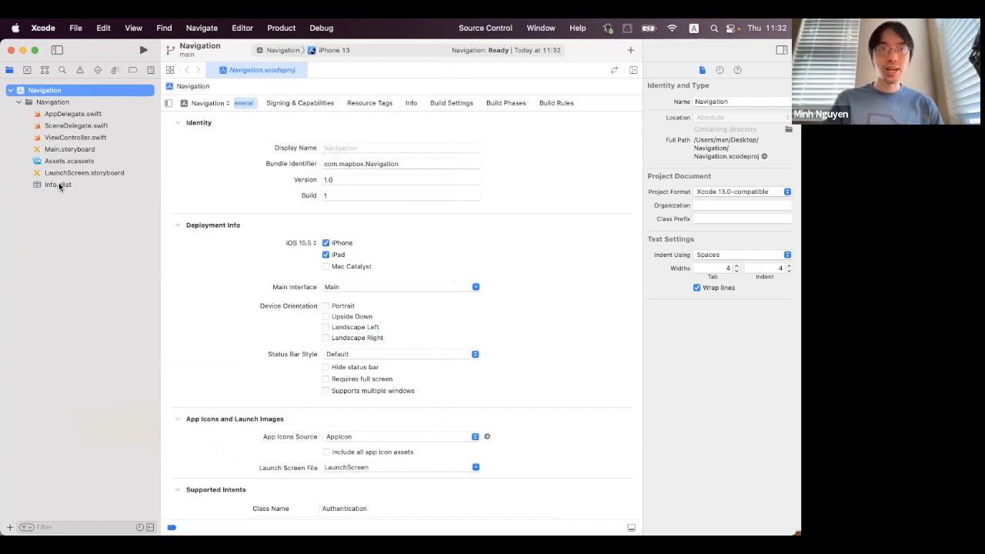
mouse_move(176, 253)
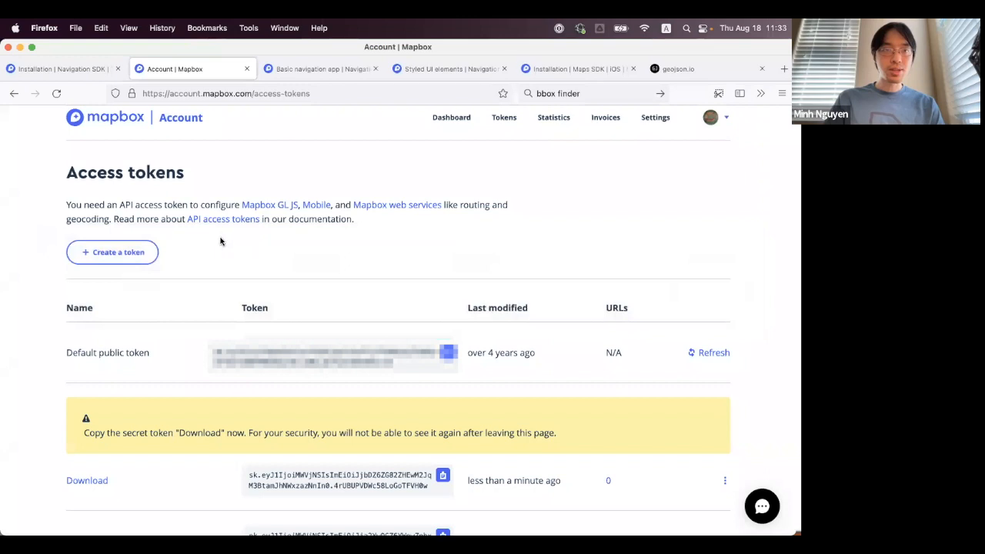
mouse_move(177, 251)
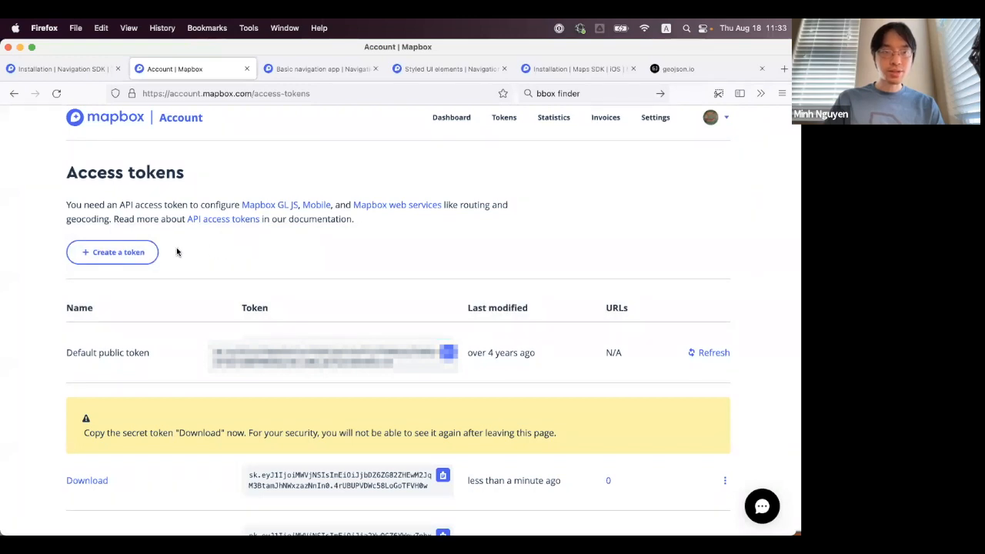
Start a new access token named Navigation, keeping the default public scopes.
left_click(111, 251)
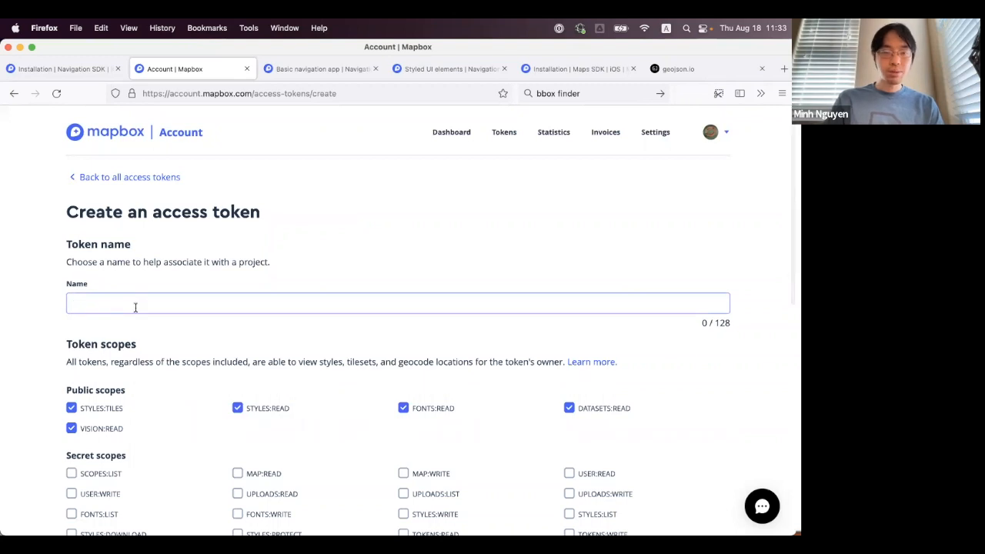
type("Navigation")
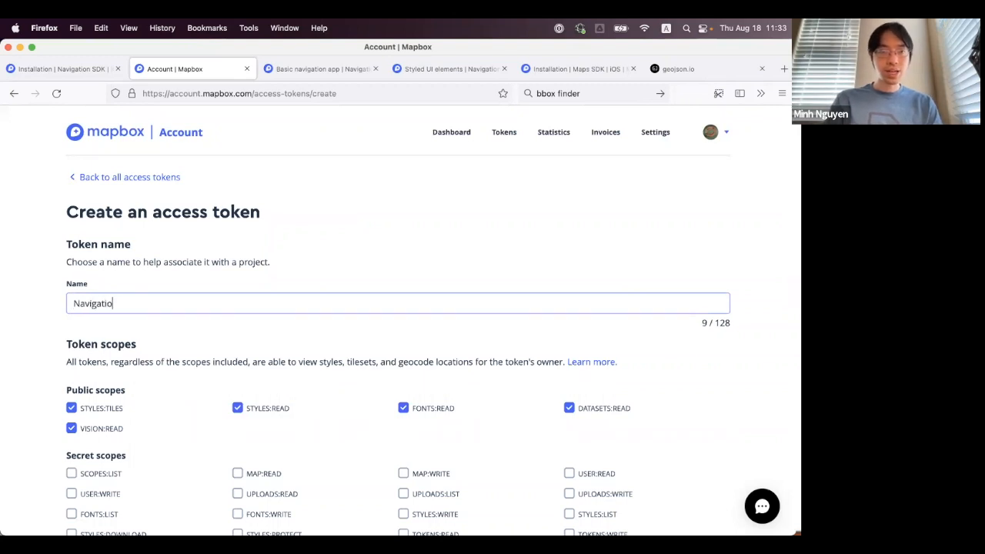
type("n")
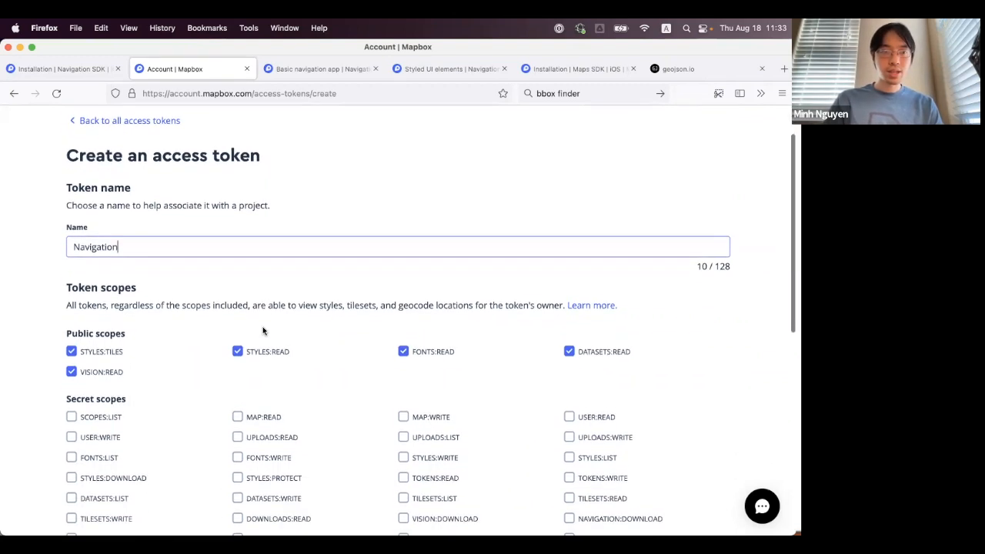
scroll("down", 3)
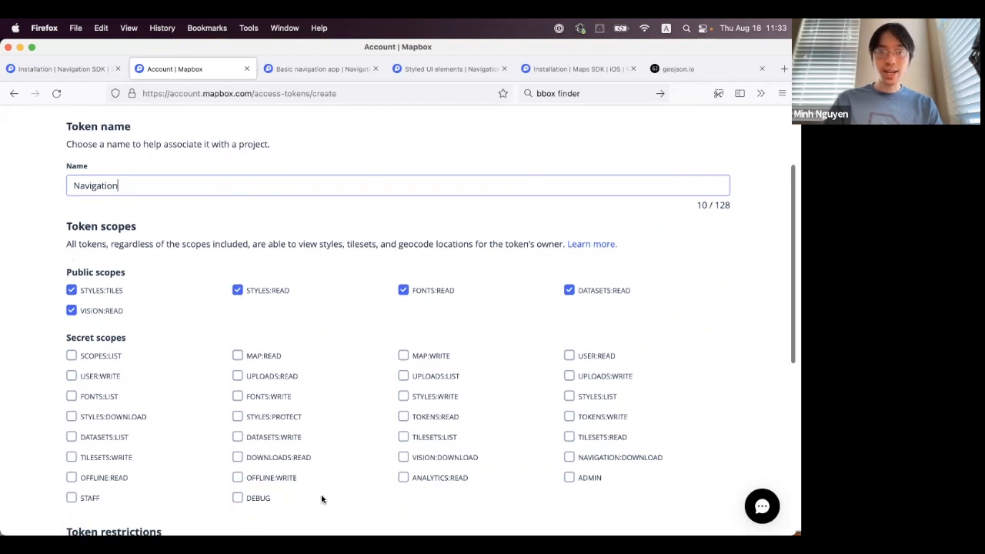
mouse_move(268, 464)
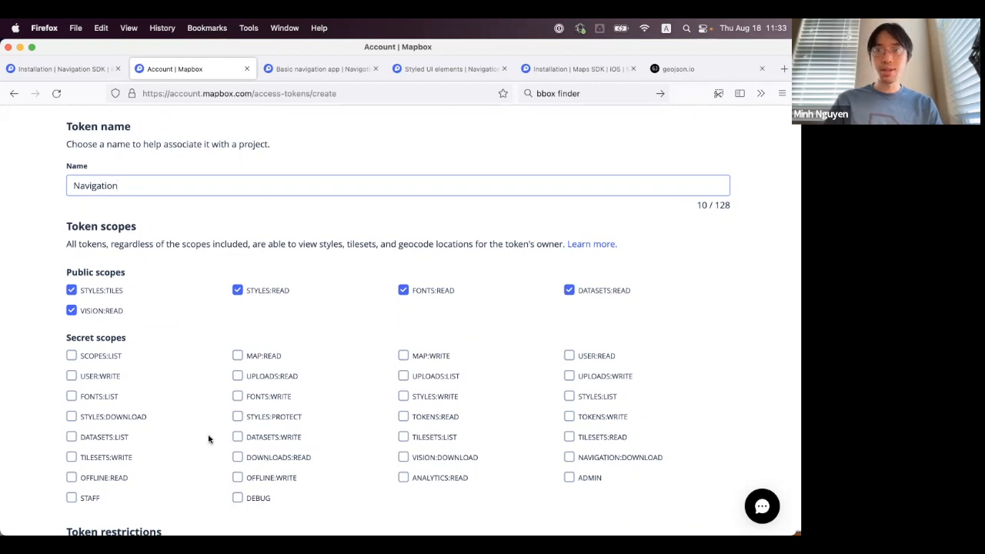
mouse_move(206, 327)
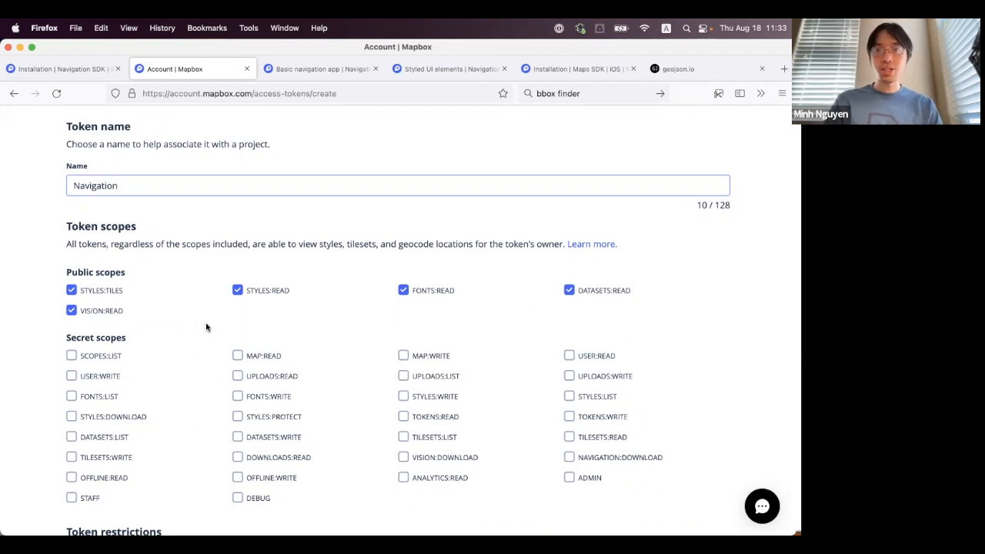
scroll("down", 3)
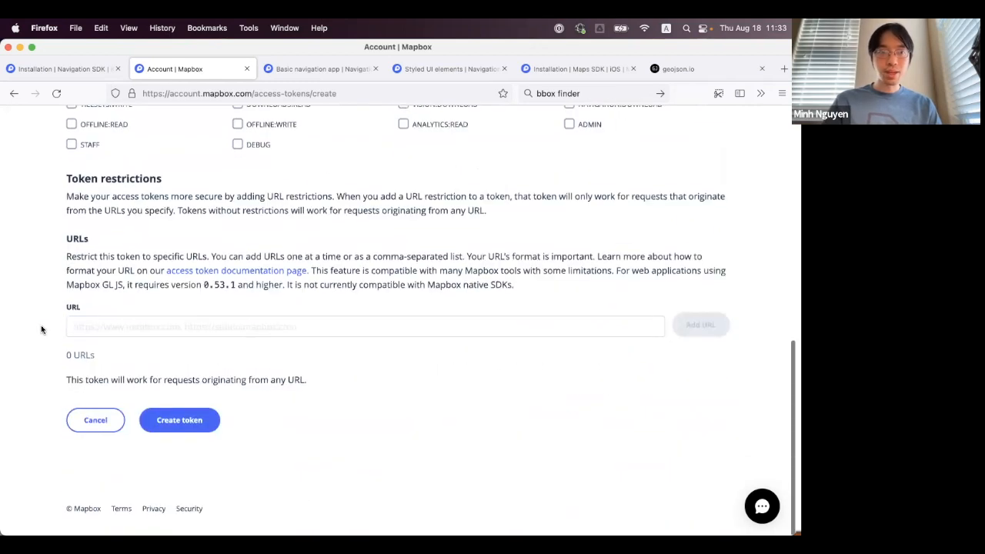
scroll("down", 3)
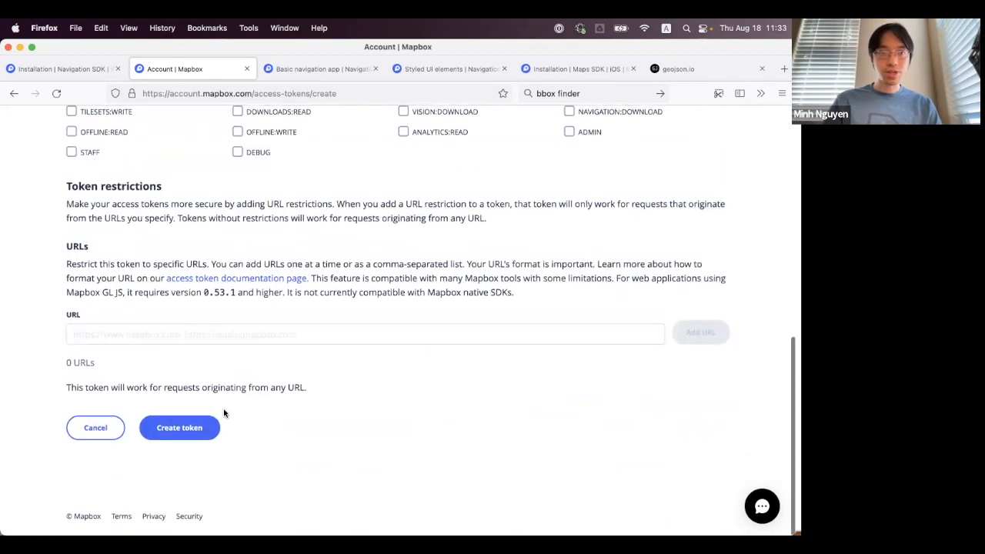
Create the Navigation token and submit the password and two-factor confirmation.
left_click(179, 427)
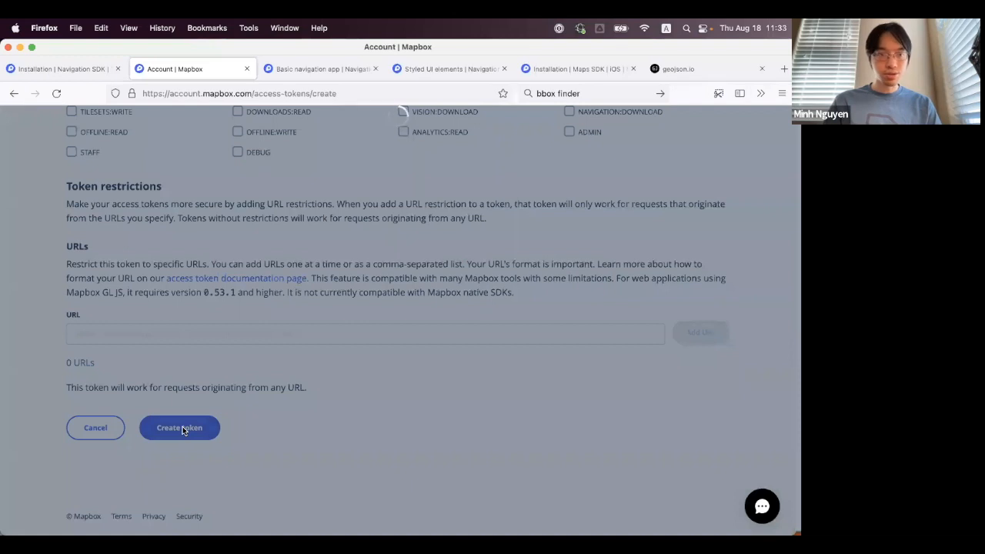
left_click(178, 427)
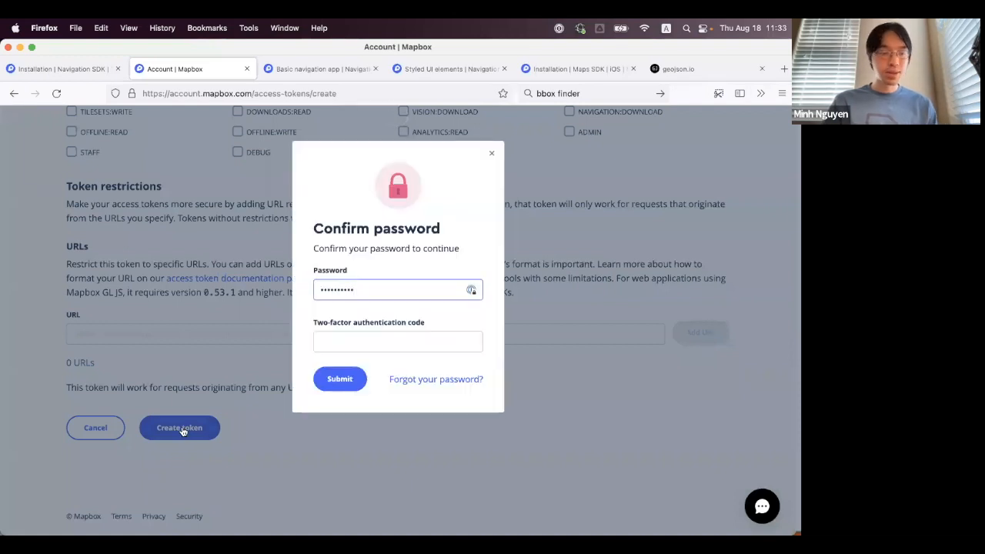
left_click(398, 342)
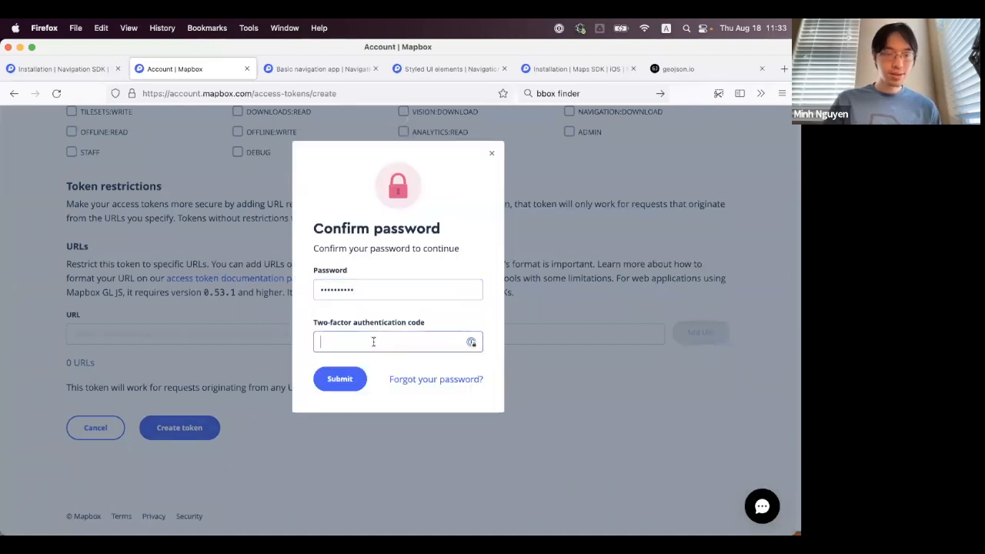
left_click(340, 379)
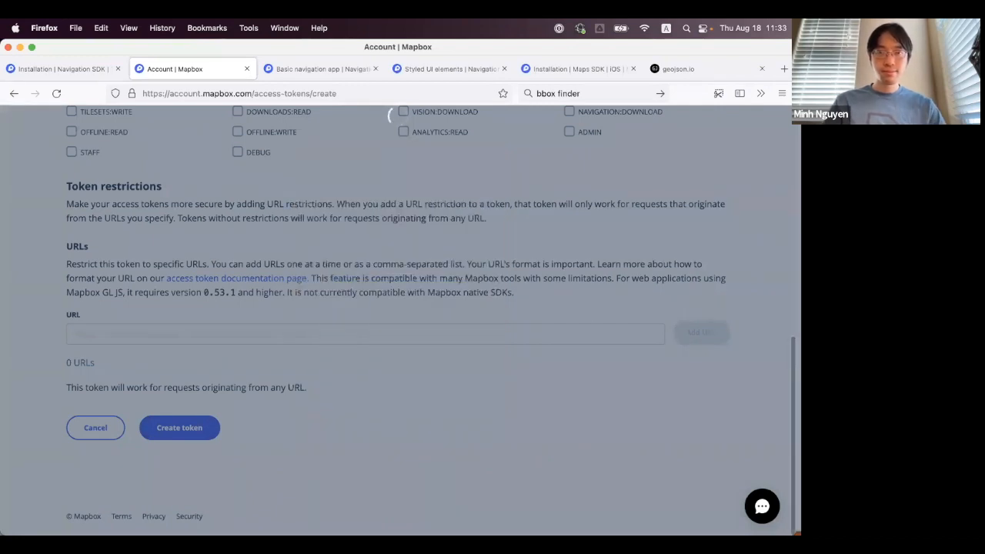
left_click(178, 427)
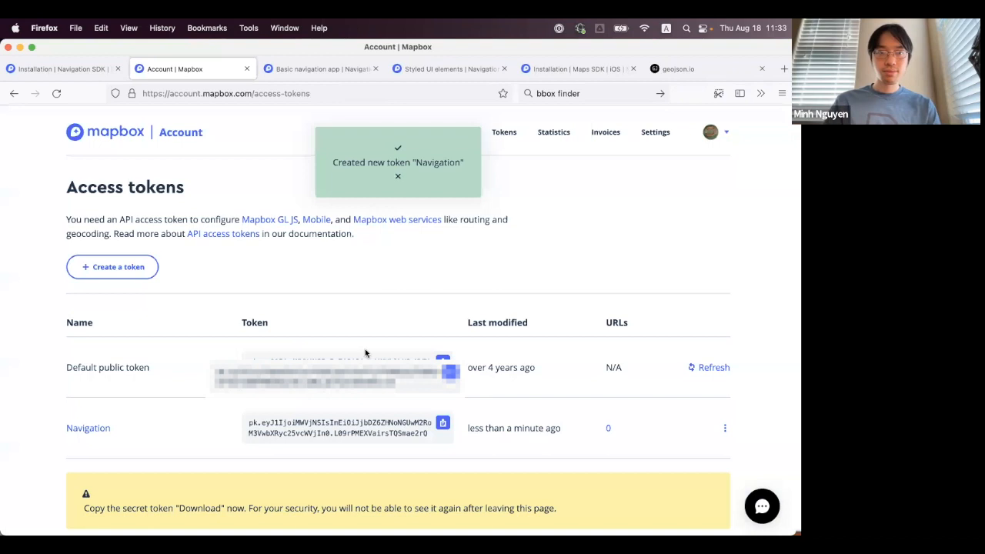
mouse_move(443, 423)
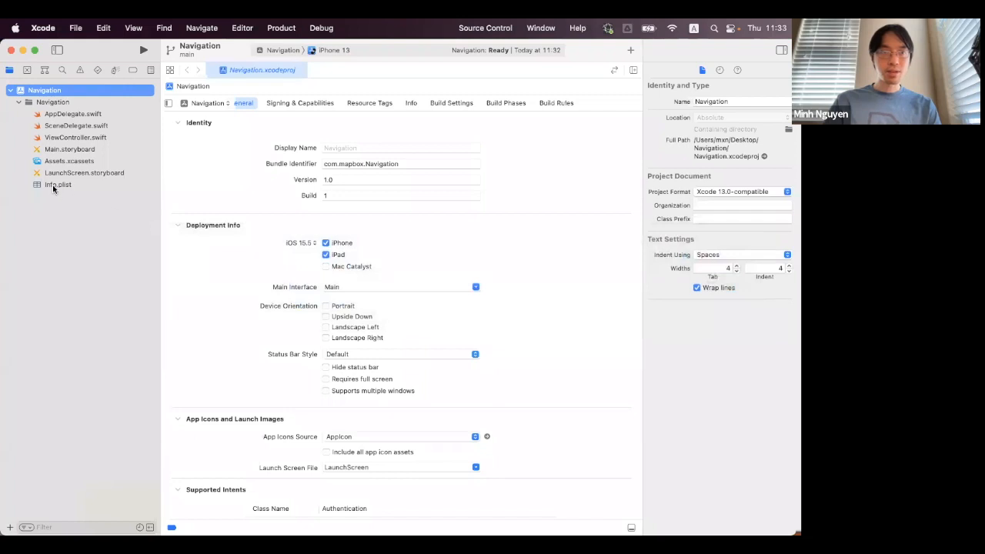
In Info.plist, add an MBXAccessToken key holding the public Navigation token.
left_click(59, 184)
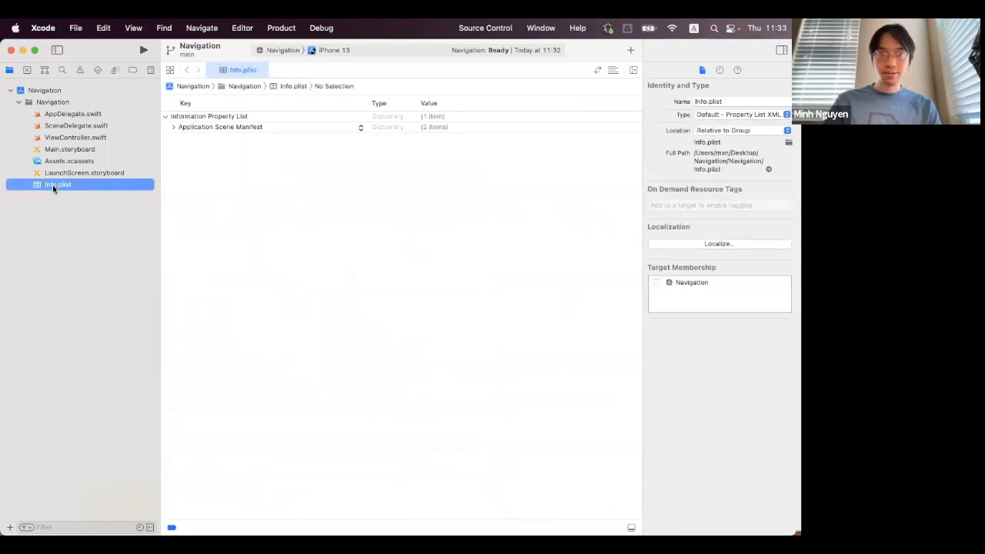
mouse_move(257, 117)
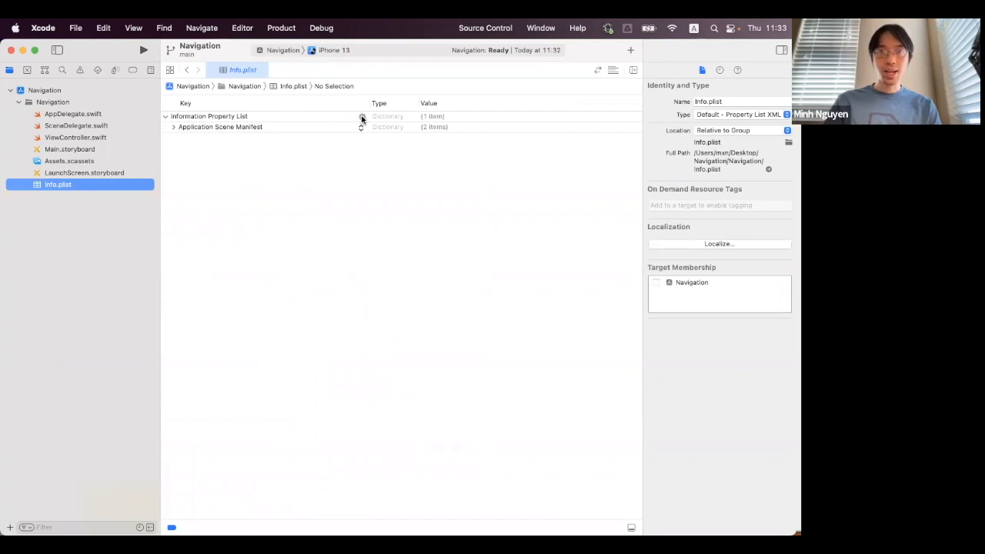
left_click(209, 116)
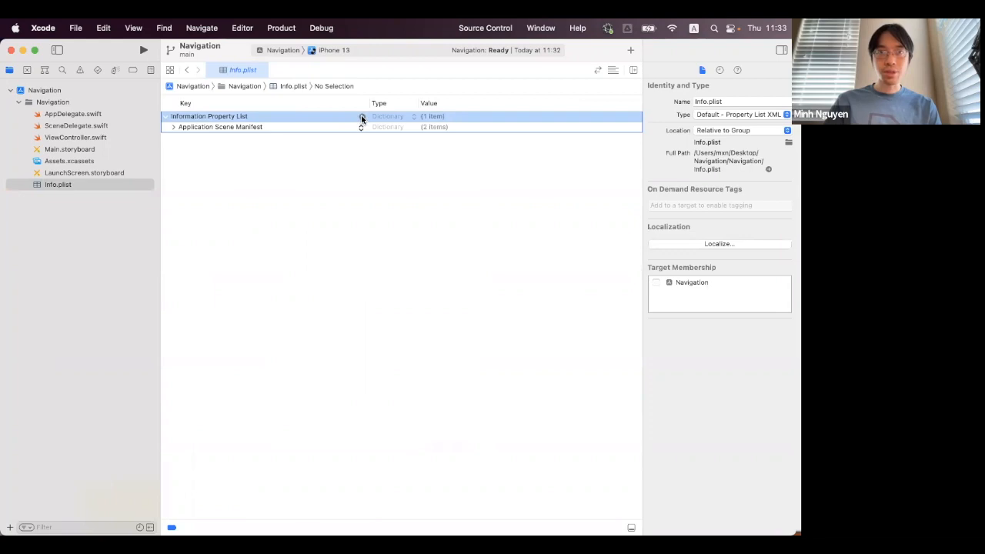
left_click(361, 116)
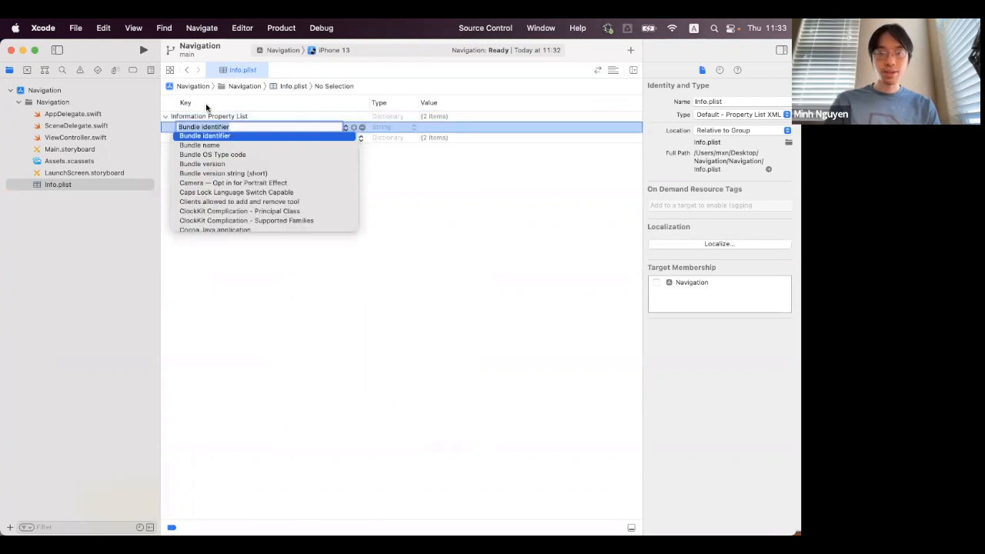
type("MBXAccessTok")
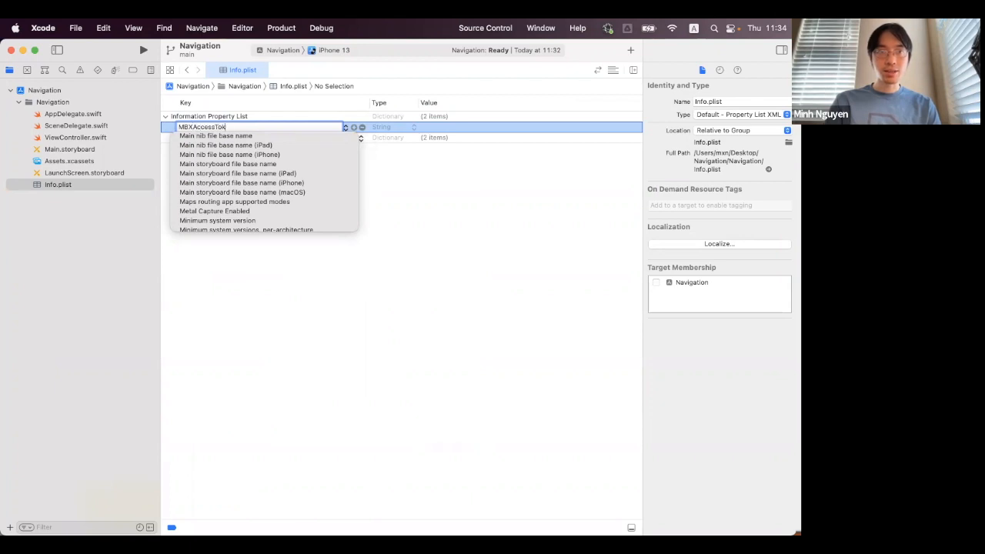
type("en")
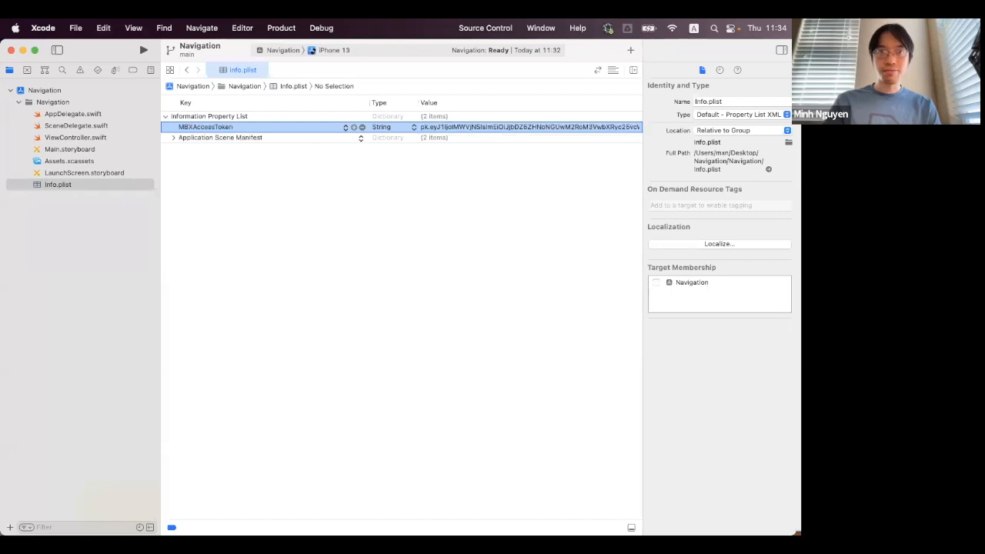
mouse_move(66, 97)
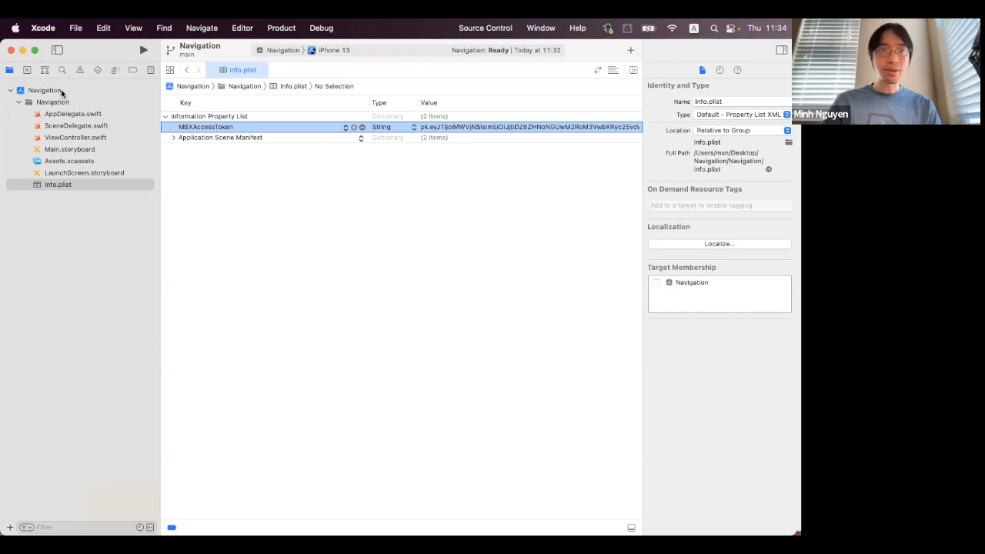
Open File > Add Packages… and return to the SDK installation guide in Firefox.
left_click(76, 28)
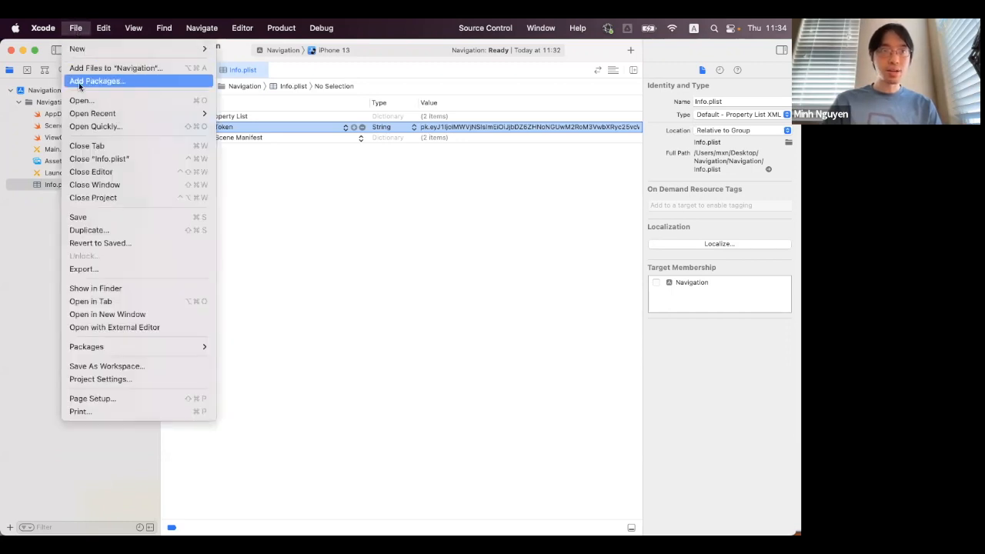
left_click(96, 81)
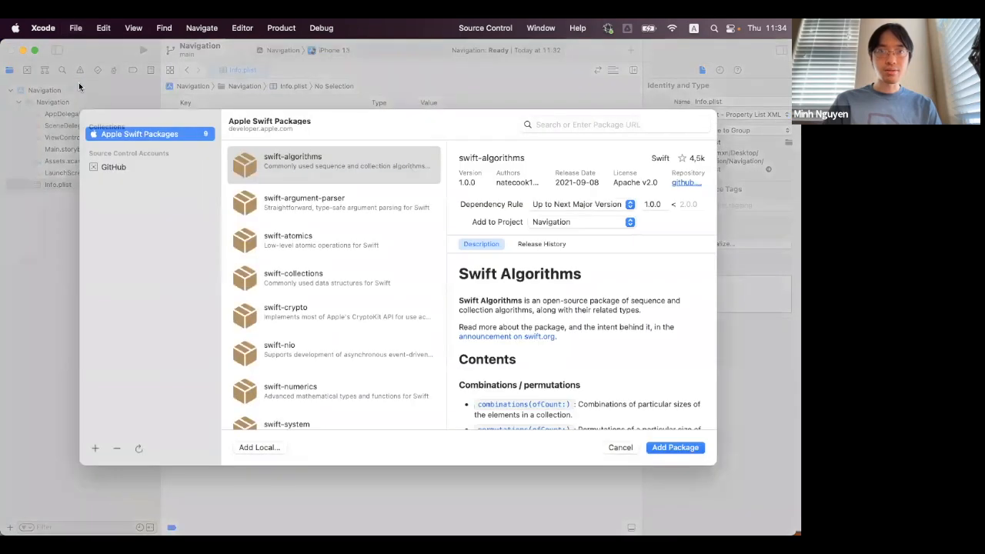
left_click(615, 124)
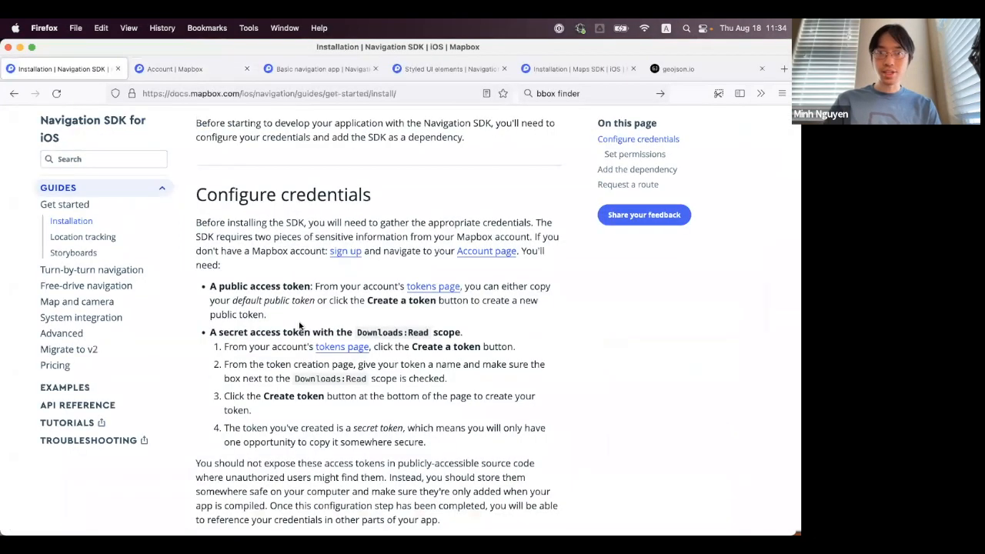
Scroll to 'Option 1: Add to an application' and select the mapbox-navigation-ios GitHub URL.
scroll("down", 3)
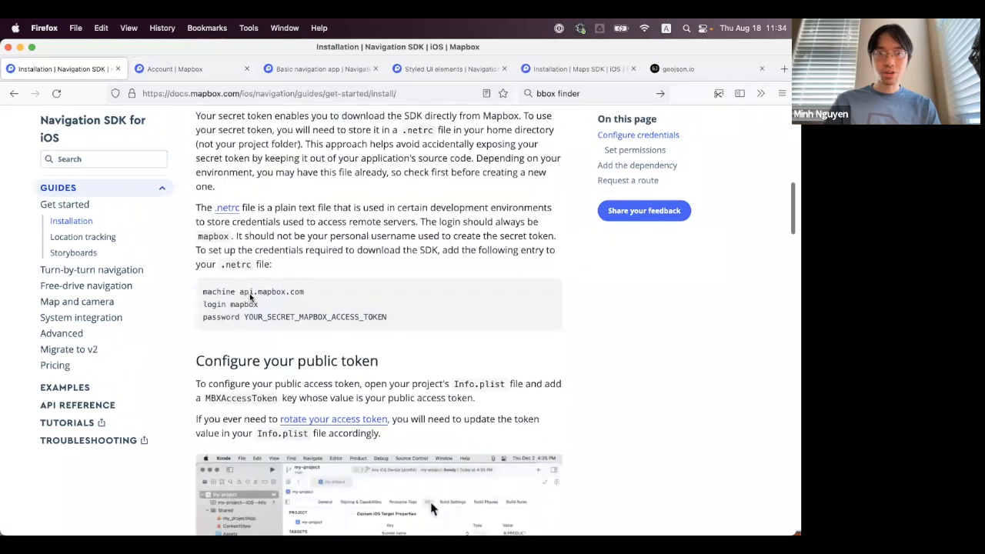
scroll("down", 3)
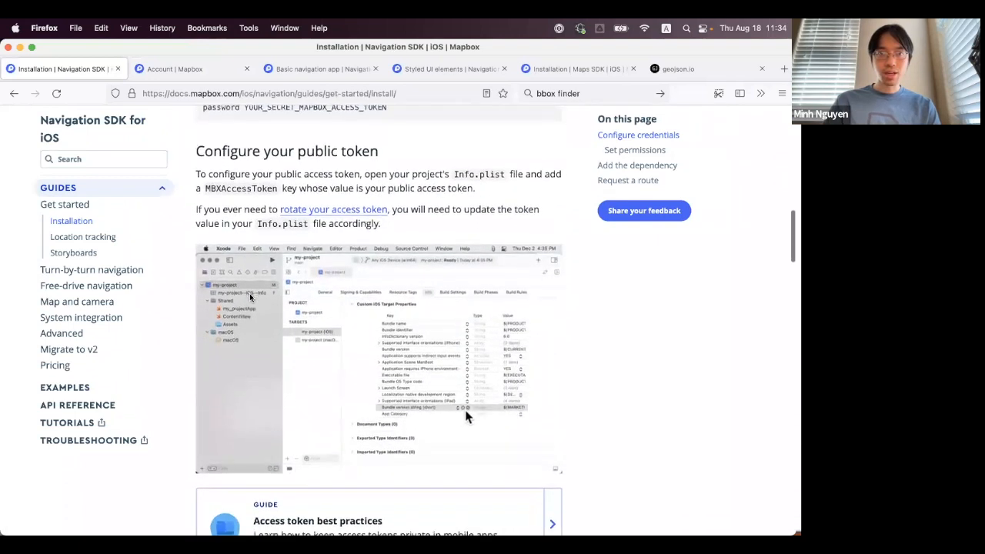
scroll("down", 3)
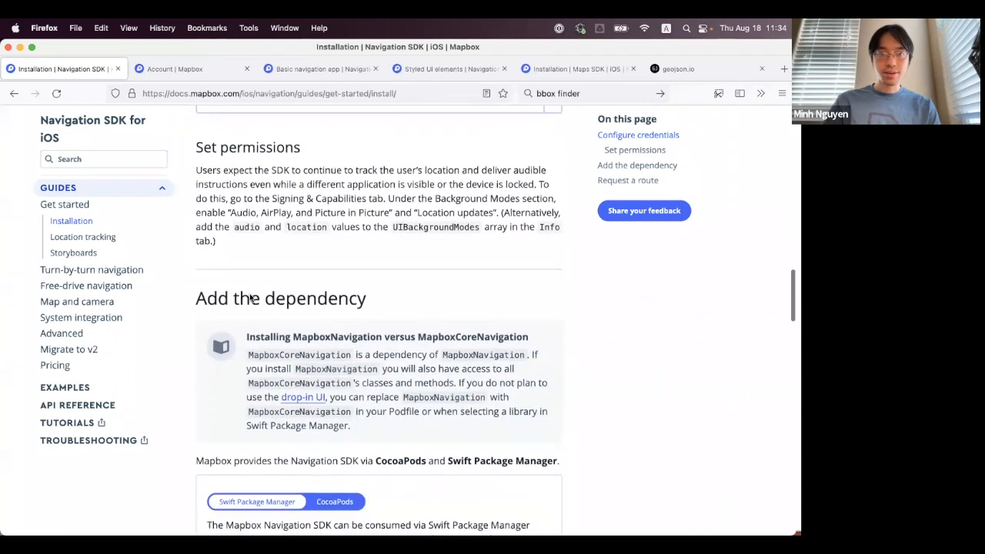
scroll("down", 3)
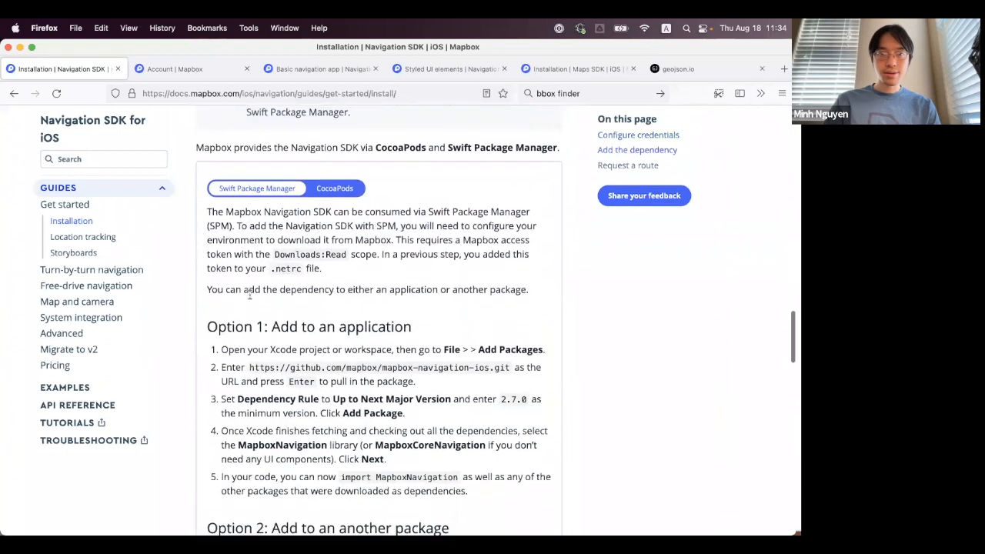
scroll("down", 3)
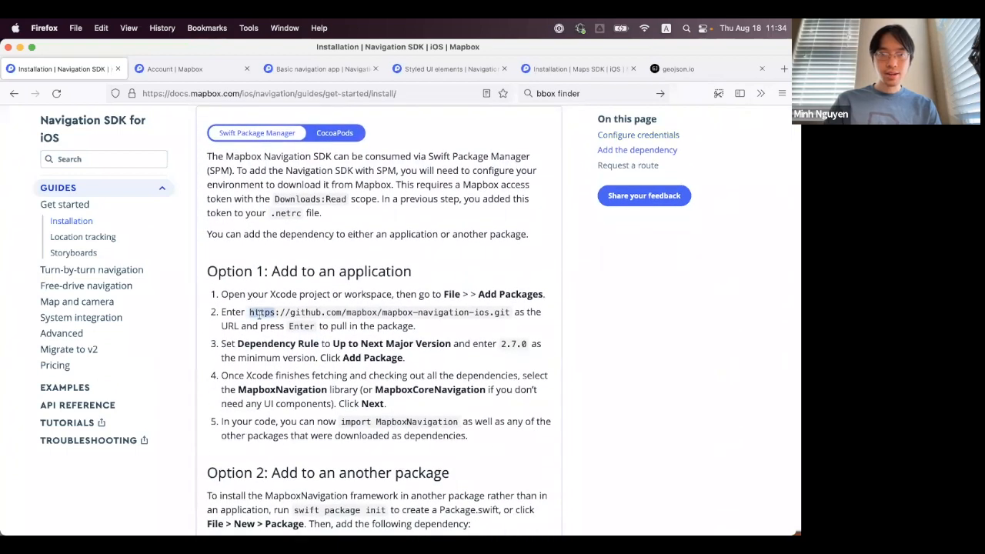
double_click(377, 311)
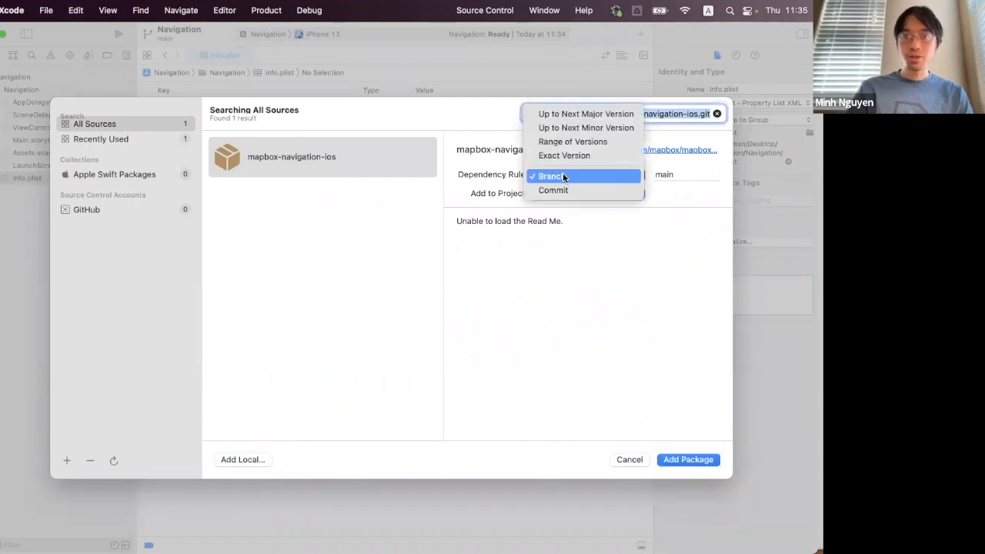
Set the Up to Next Major Version rule from 2.7.0 and add the package.
left_click(585, 113)
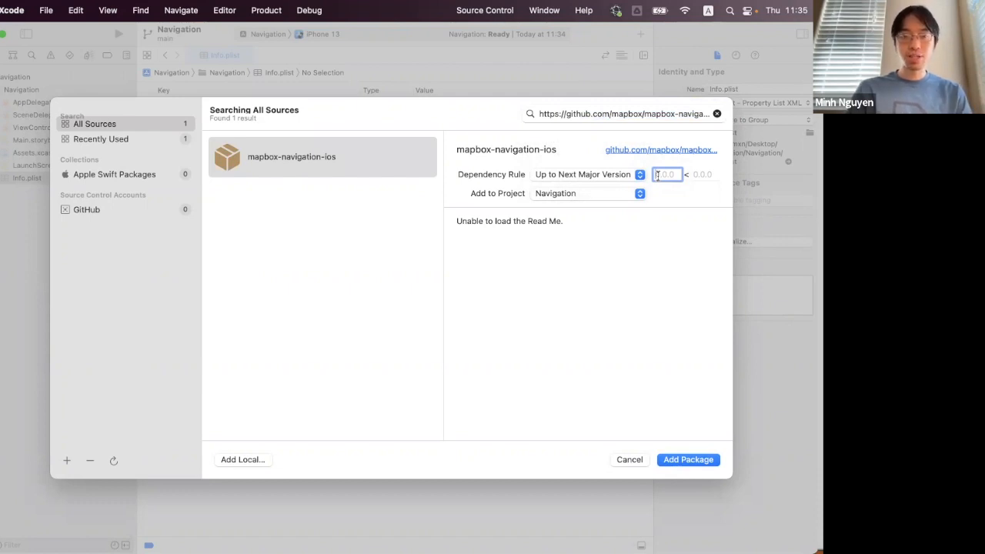
type("2.7.0")
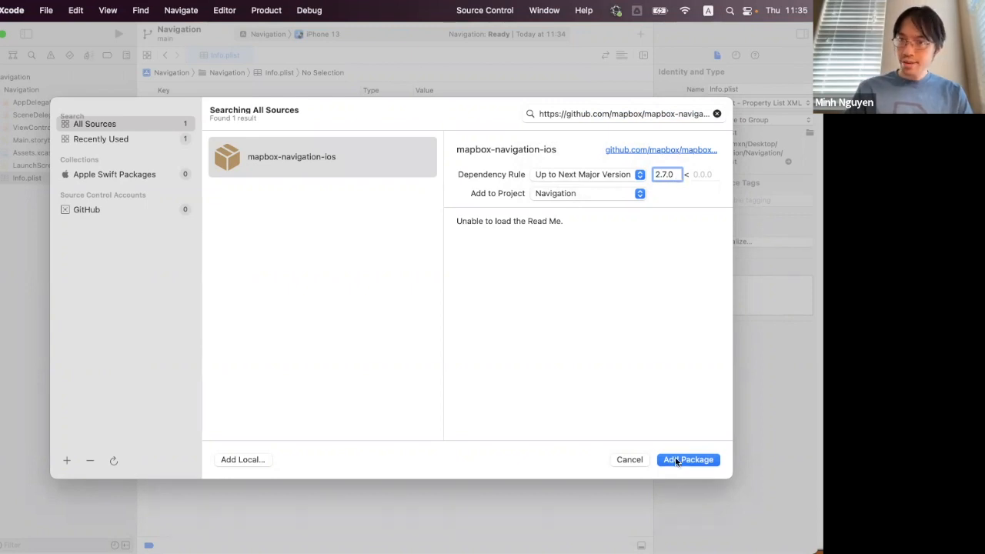
left_click(687, 460)
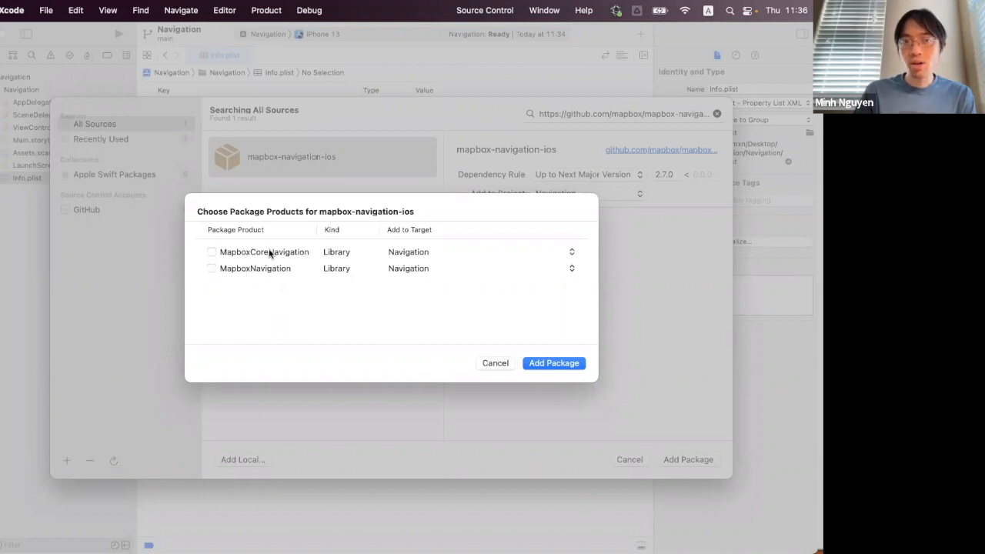
Select the MapboxNavigation product instead of MapboxCoreNavigation and add it to the Navigation target.
left_click(212, 251)
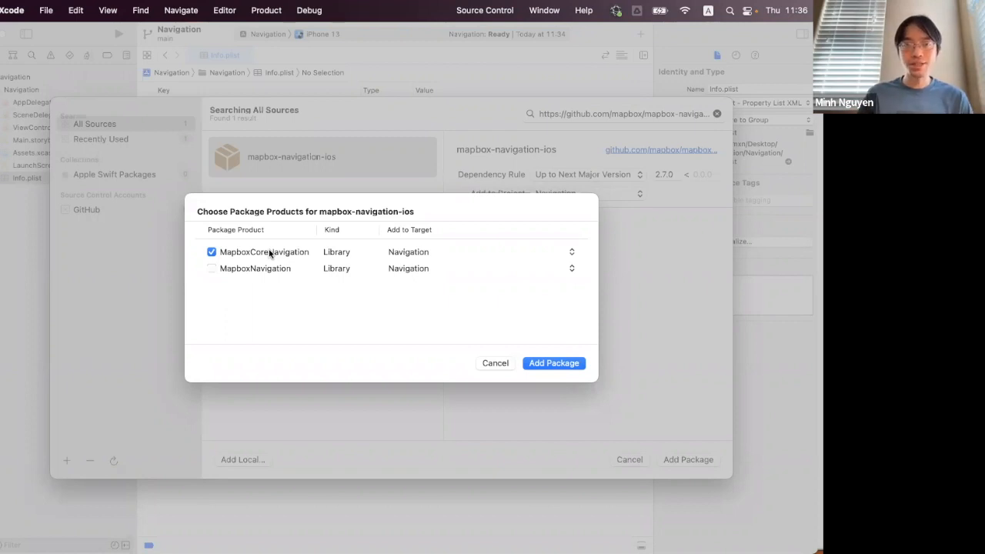
left_click(211, 267)
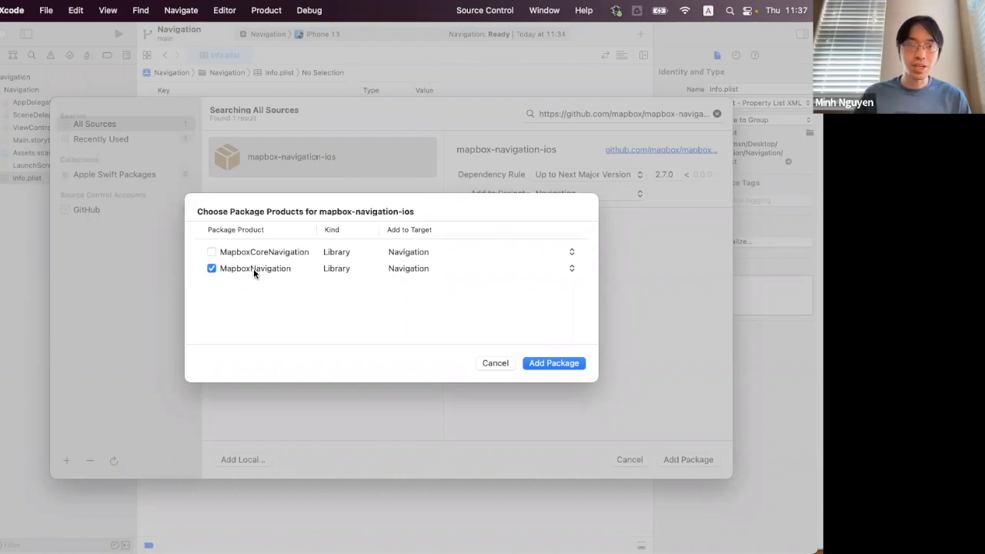
mouse_move(421, 278)
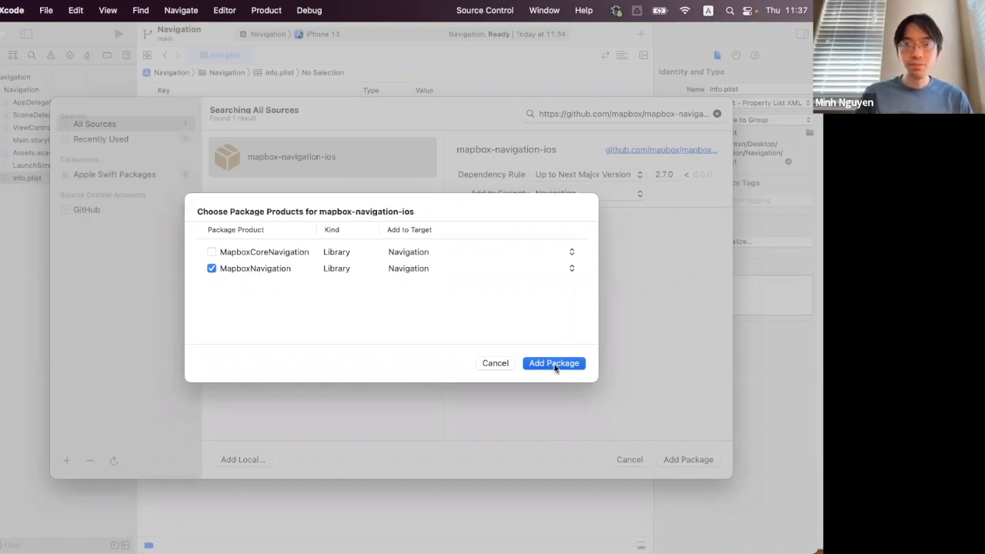
left_click(553, 362)
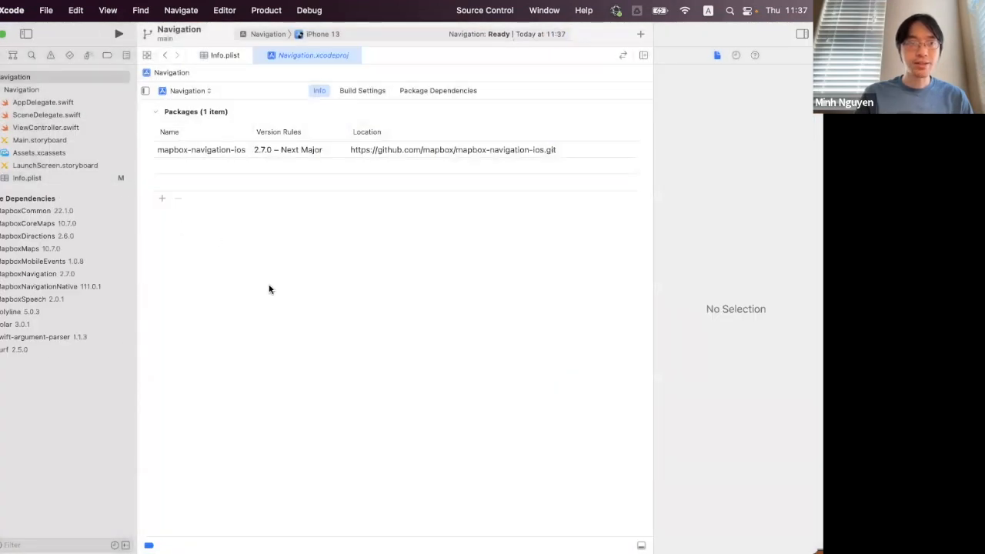
Run Navigation on iPhone 13, logging the Mapbox Common and Maps SDK versions.
left_click(118, 34)
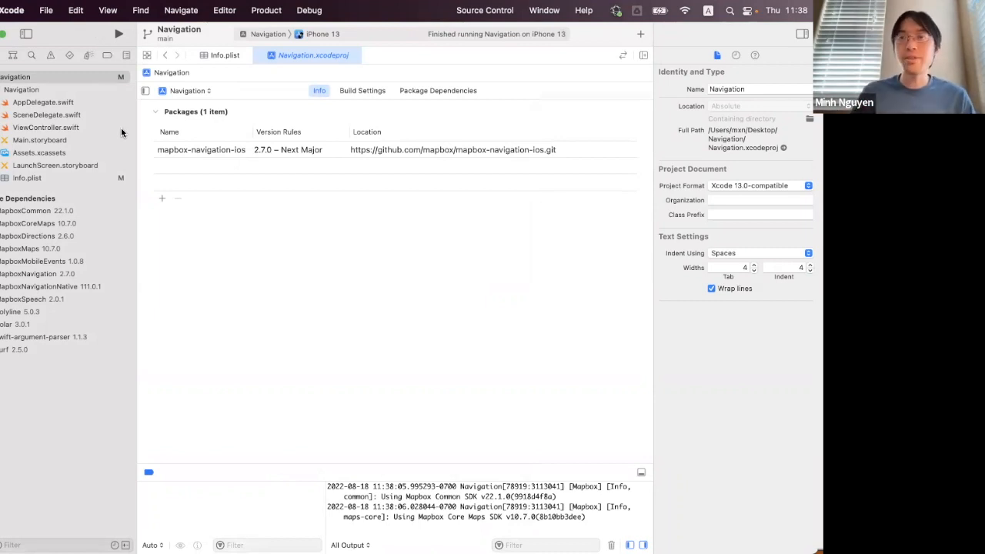
Import MapboxMaps, add a full-screen mapView subview in ViewController, and run the app.
left_click(46, 127)
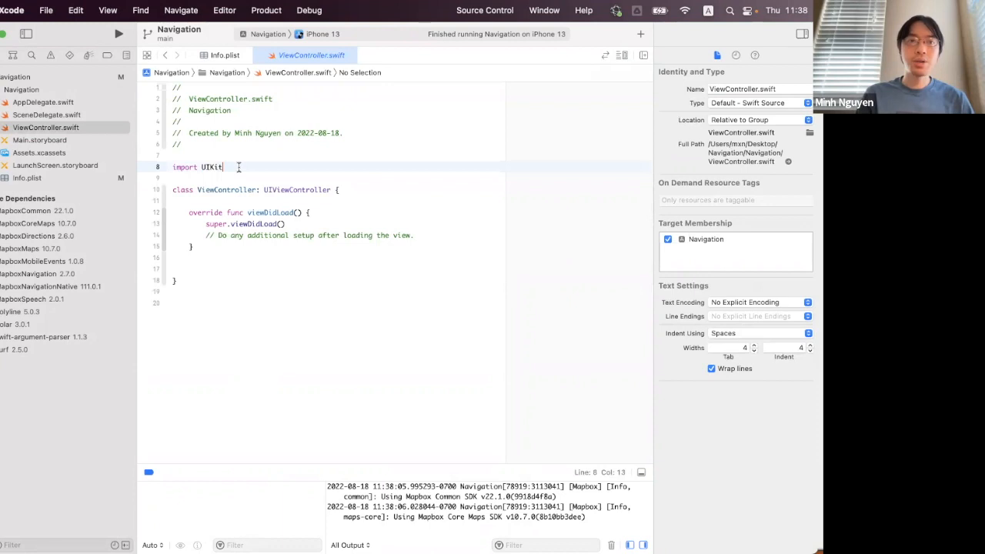
type("import")
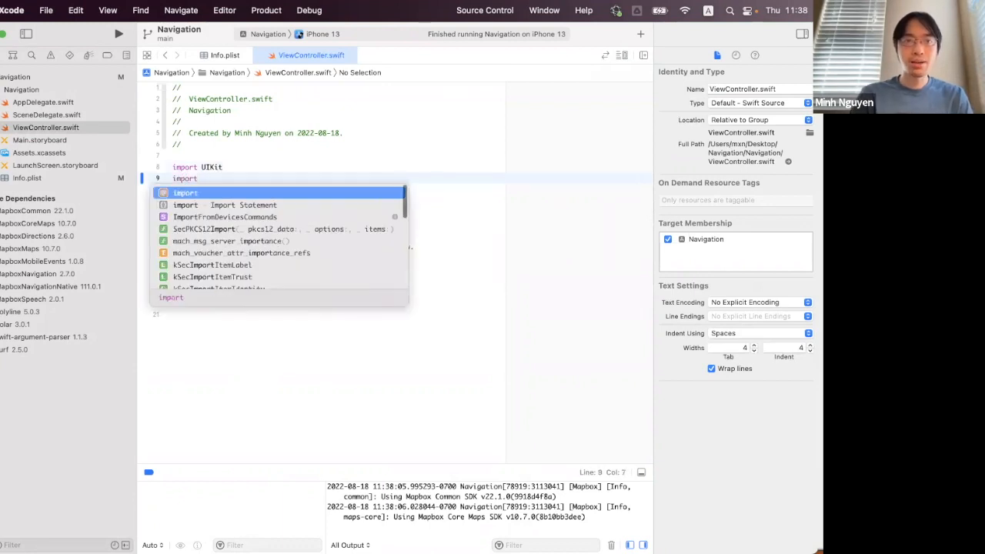
type("MapboxMaps")
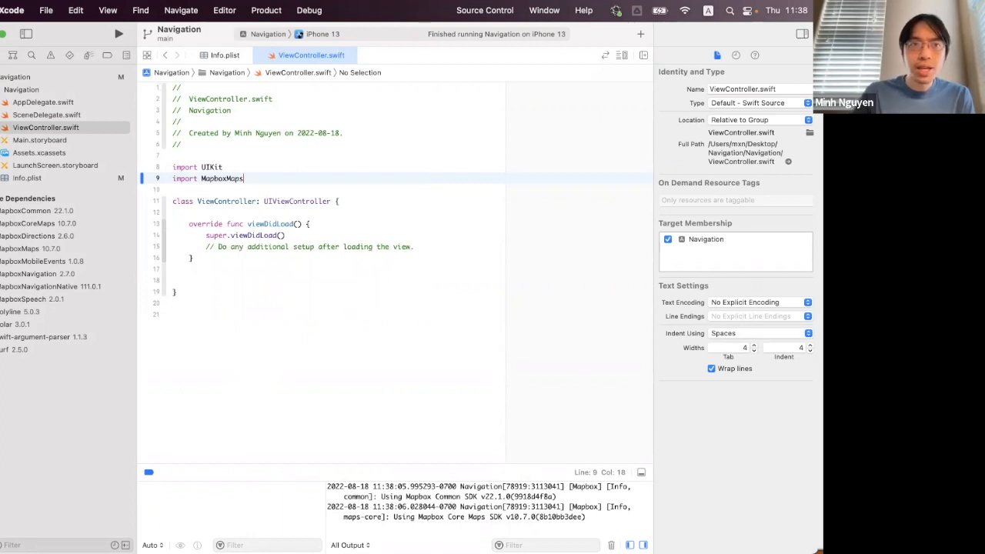
mouse_move(13, 255)
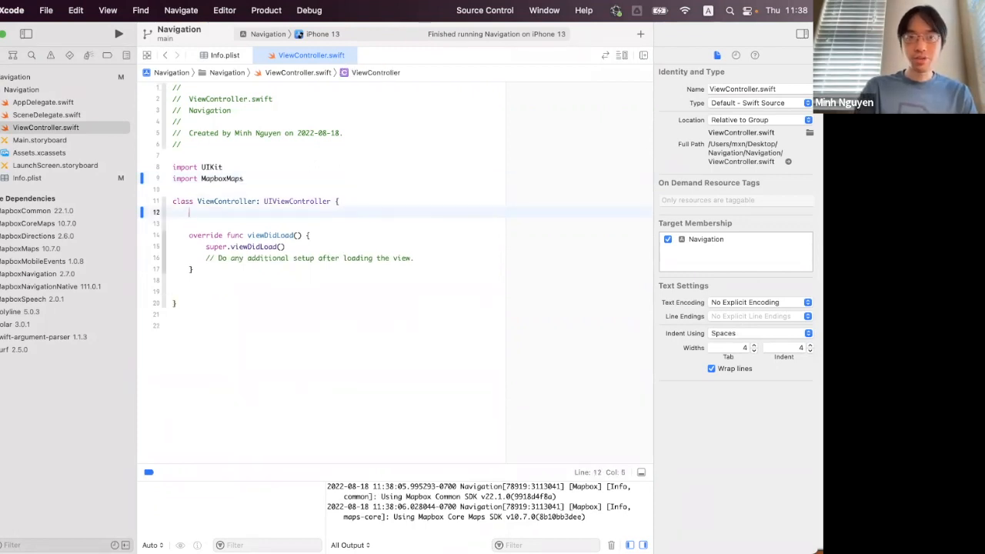
type("var mapView")
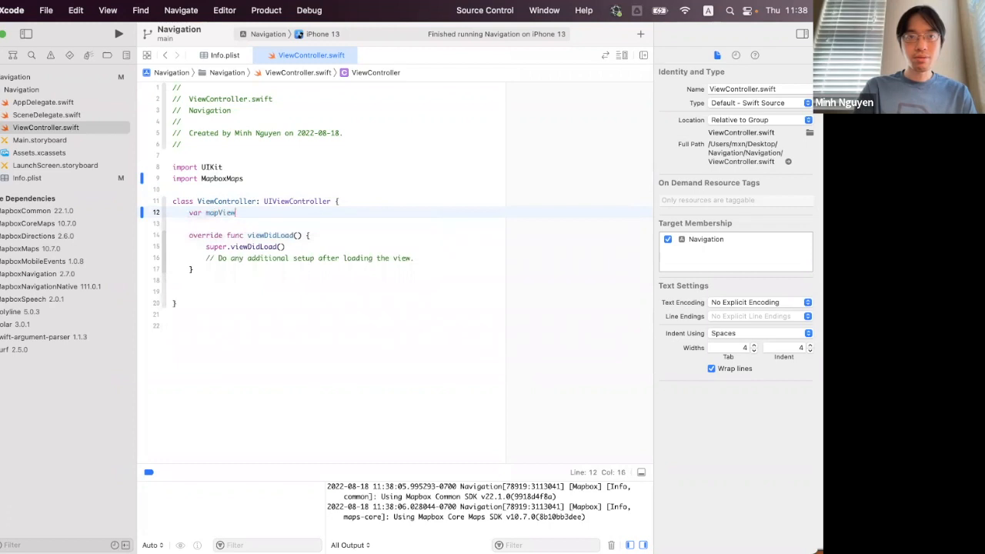
type(": MapView!")
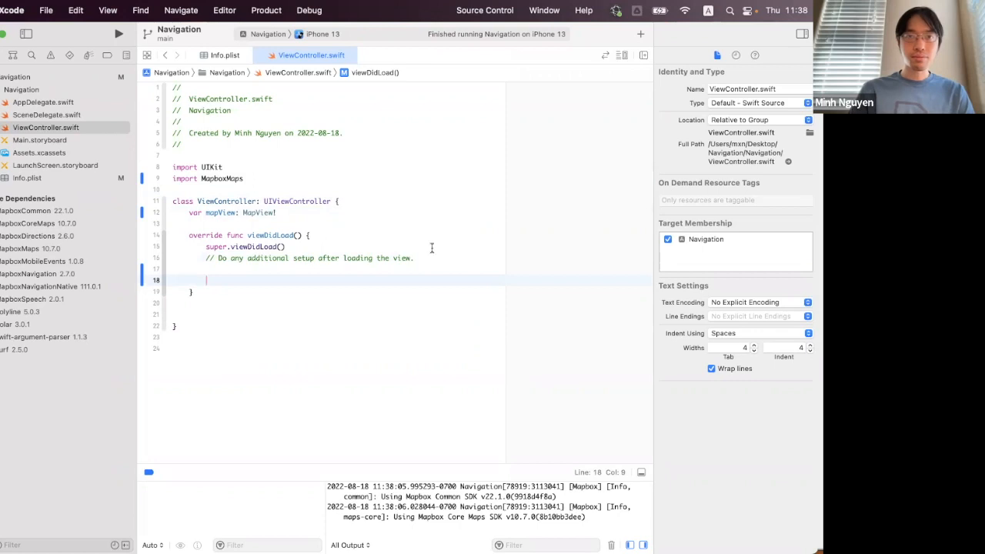
type("mapView = MapView(frame: view.bounds)")
type("mapView.autoresizingMask = [.flexibleWidth, .flexibleHeight")
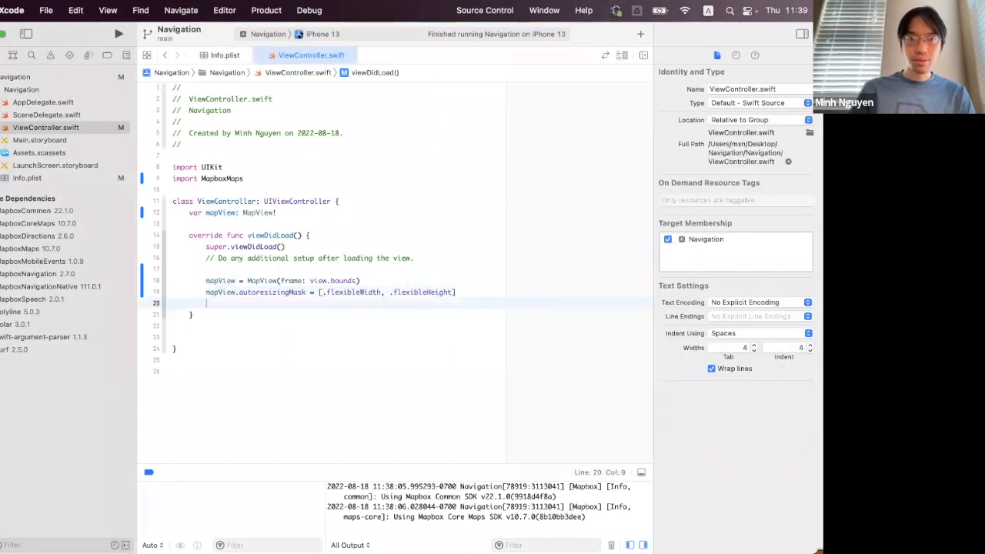
type("self.view.addSubview(mapView)")
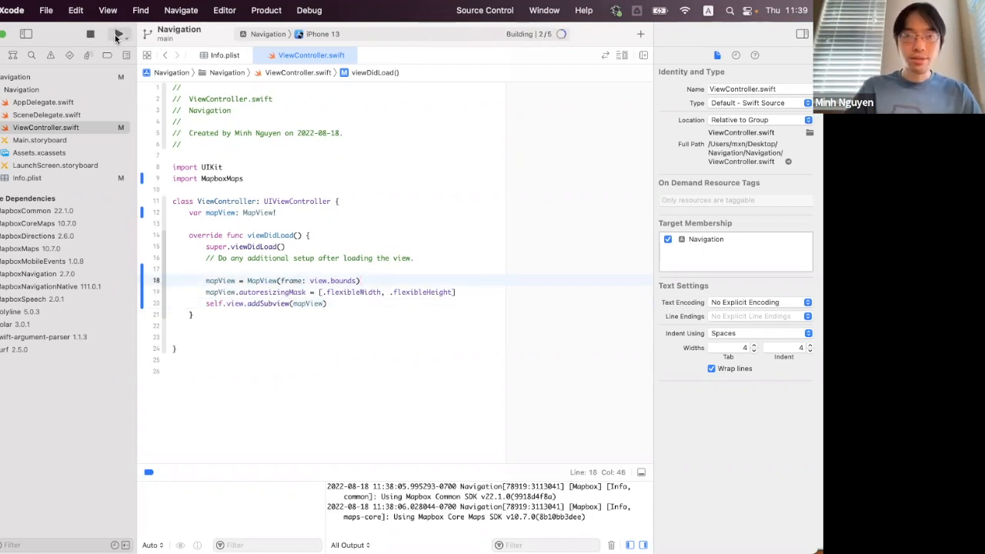
left_click(117, 34)
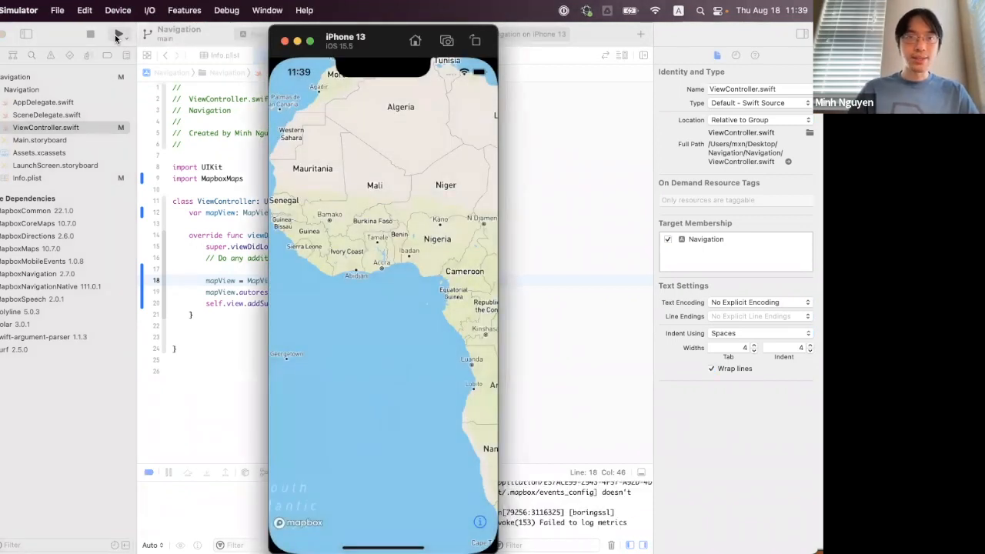
Stop the app after confirming the full-screen Mapbox map shows in the simulator.
left_click(90, 34)
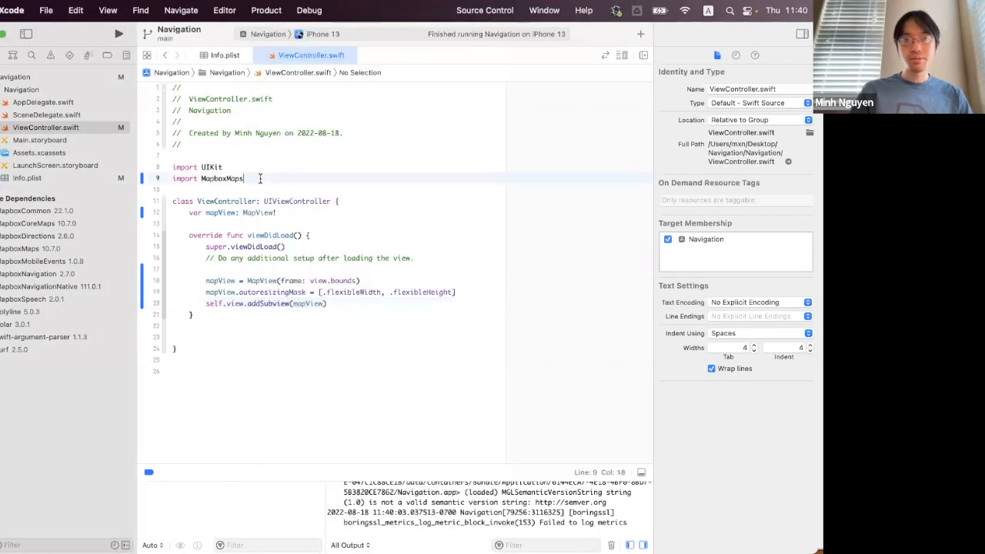
Import MapboxDirections and declare the origin Cupertino and destination Mt. Tam waypoints.
type("import")
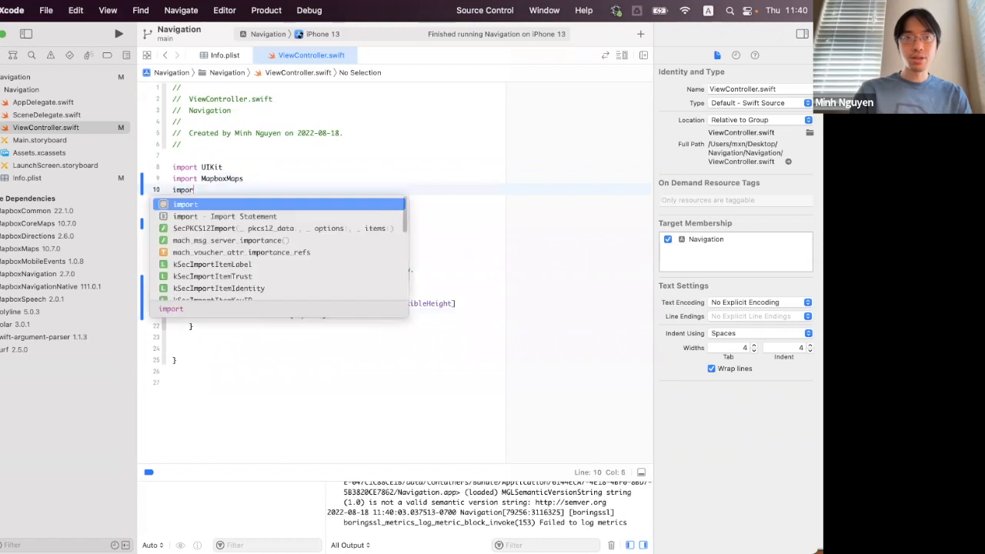
type("MapboxDirections")
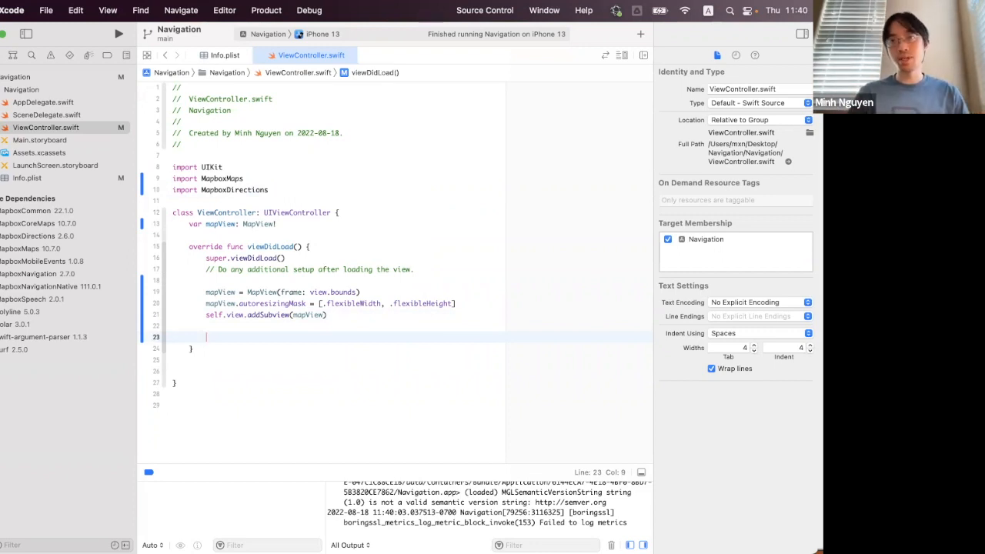
type("let origin = Waypoint(coordinate: LocationCoordinate2D(latitude: 37.33317700998446, longitude: -122.0086669921875), name: \"Cupertino\")")
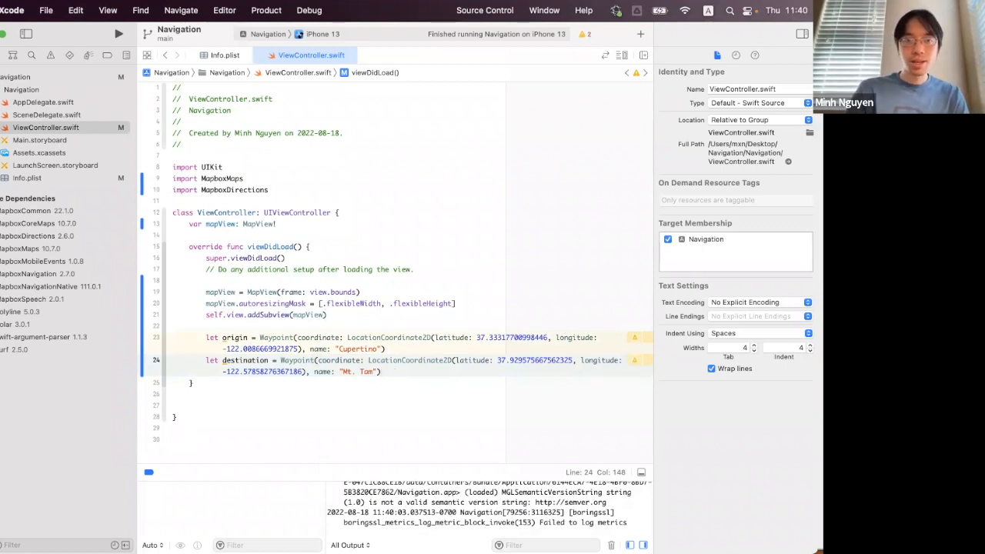
Add let routeOptions = RouteOptions(waypoints: [origin, destination]) below the waypoints.
key("enter")
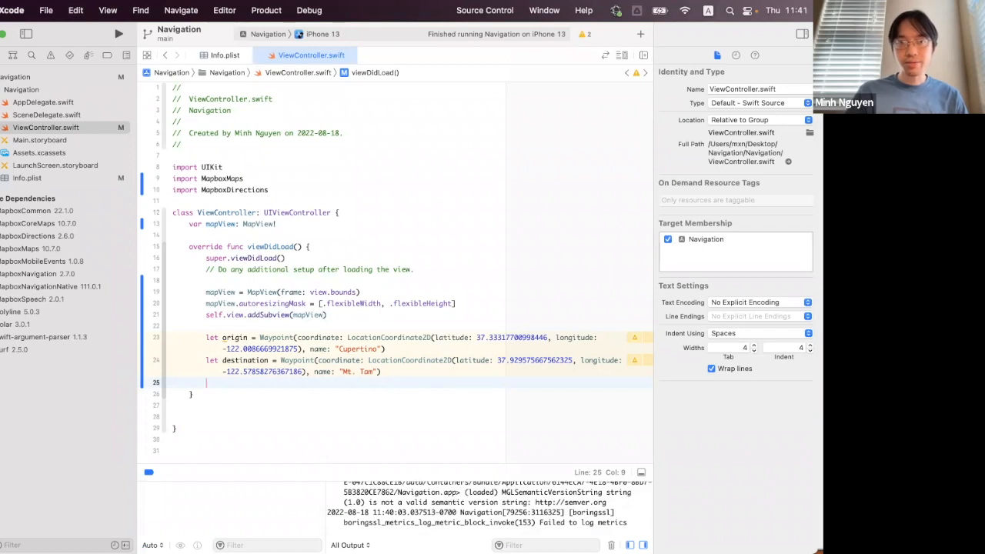
type("let")
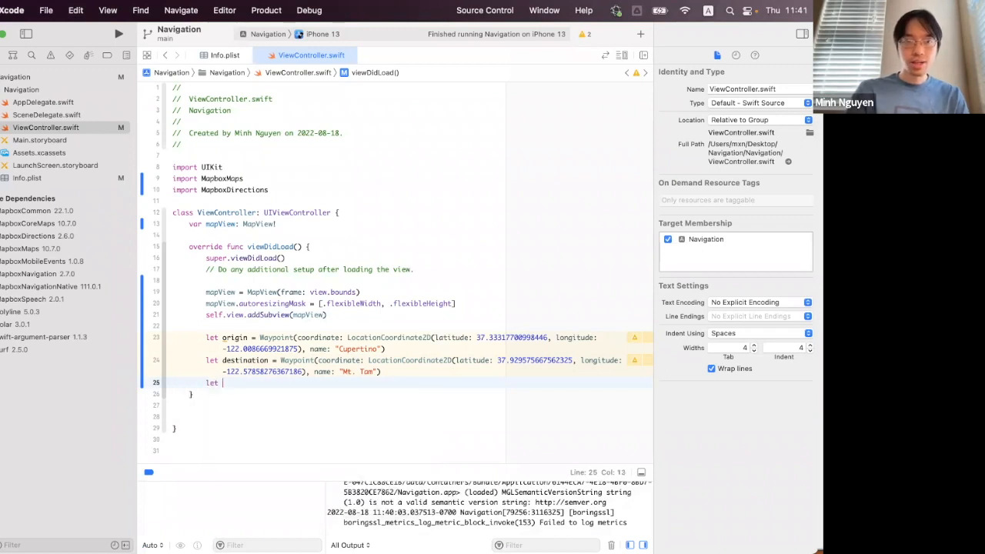
type("routeOptions = RouteOptions")
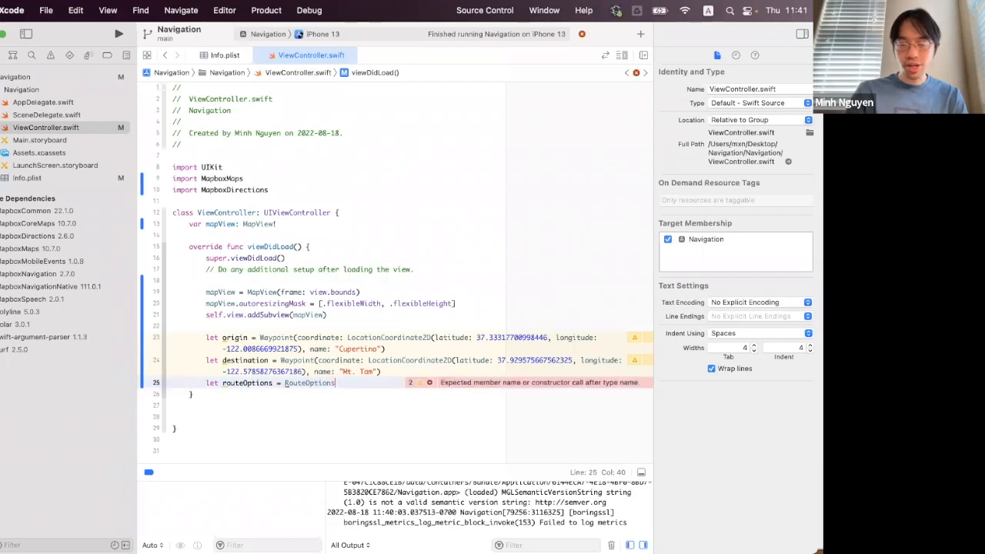
type("(")
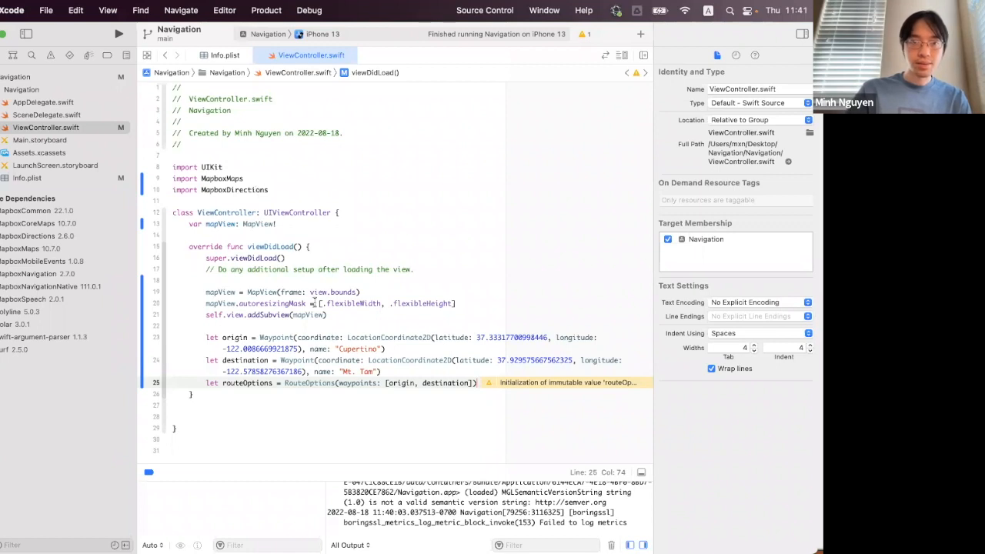
key("return")
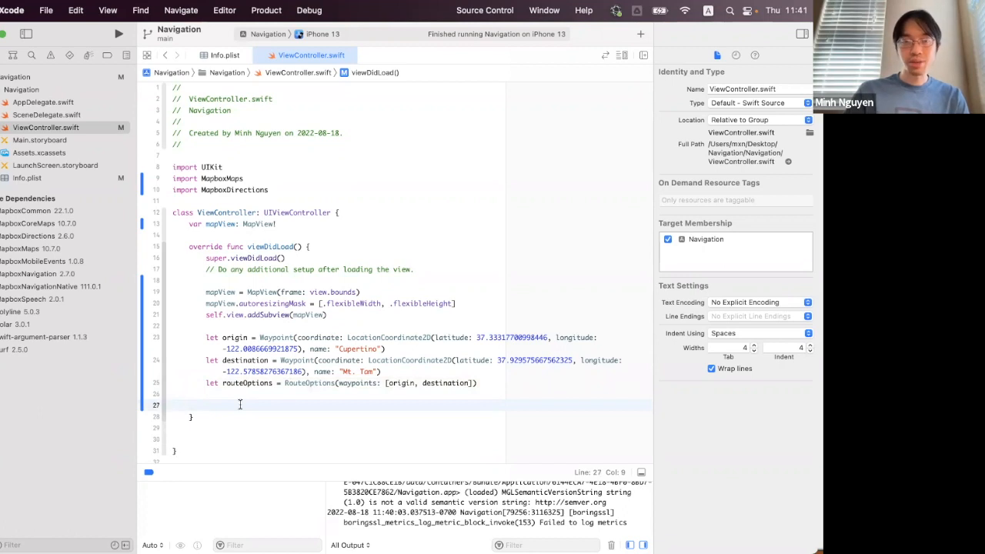
Call Directions.shared.calculate(routeOptions) and print the error in the failure case.
type("Directions.shared")
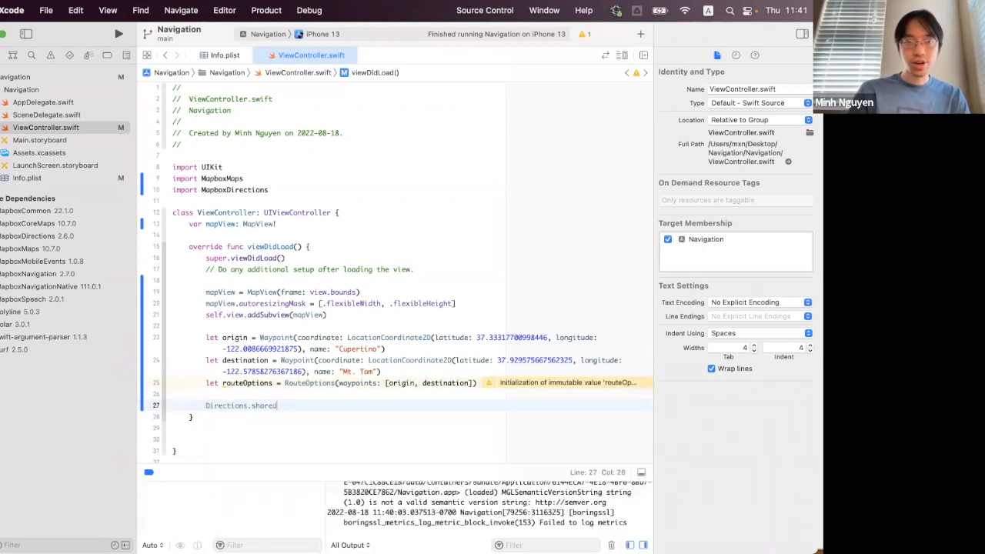
type("calculate(routeOptions) { session, result in")
type("switch result {")
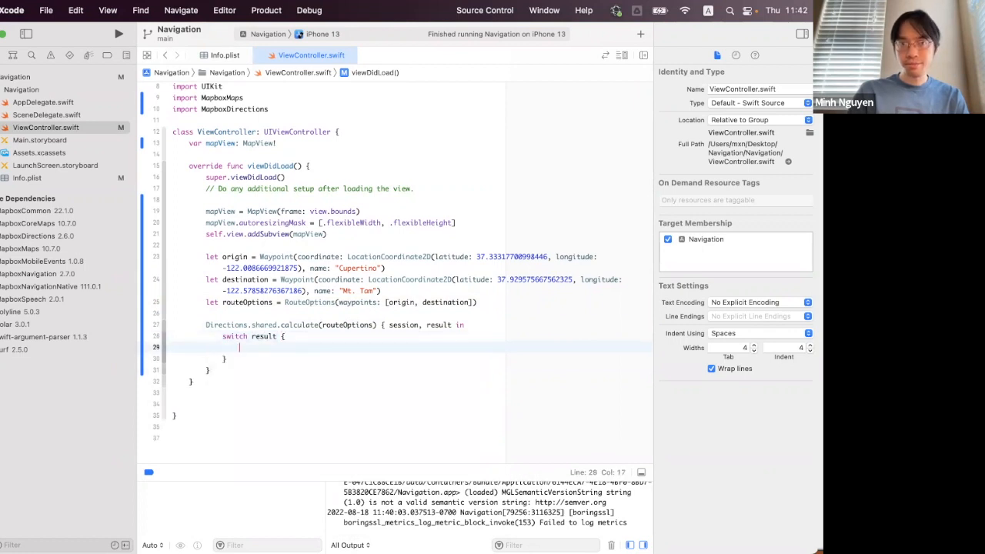
type("case .failure(DirectionsError")
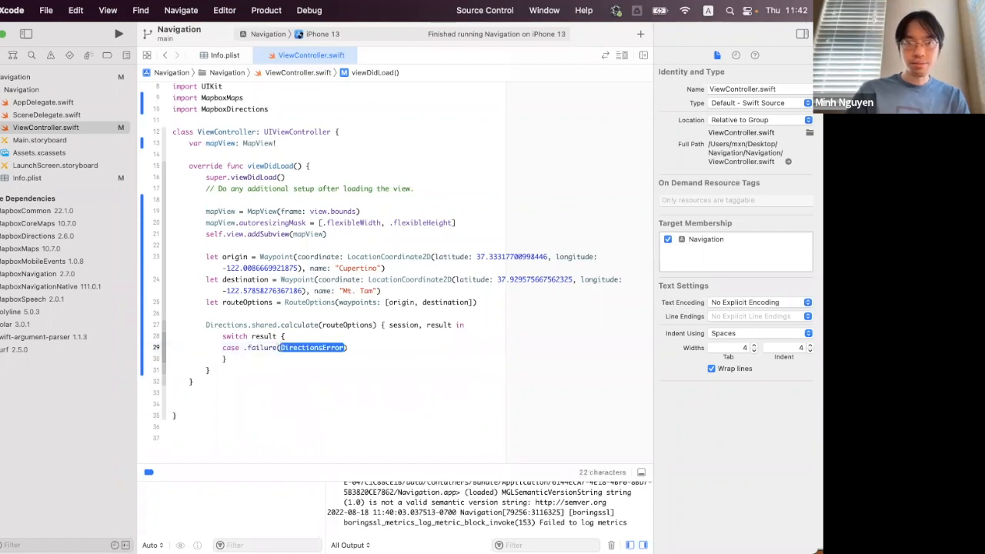
type("let error")
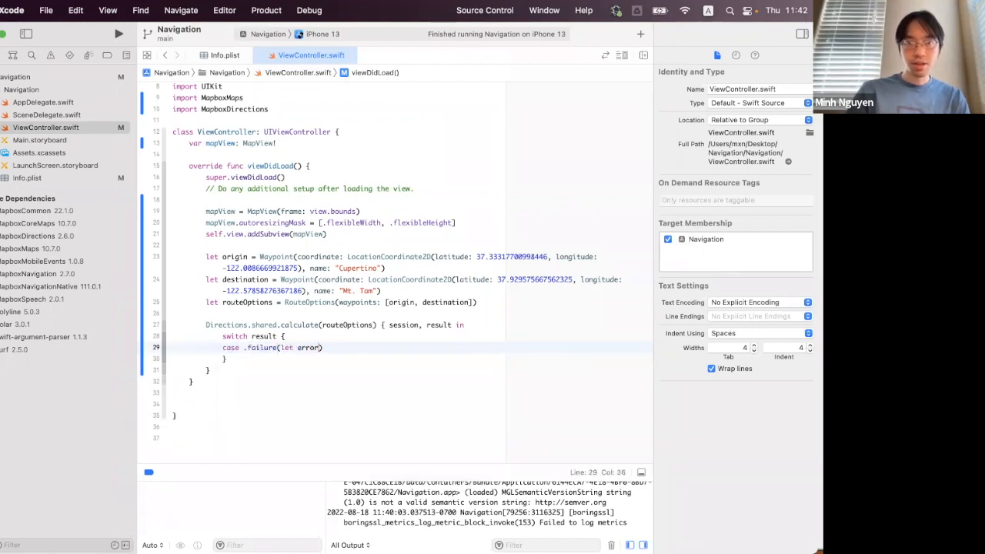
type("print(error")
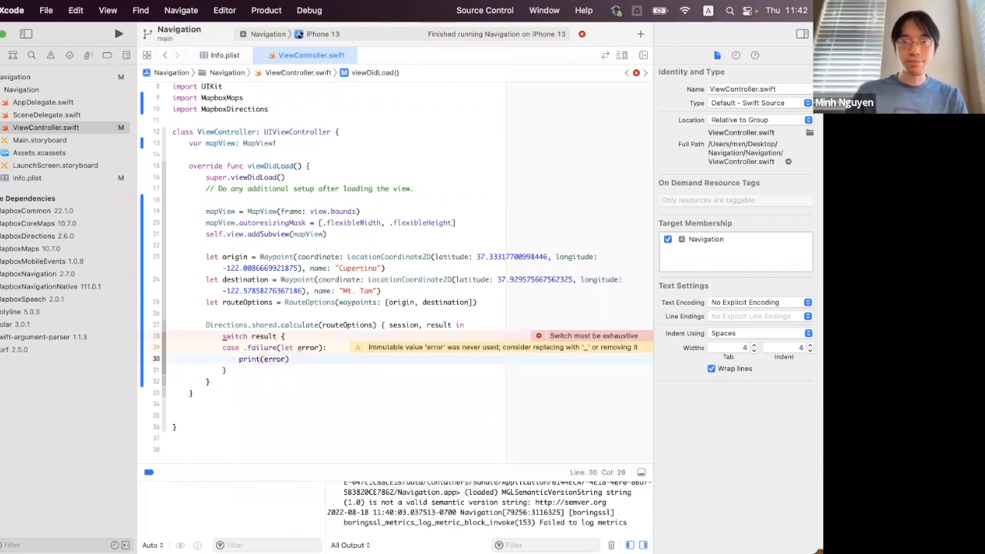
Add a success case that captures the RouteResponse as response.
type("case")
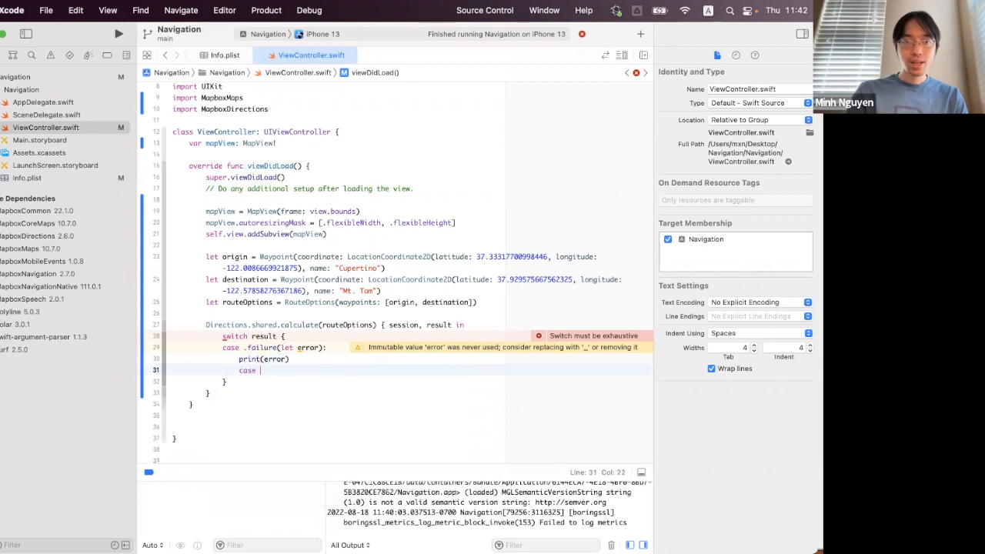
type(".success(RouteResponse)")
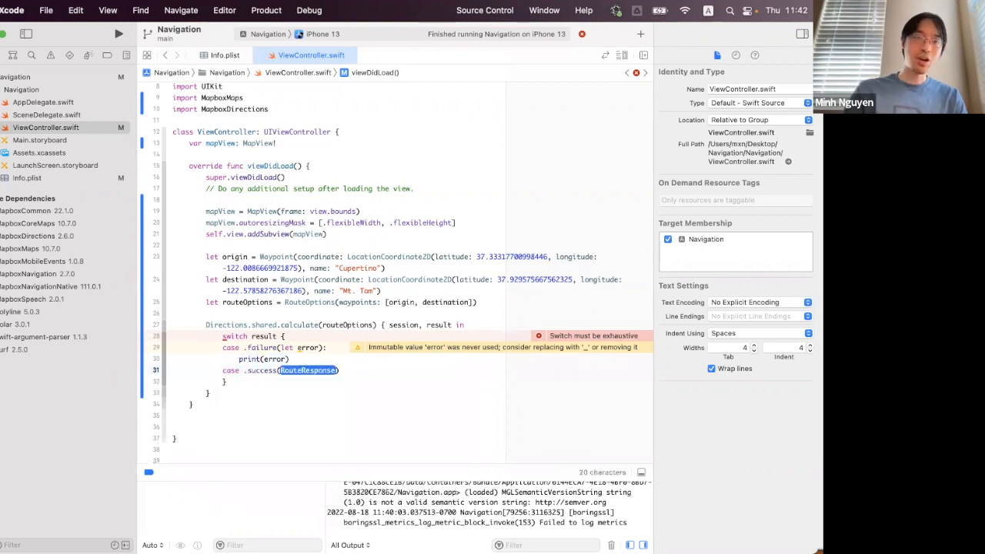
type("let")
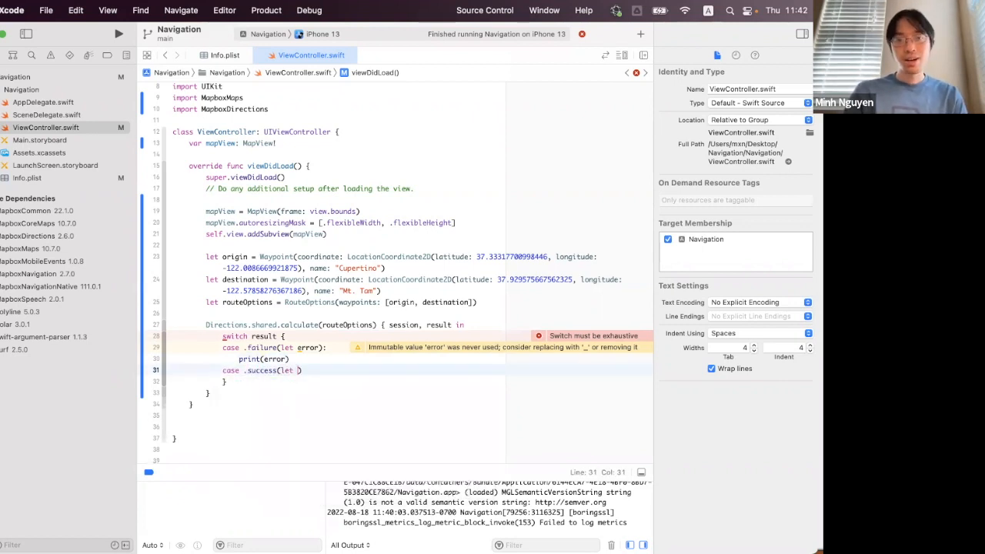
type("response):")
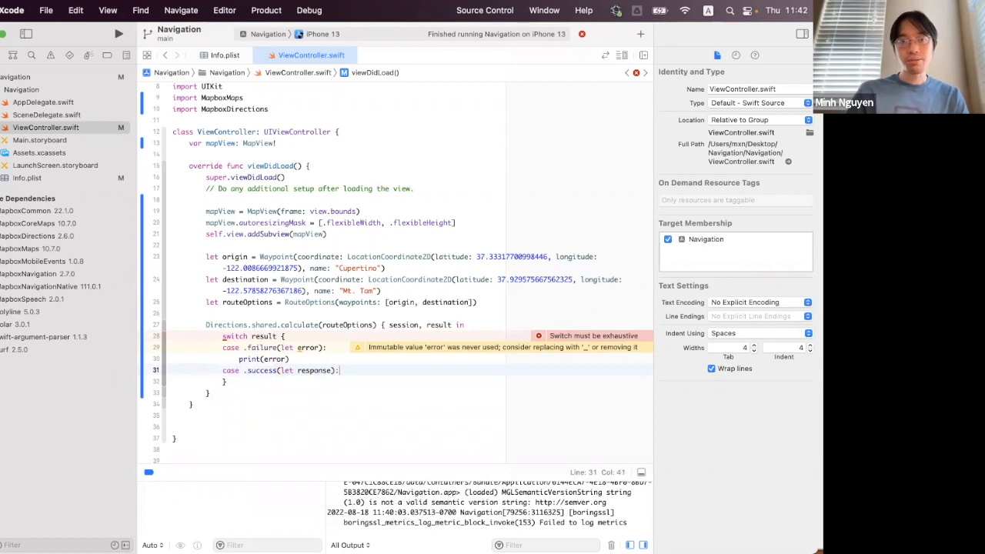
type("Navigation")
key("enter")
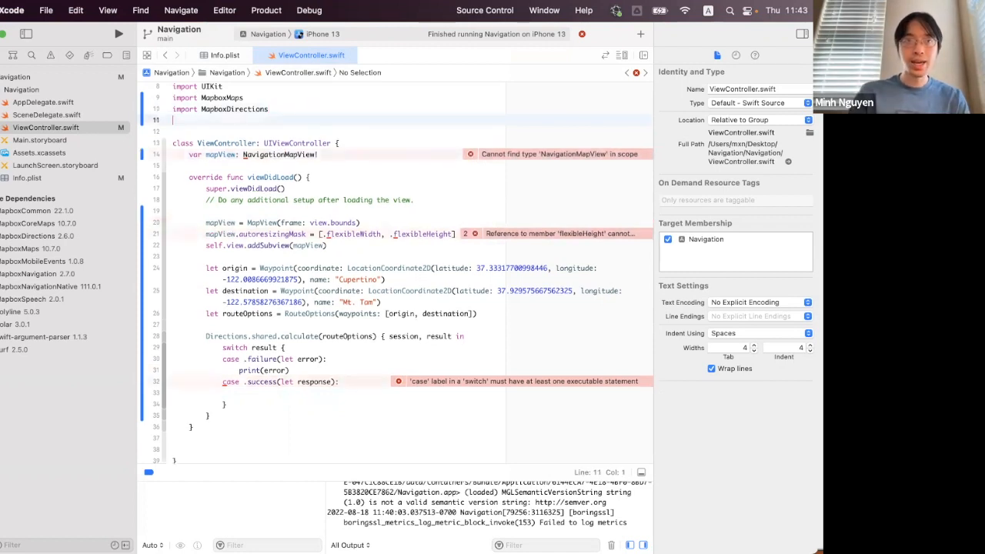
Switch to NavigationMapView and NavigationRouteOptions, importing MapboxNavigation and MapboxCoreNavigation.
type("MapboxNavigation")
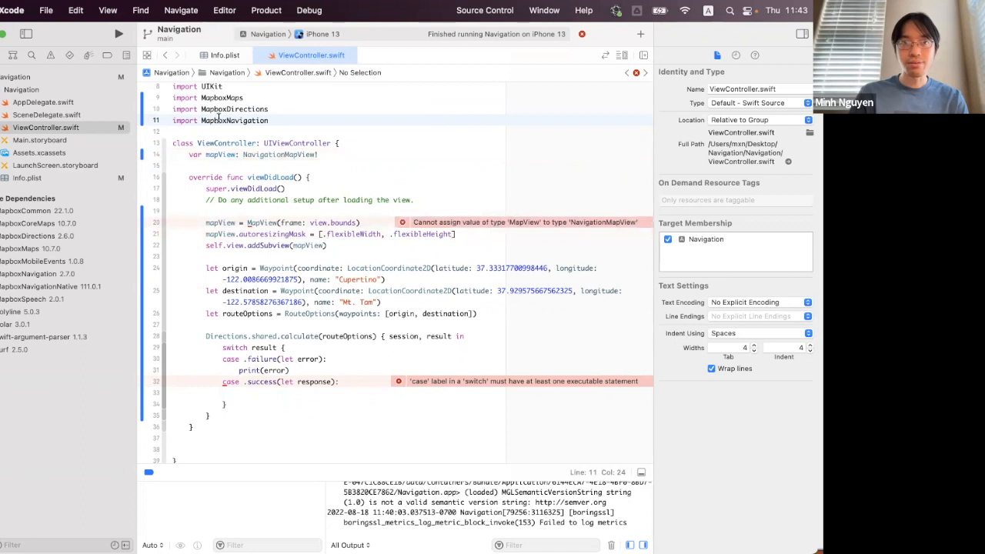
left_click(267, 223)
type("Navigation")
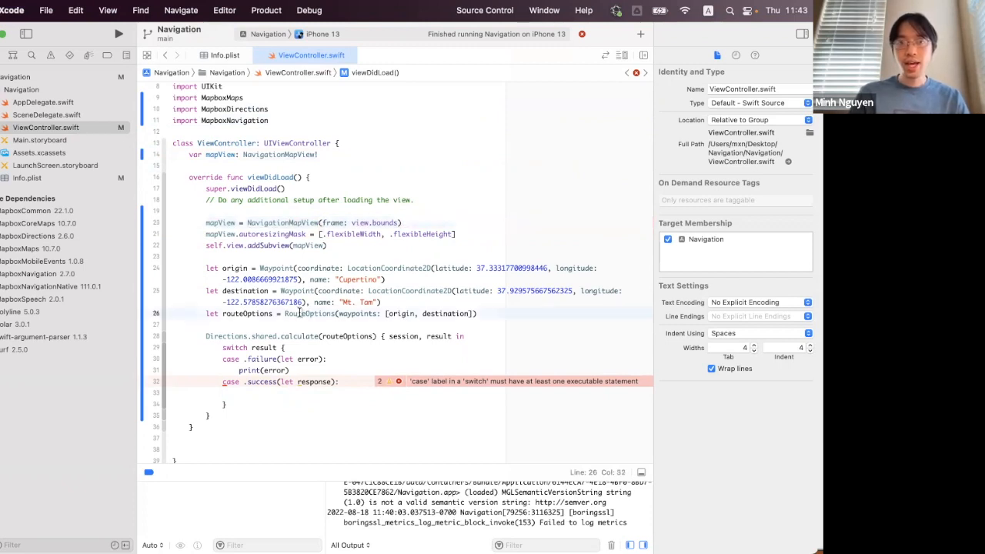
double_click(309, 313)
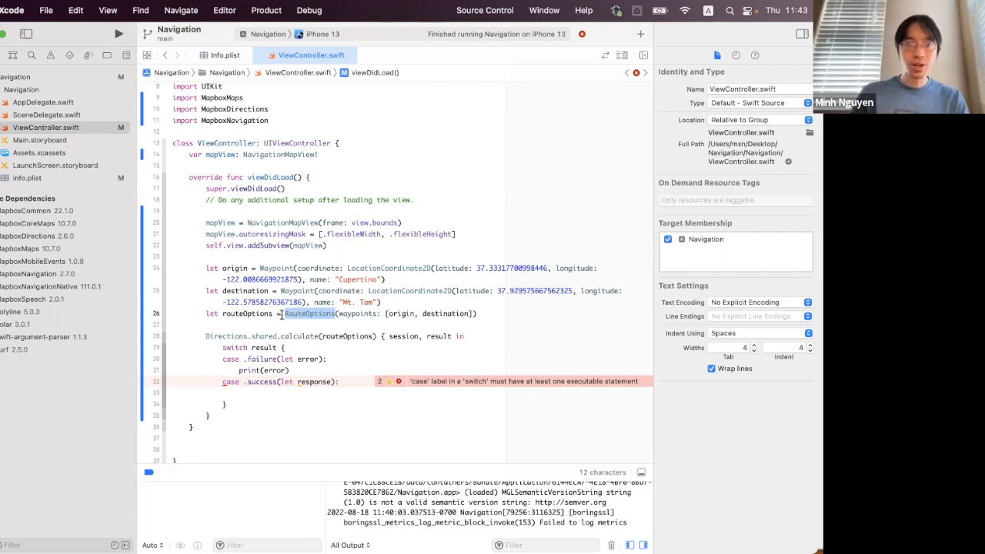
type("NavigationRouteOptions")
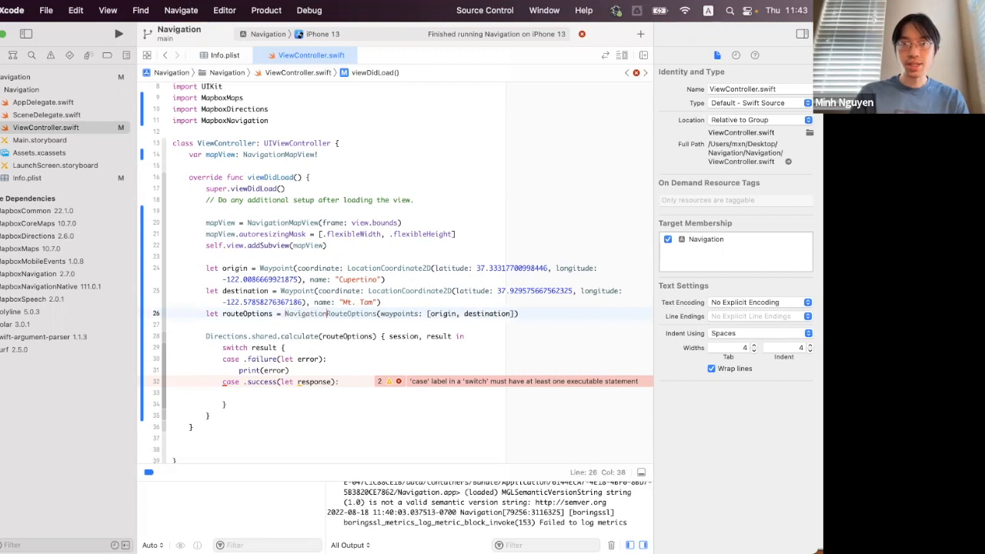
mouse_move(323, 186)
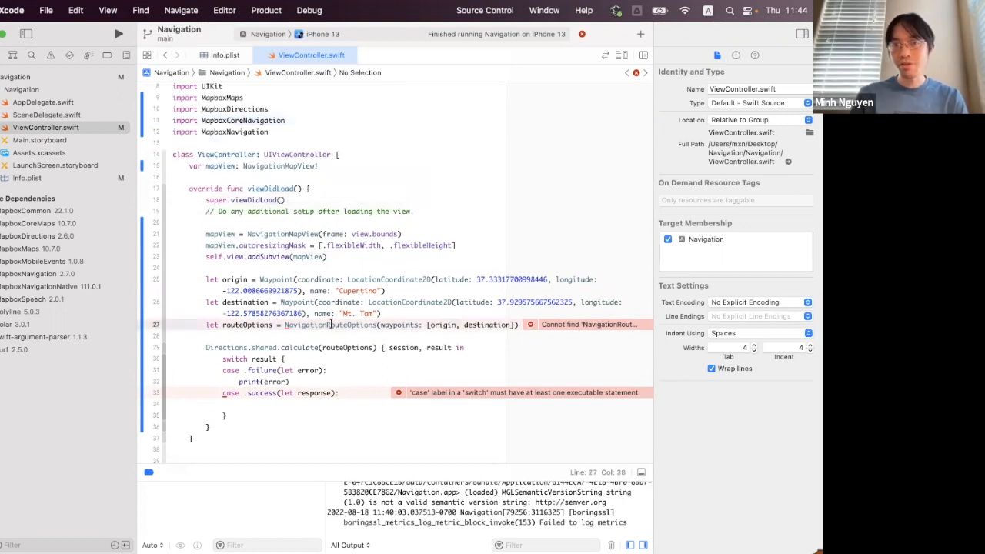
double_click(308, 325)
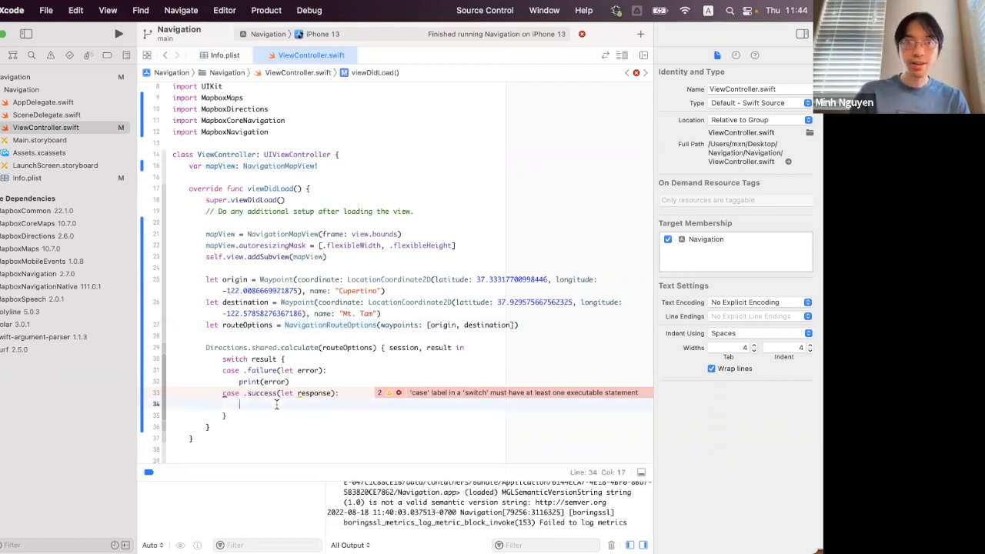
Call self.mapView.showcase(response.routes ?? []) in the success case.
type("self.")
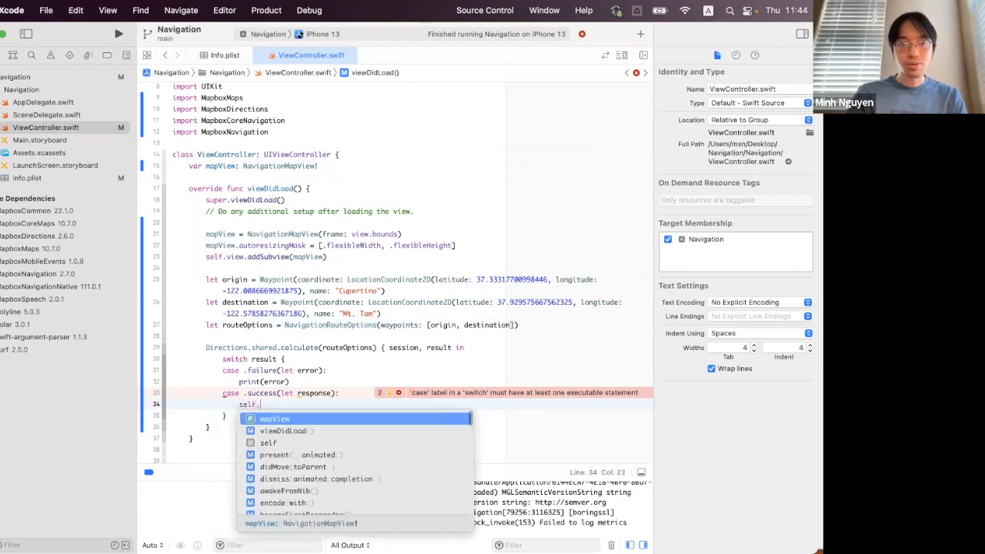
type("mapView.show")
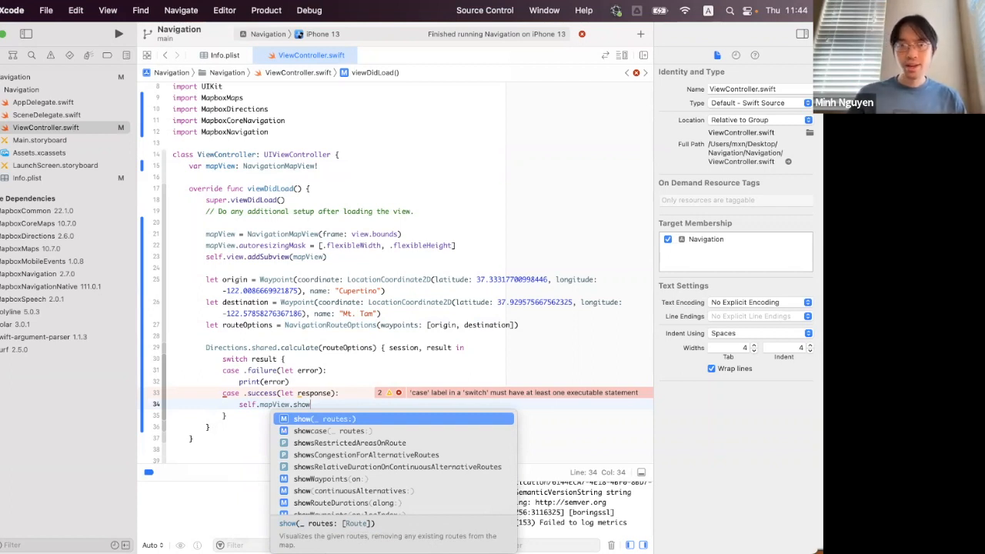
left_click(309, 430)
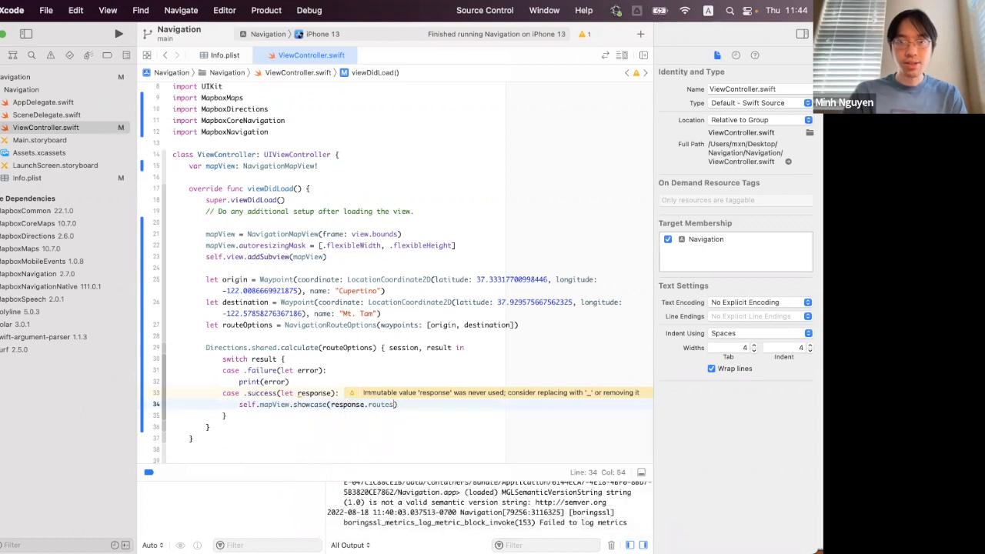
type("??")
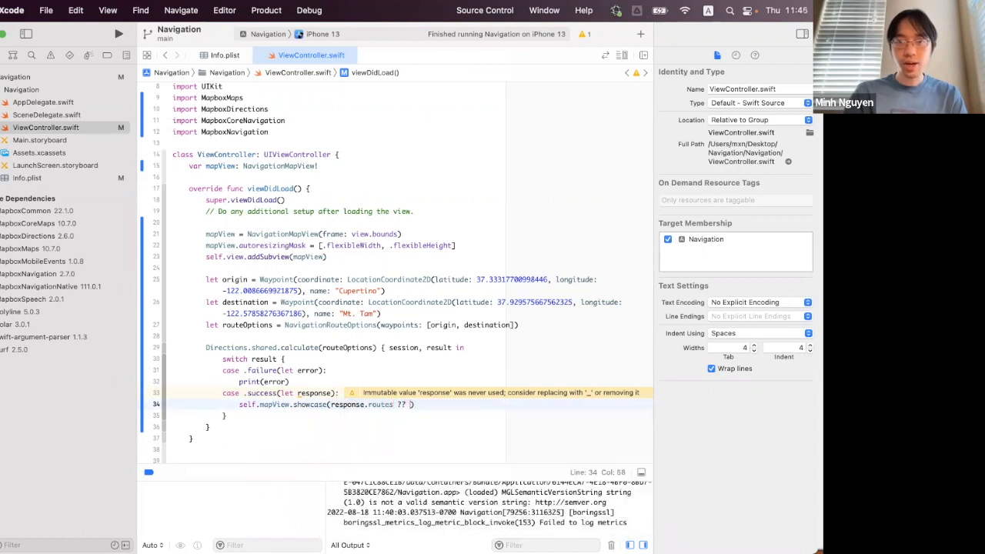
type("[]")
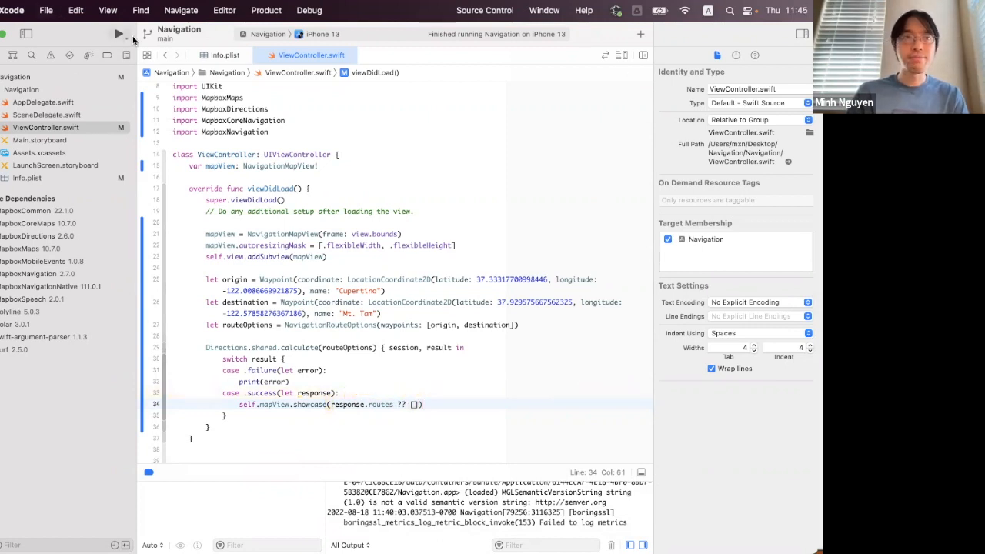
Run the app to draw the Cupertino to Mt. Tam route on iPhone 13.
left_click(117, 34)
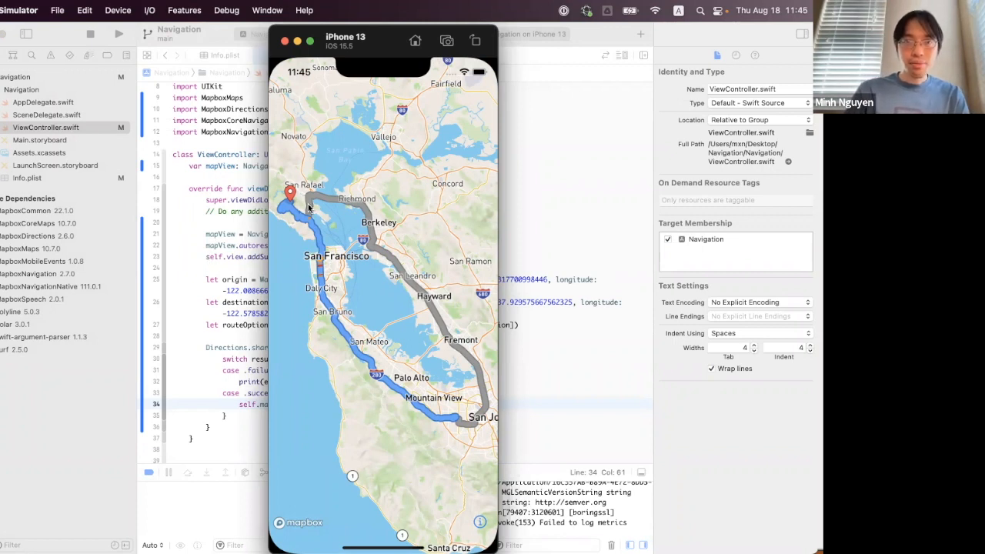
mouse_move(310, 228)
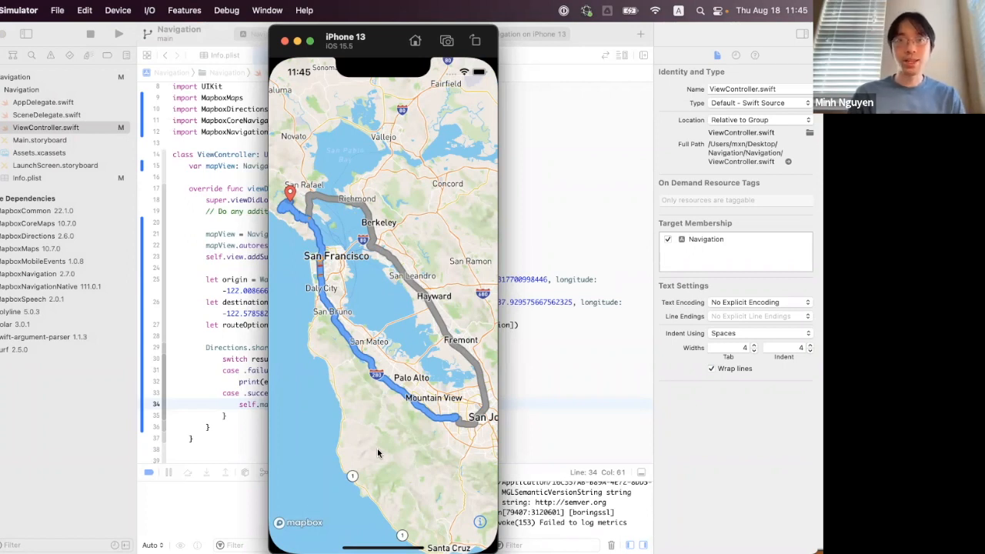
mouse_move(427, 301)
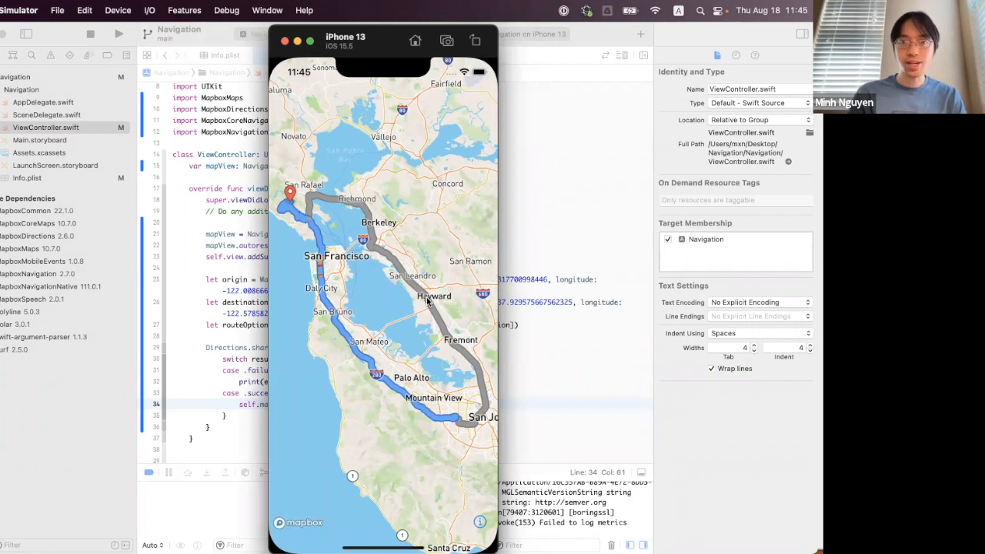
mouse_move(321, 331)
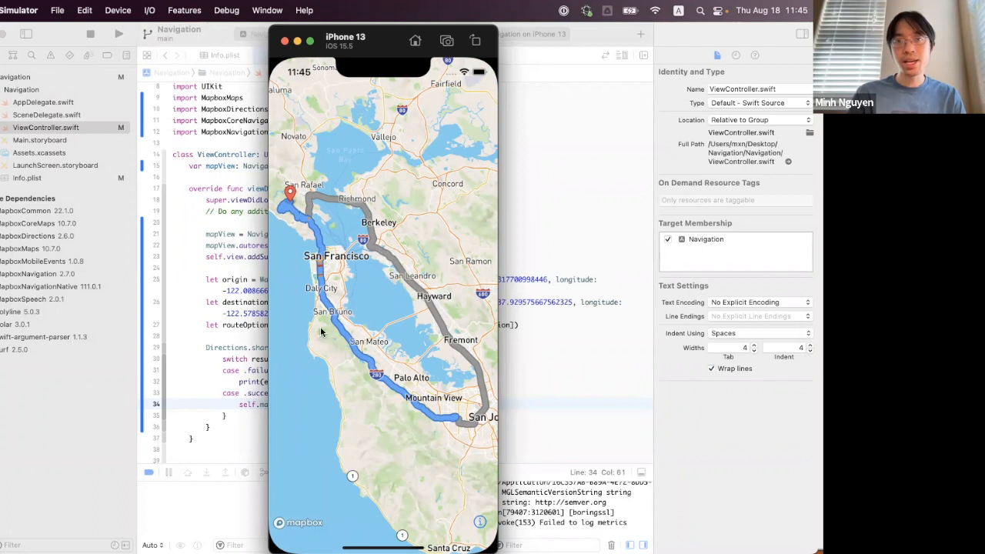
mouse_move(373, 243)
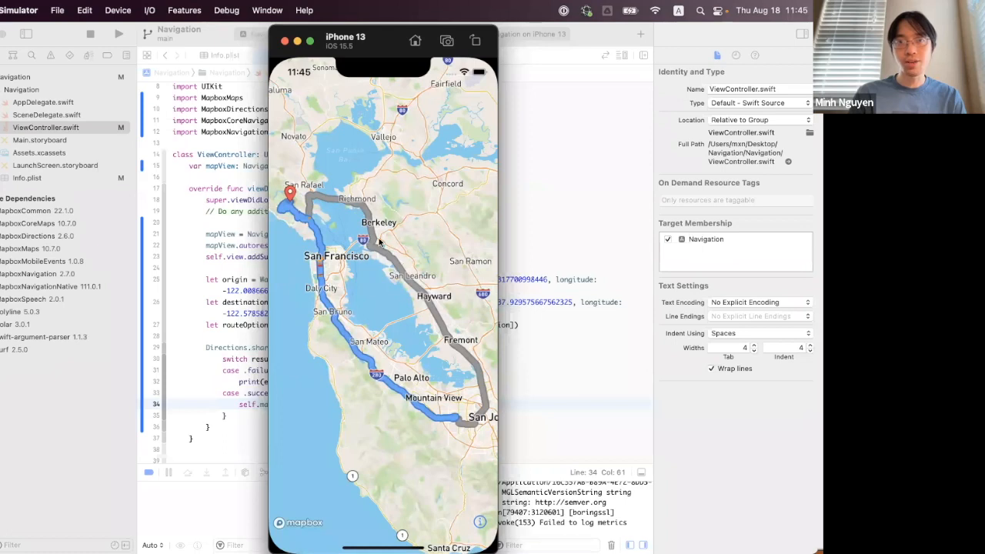
mouse_move(355, 263)
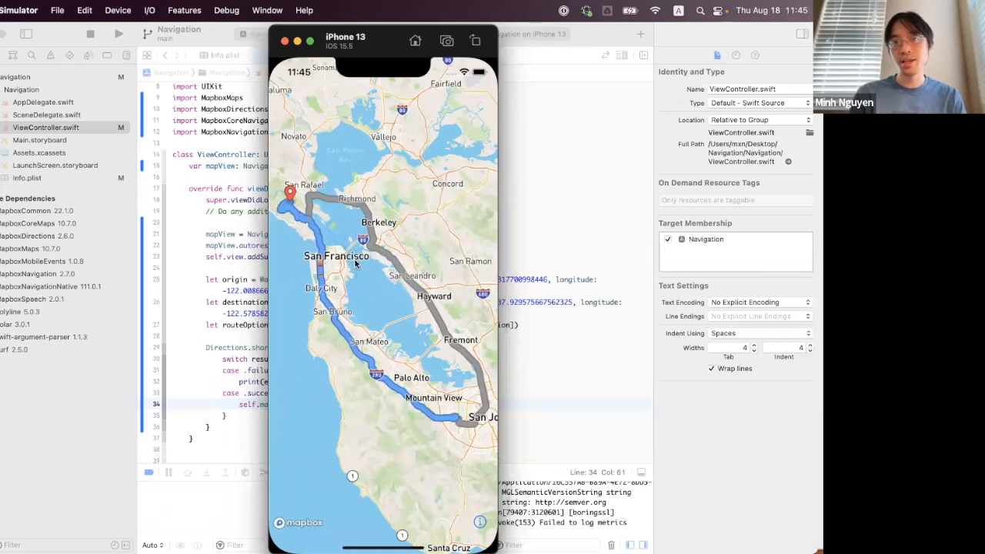
mouse_move(267, 324)
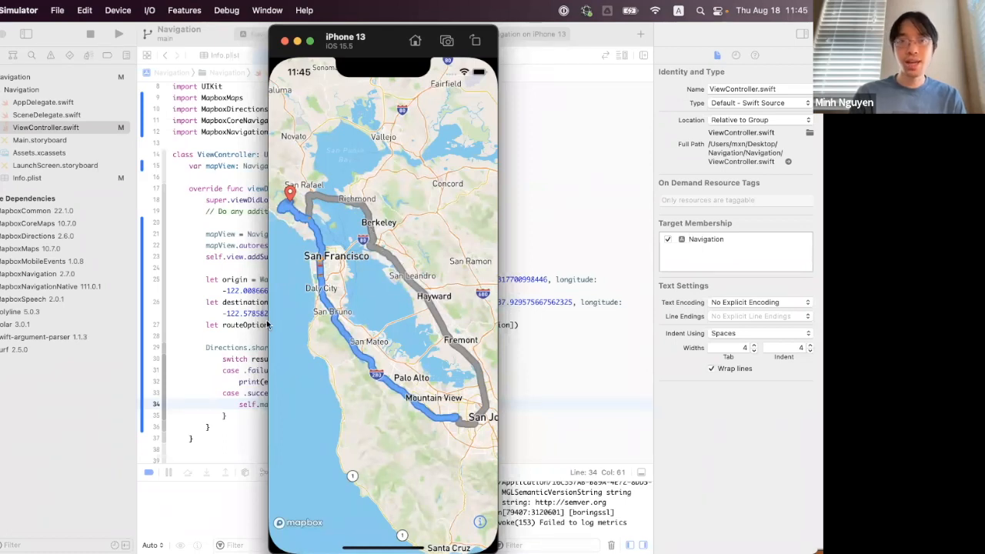
mouse_move(538, 369)
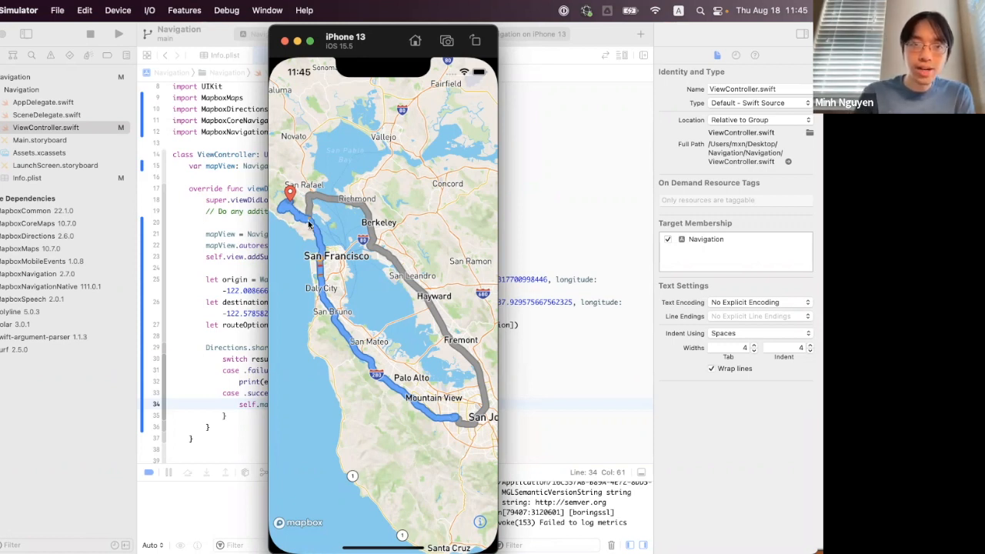
mouse_move(321, 275)
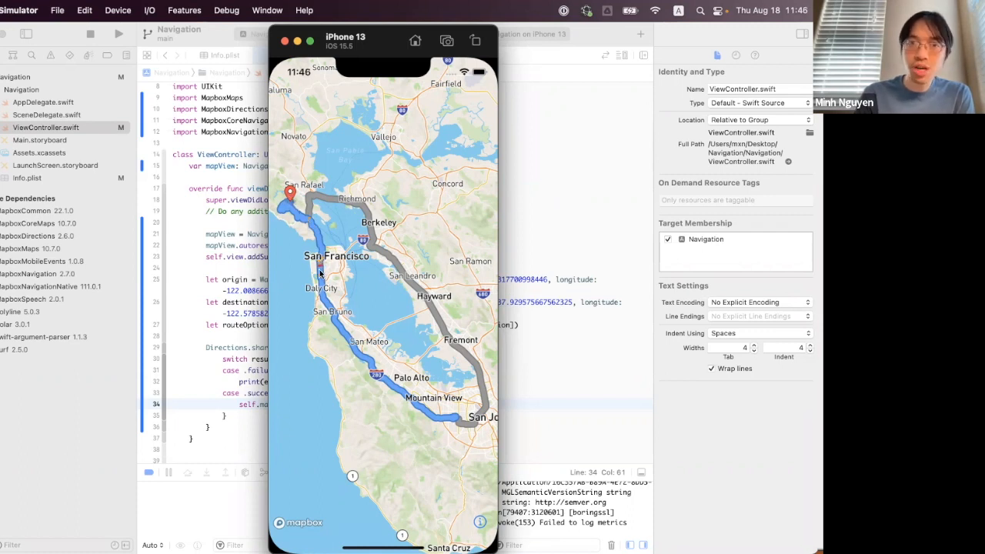
mouse_move(523, 299)
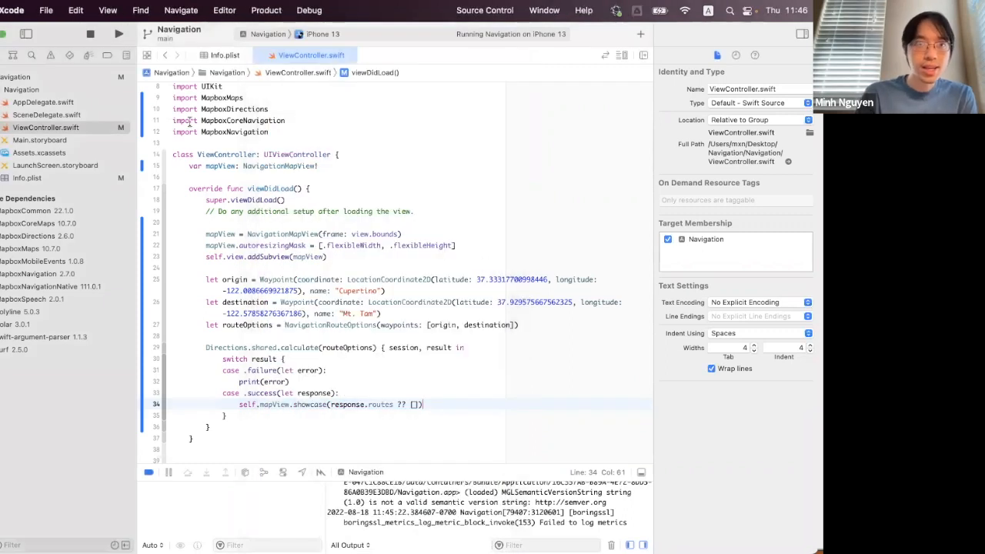
Start a navigationViewController declaration using NavigationViewController(for:routeIndex:routeOptions:) in the success case.
scroll("down", 3)
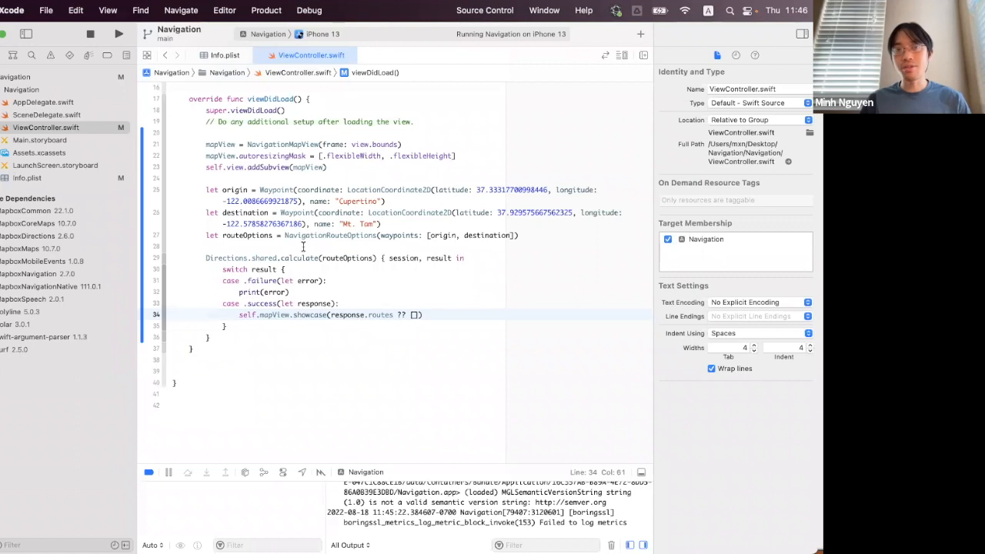
mouse_move(601, 299)
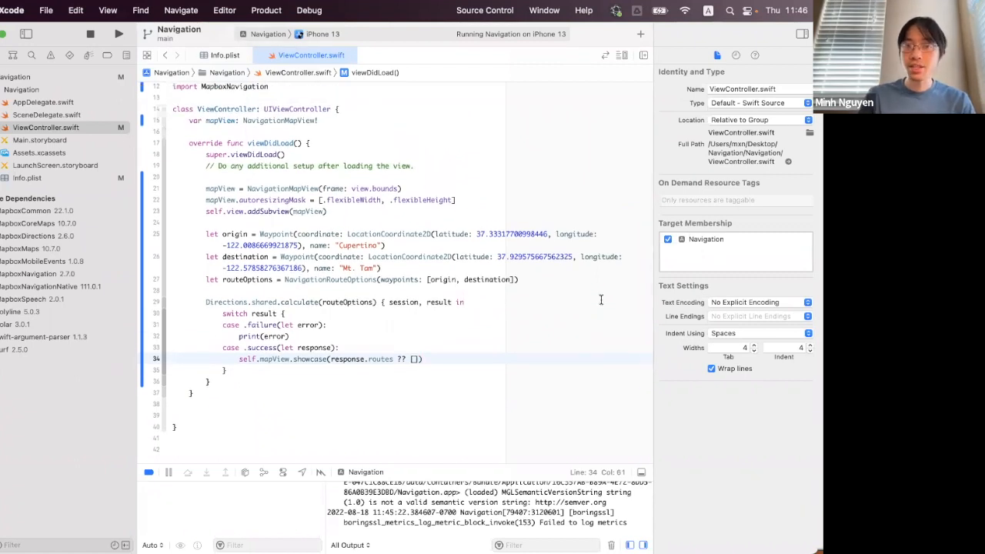
key("Return")
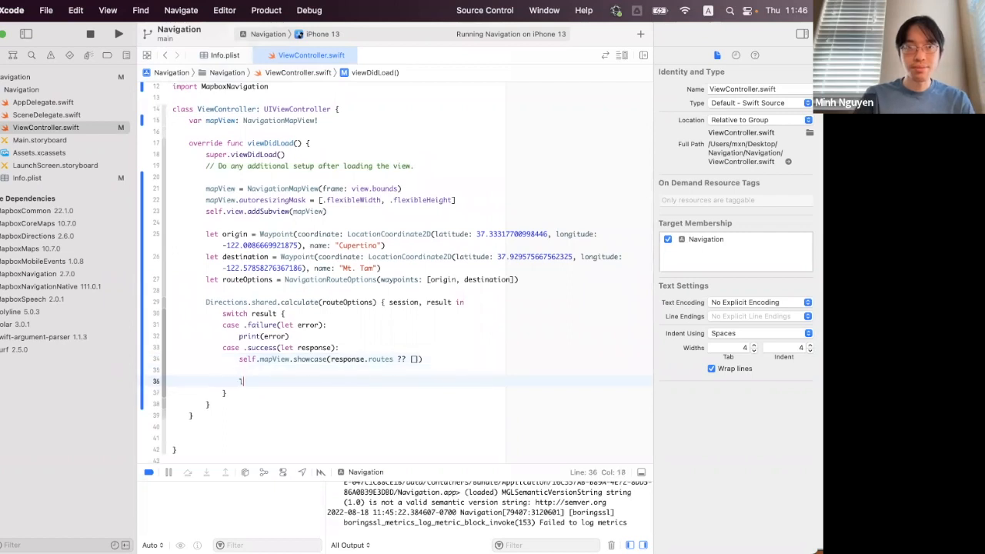
type("let navigationViewContro")
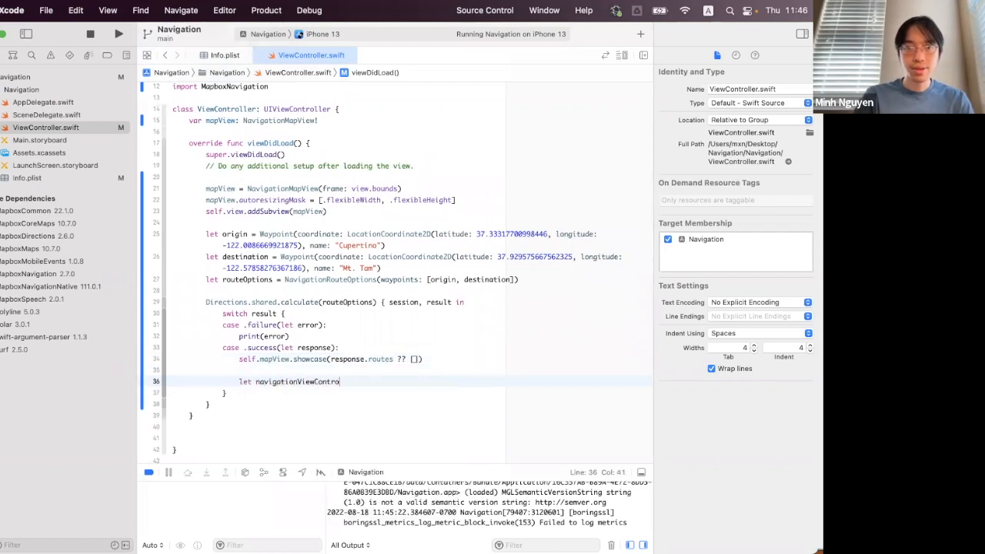
type("= NavigationViewController")
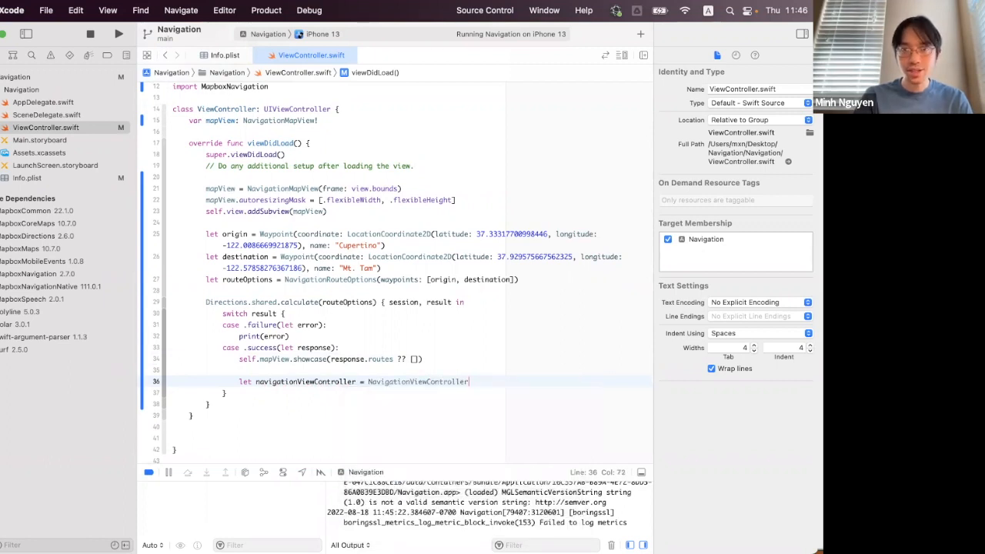
type("(")
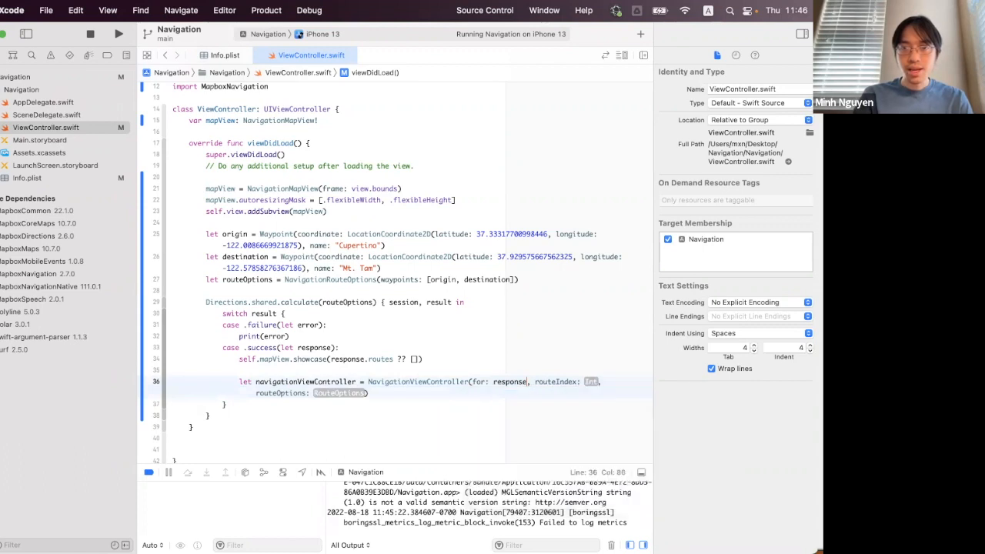
double_click(591, 381)
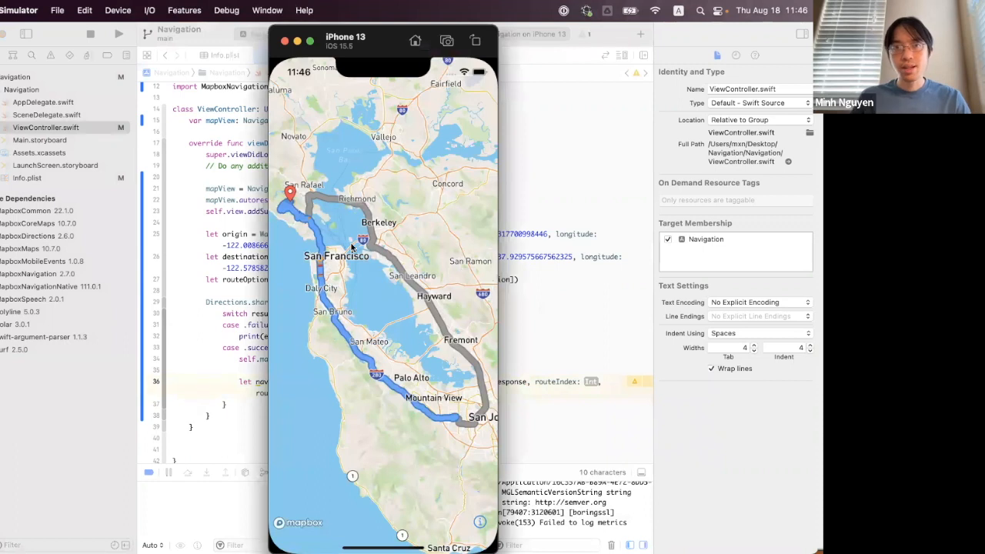
mouse_move(495, 483)
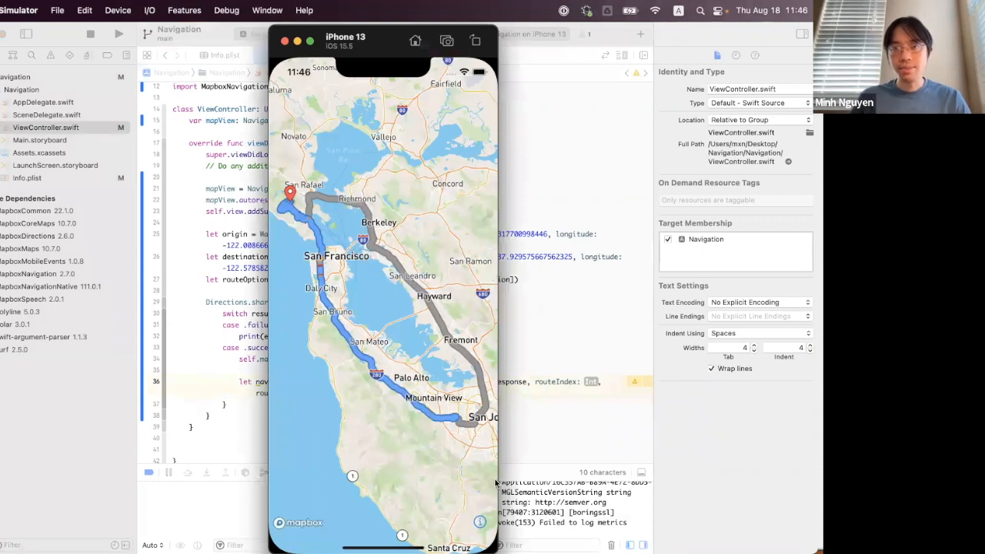
mouse_move(306, 225)
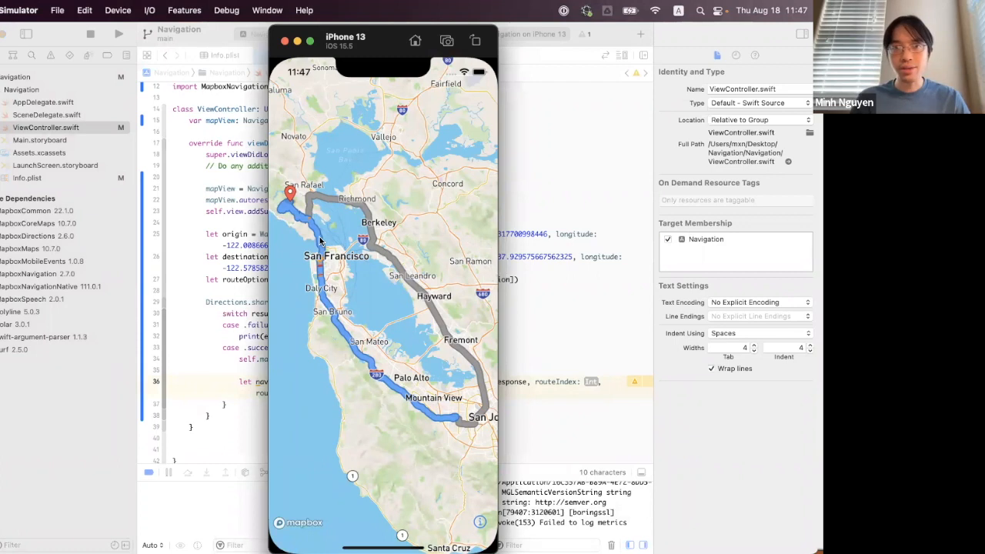
mouse_move(368, 211)
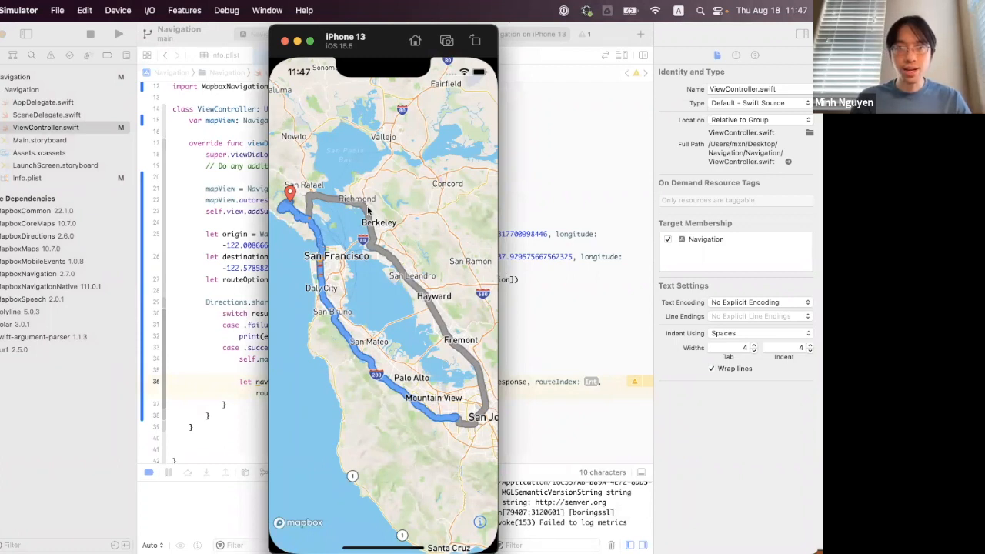
mouse_move(546, 283)
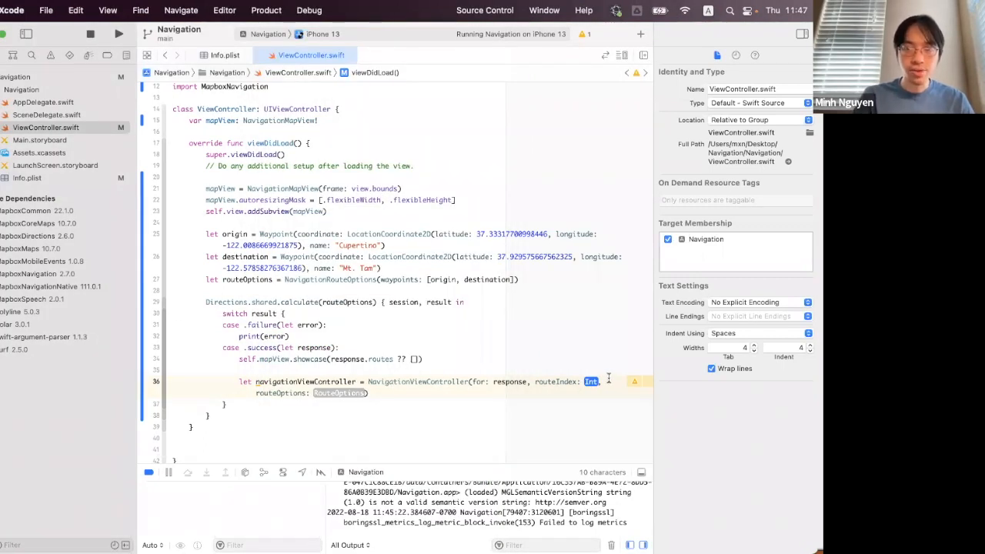
Pass routeIndex 0 and routeOptions, then add self.present(navigationViewController, animated: true).
type("0,")
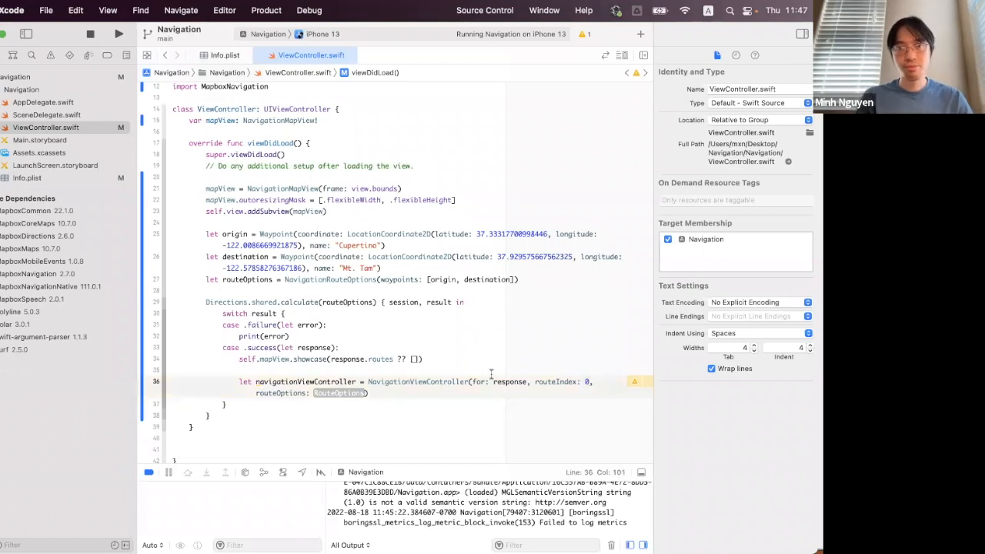
double_click(338, 393)
type("routeOption")
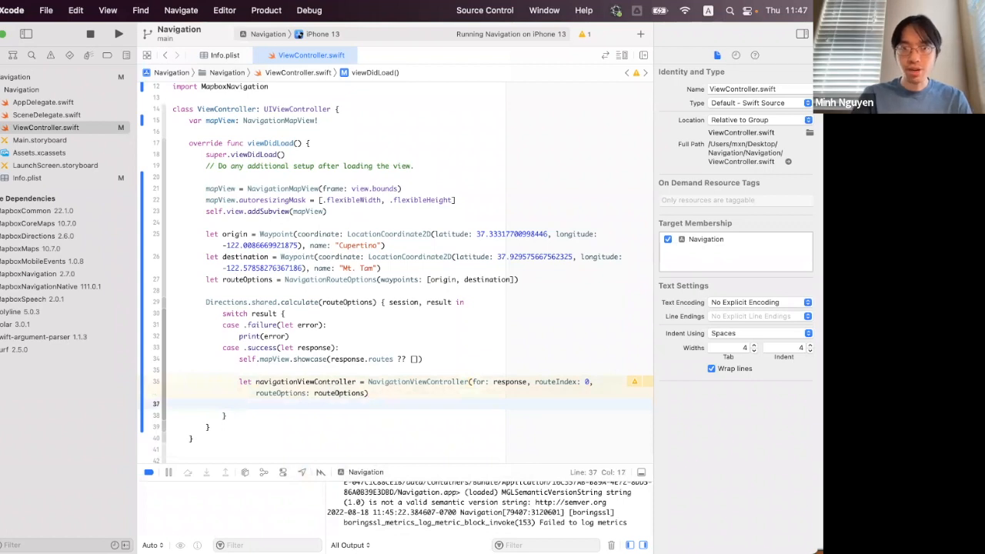
type("self.present(navigationViewController, animated: true")
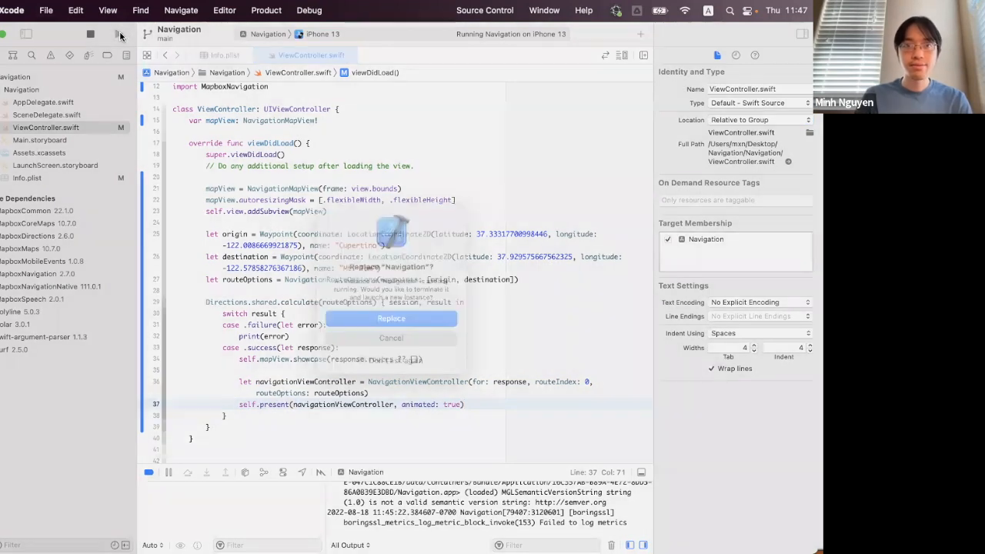
Relaunch the app with the new presentation code, replacing the running instance.
left_click(391, 318)
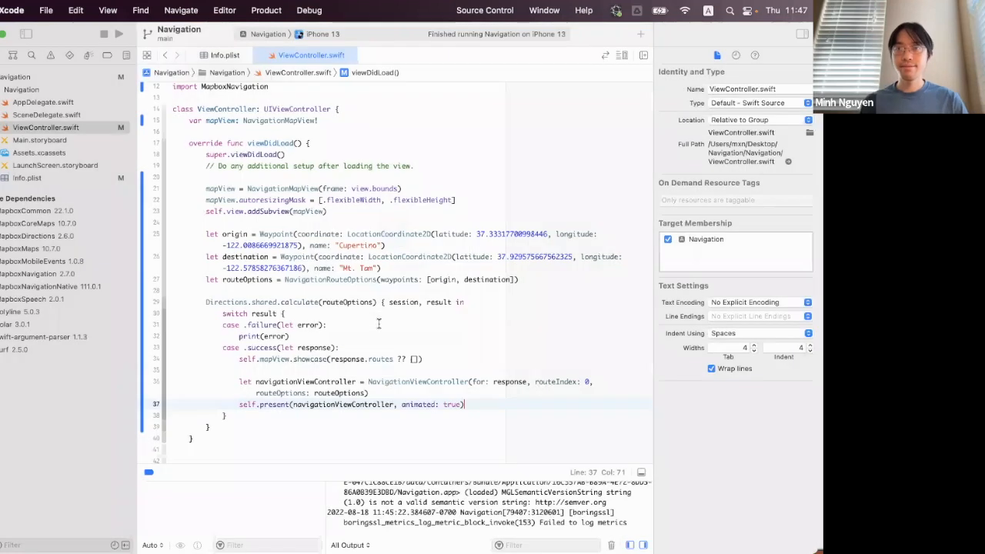
left_click(119, 33)
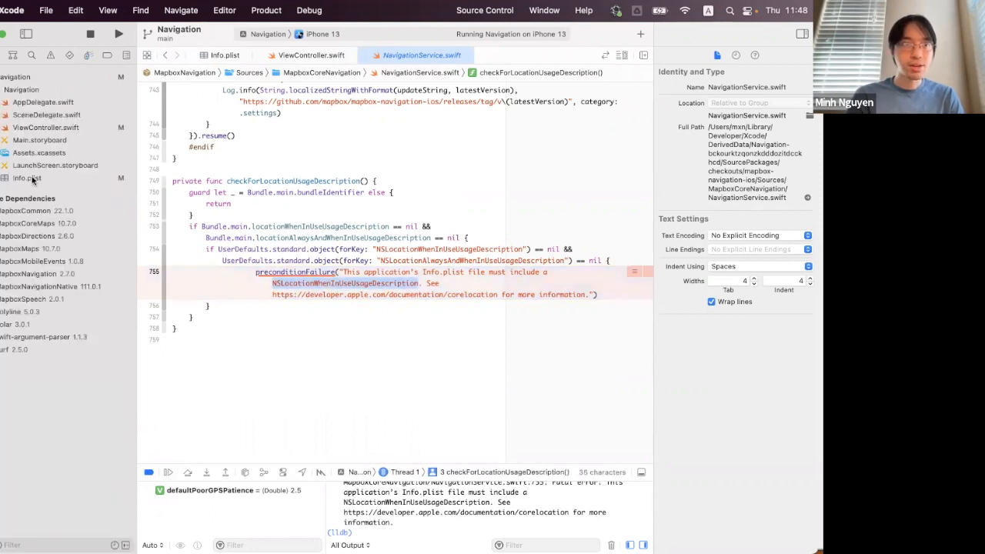
Add an NSLocationWhenInUseUsageDescription key to the app's Info.plist.
left_click(27, 178)
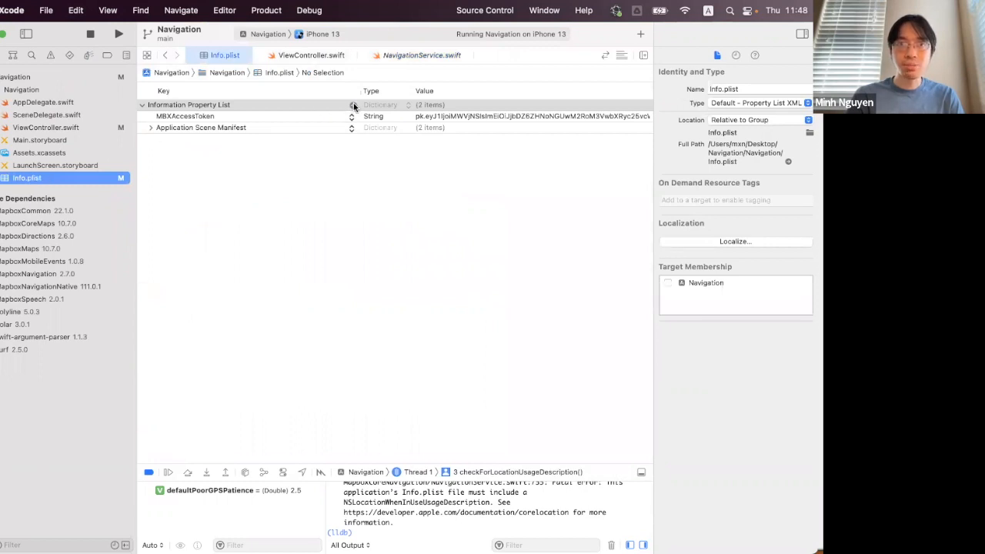
left_click(353, 104)
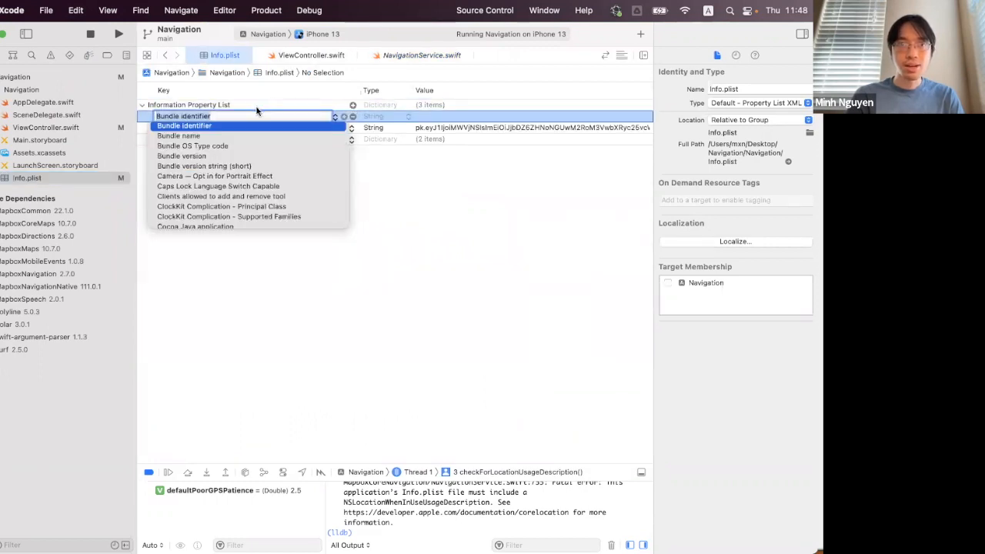
type("NSLocationWhenInUseUsageDescription")
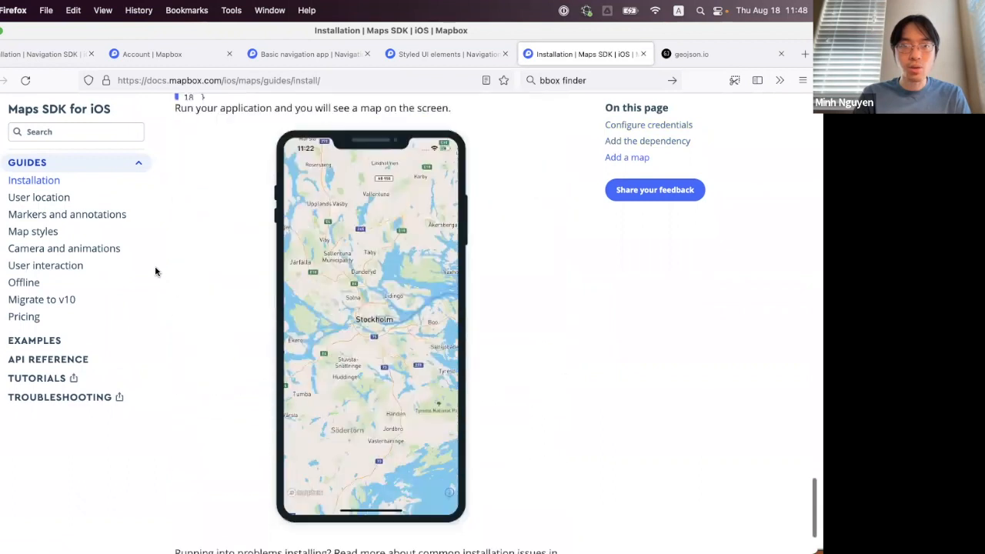
Open the User location guide and select its suggested location explanation sentence.
scroll("down", 3)
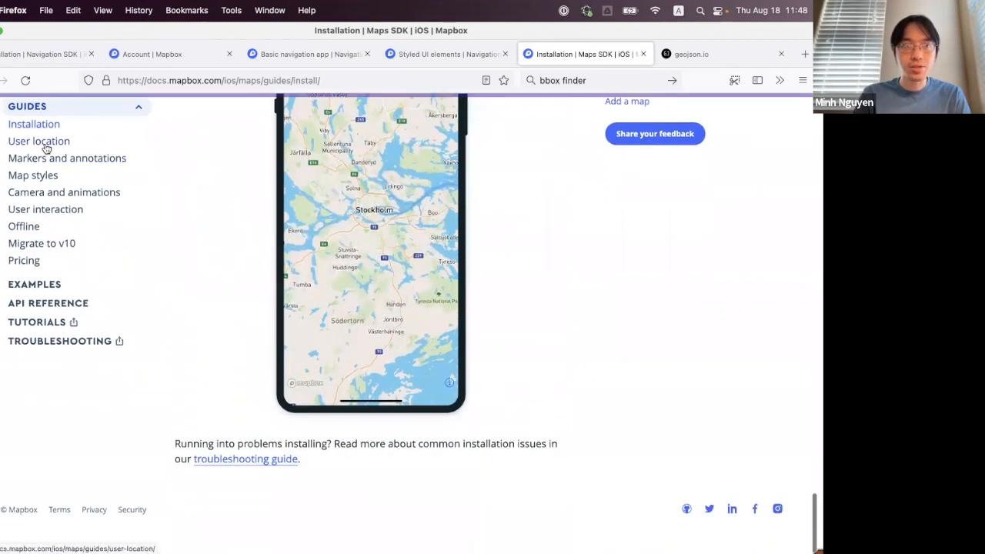
left_click(39, 141)
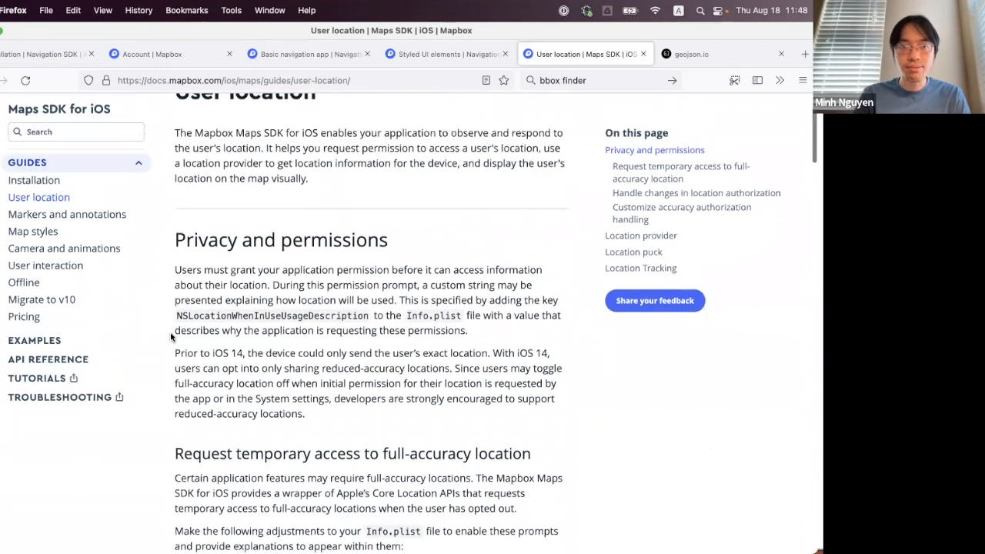
scroll("down", 3)
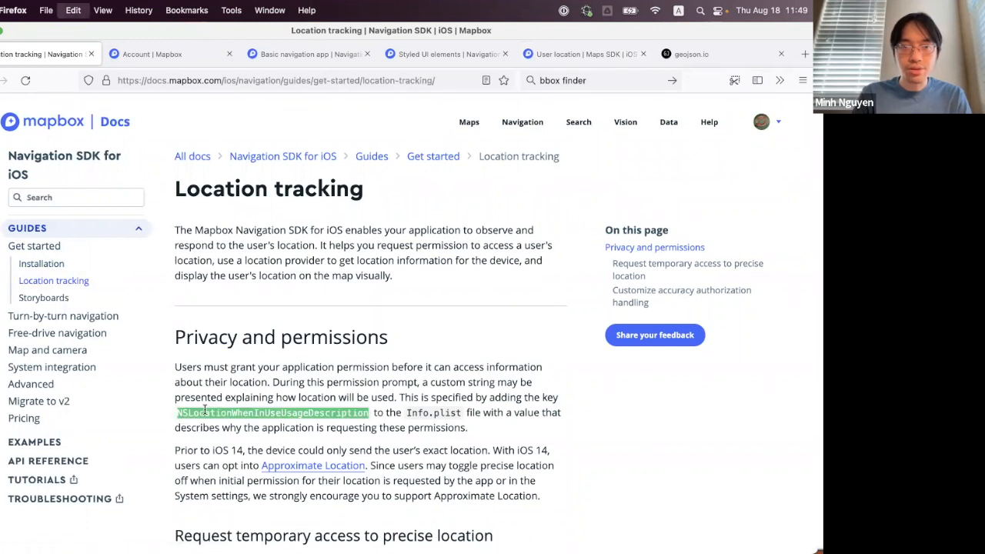
scroll("down", 3)
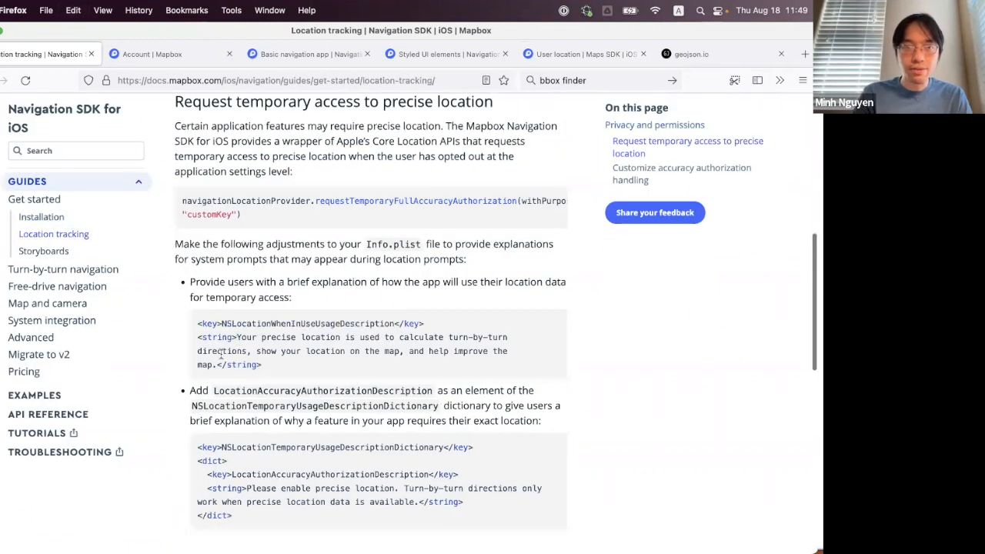
left_click_drag(236, 337, 208, 364)
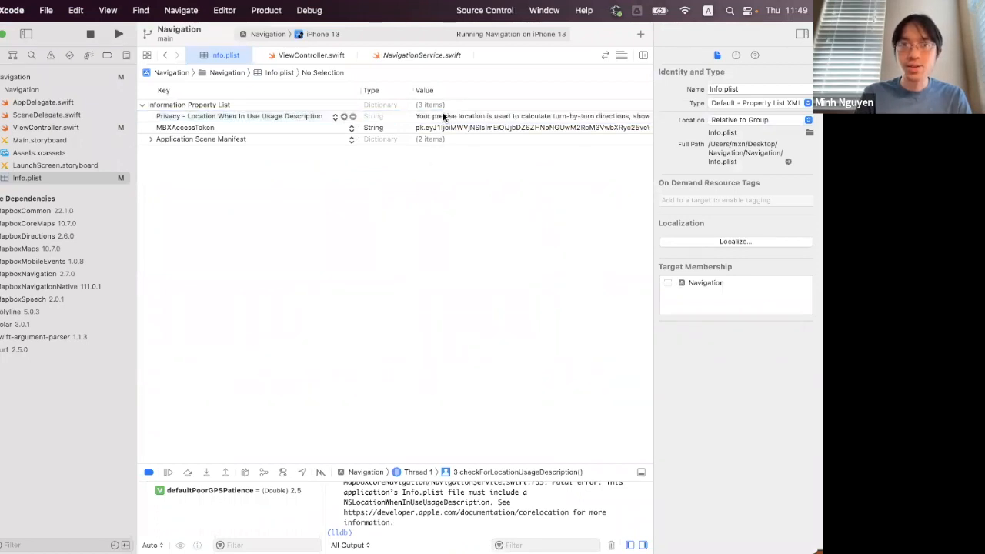
Set the pasted location explanation as the entry's value and relaunch, replacing the running app.
left_click(239, 116)
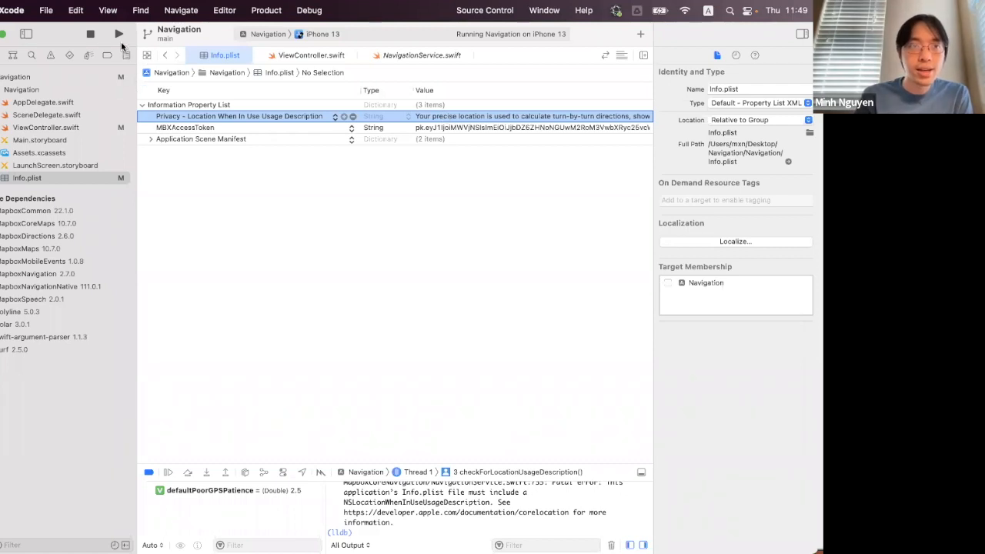
left_click(118, 33)
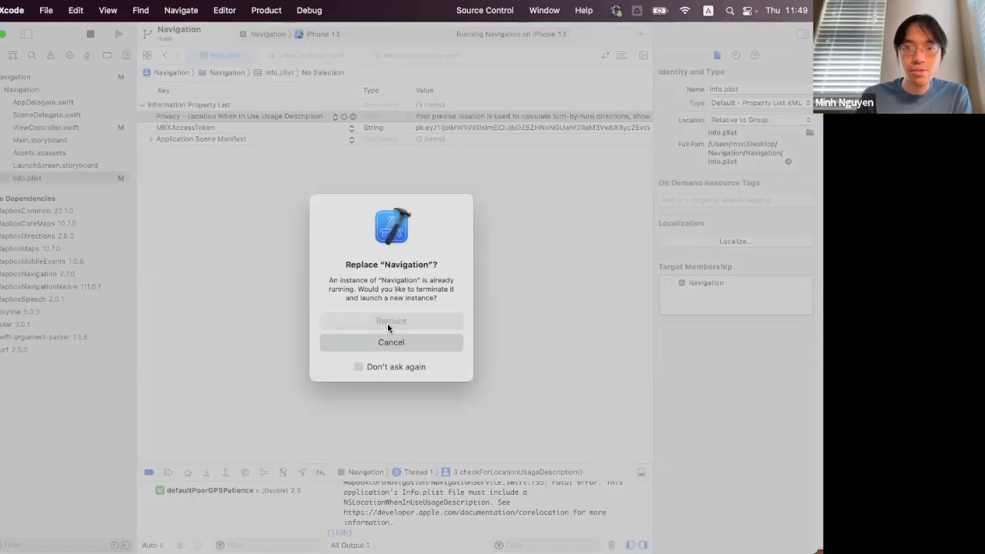
left_click(390, 321)
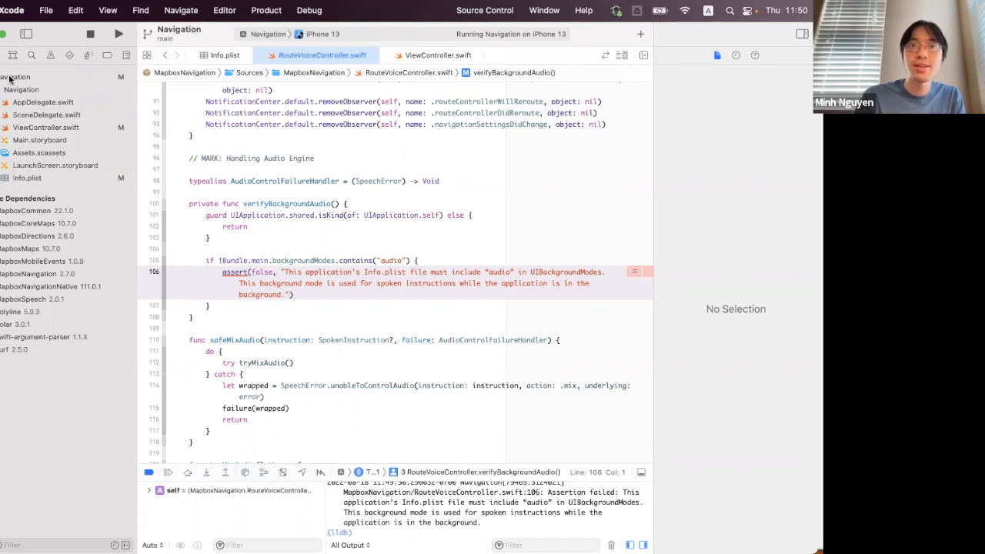
Add Background Modes to the Navigation target in Signing & Capabilities and enable Audio.
left_click(21, 76)
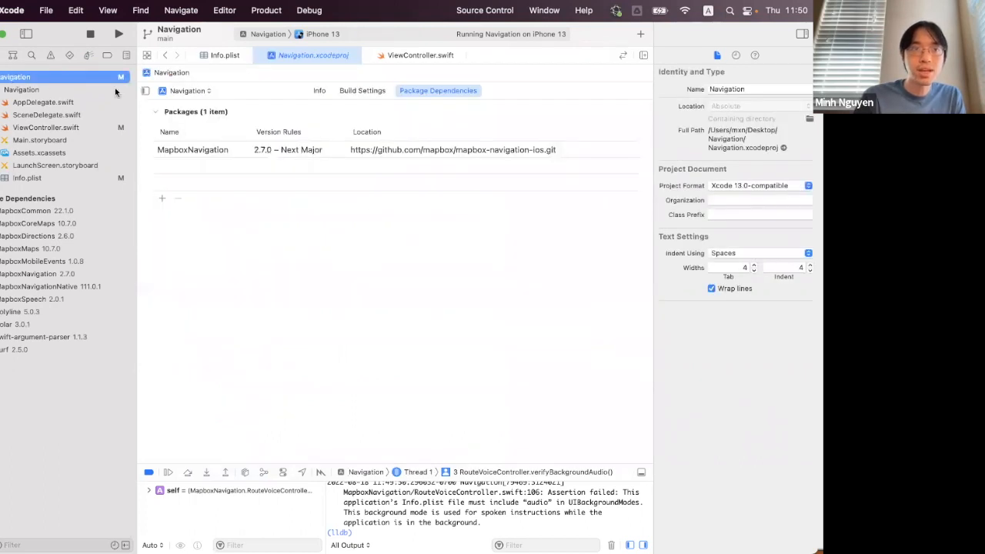
left_click(190, 90)
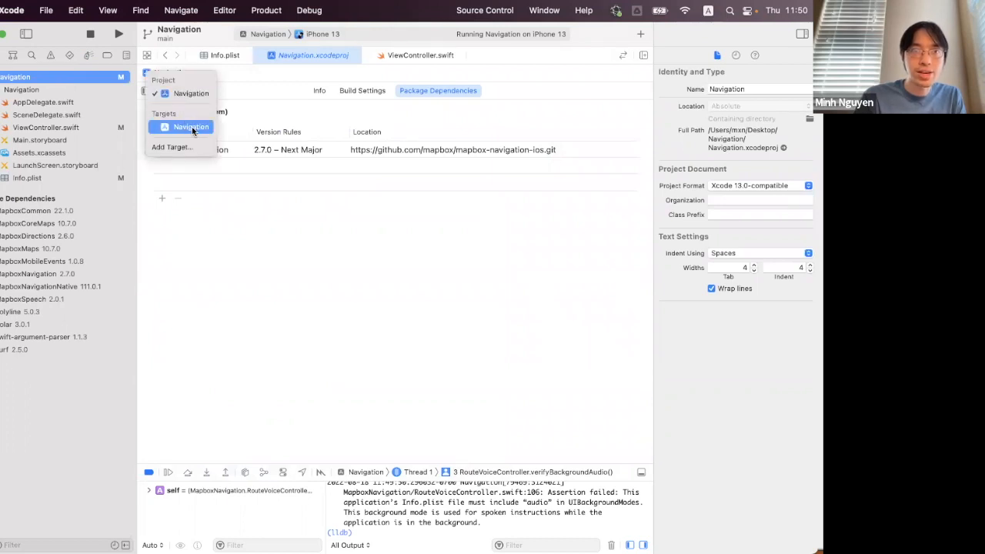
left_click(191, 126)
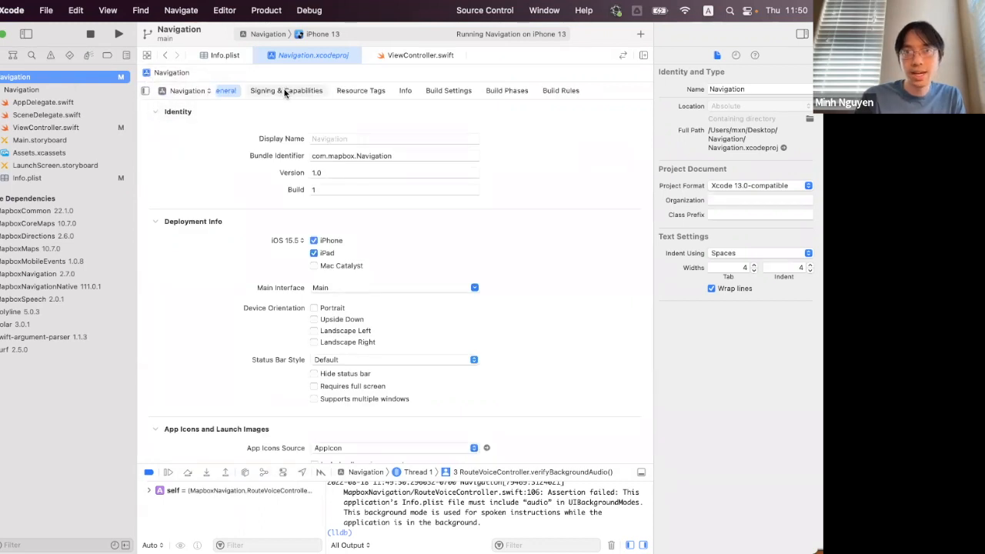
left_click(286, 90)
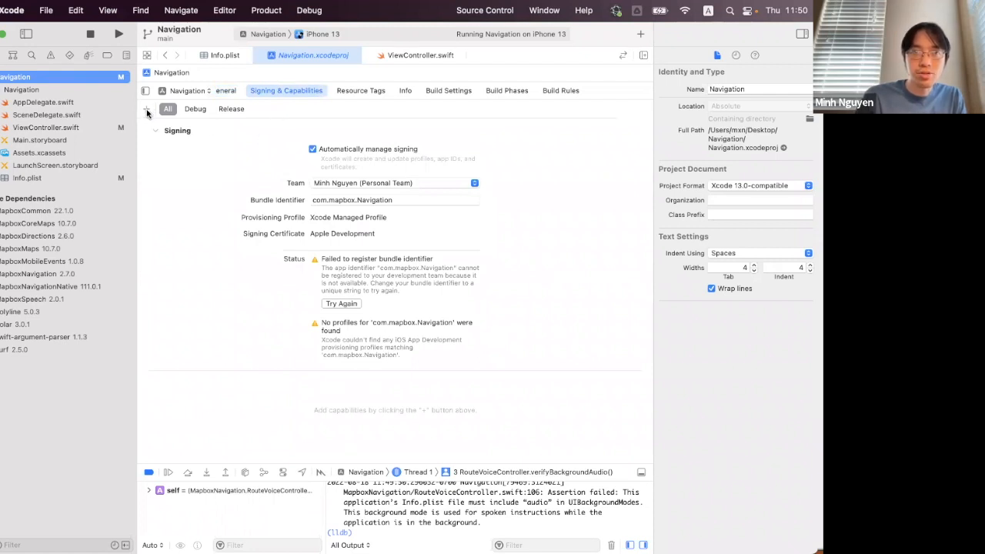
left_click(147, 109)
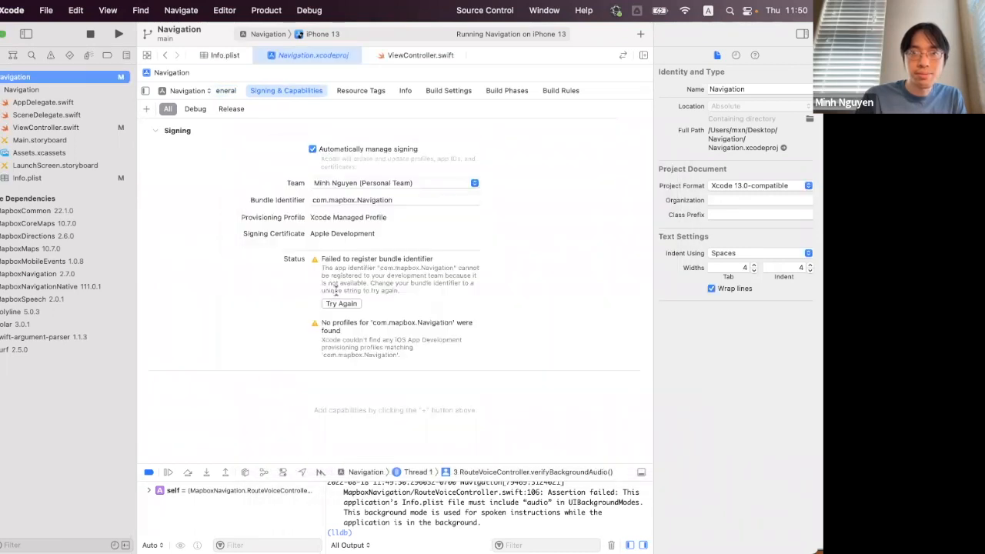
scroll("down", 3)
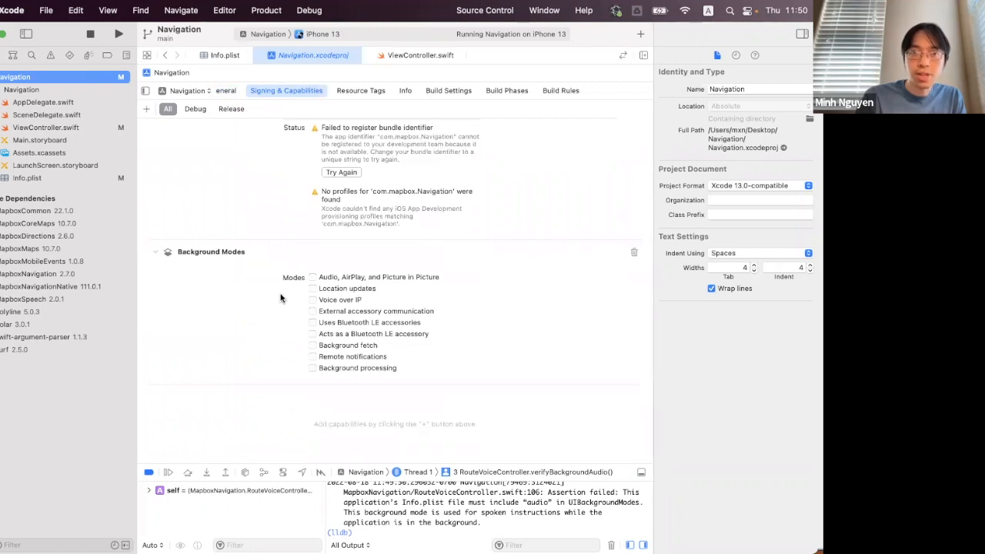
mouse_move(331, 278)
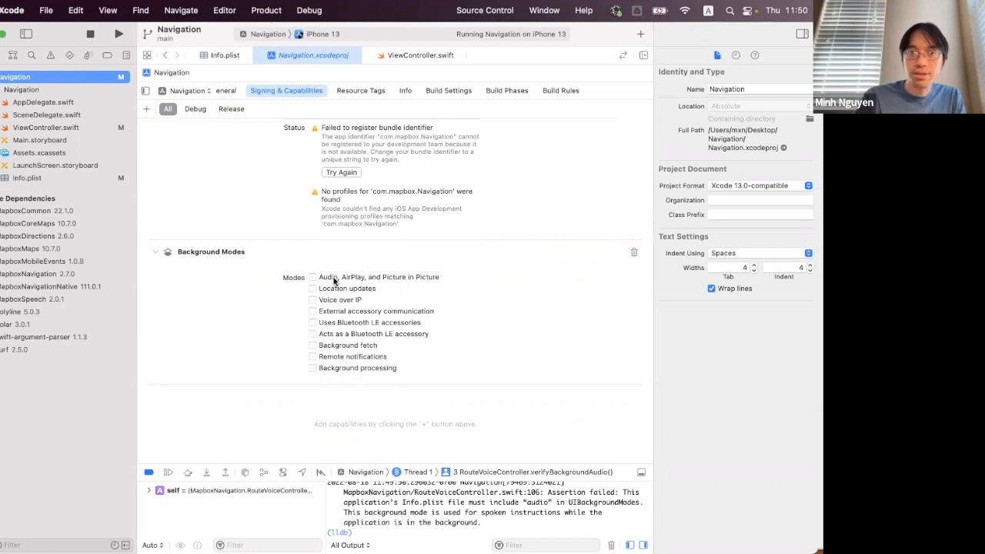
left_click(312, 277)
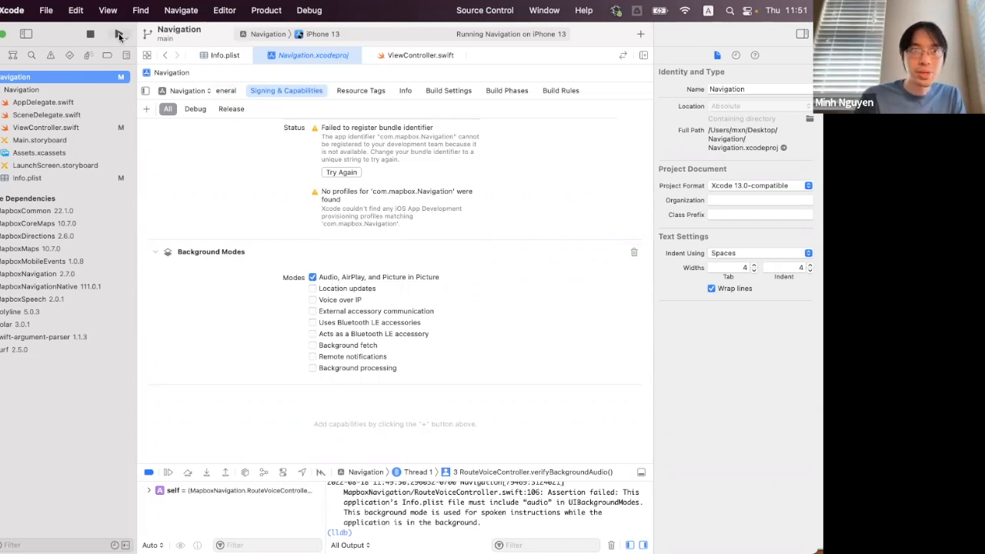
Relaunch the app, allow location While Using App, and simulate the Freeway Drive location.
left_click(118, 34)
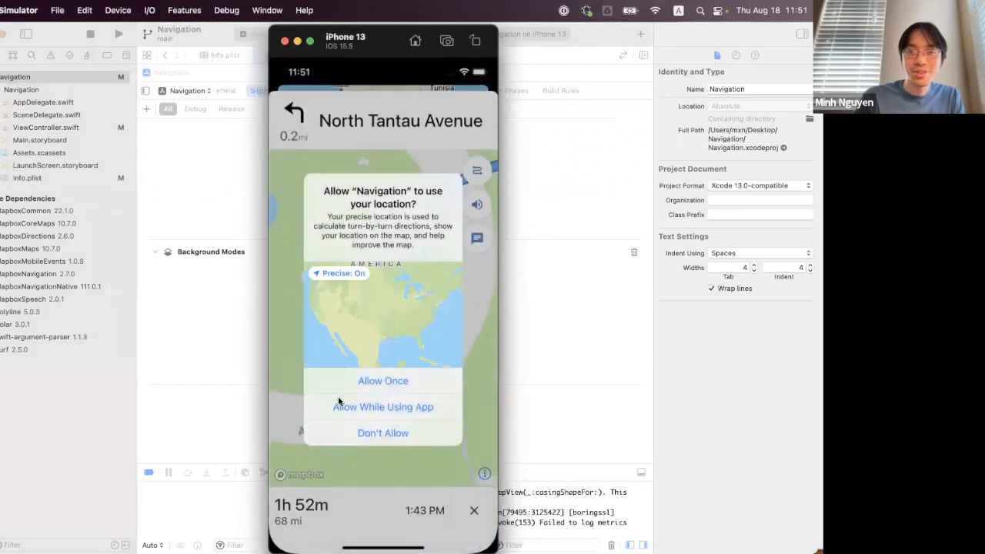
left_click(382, 406)
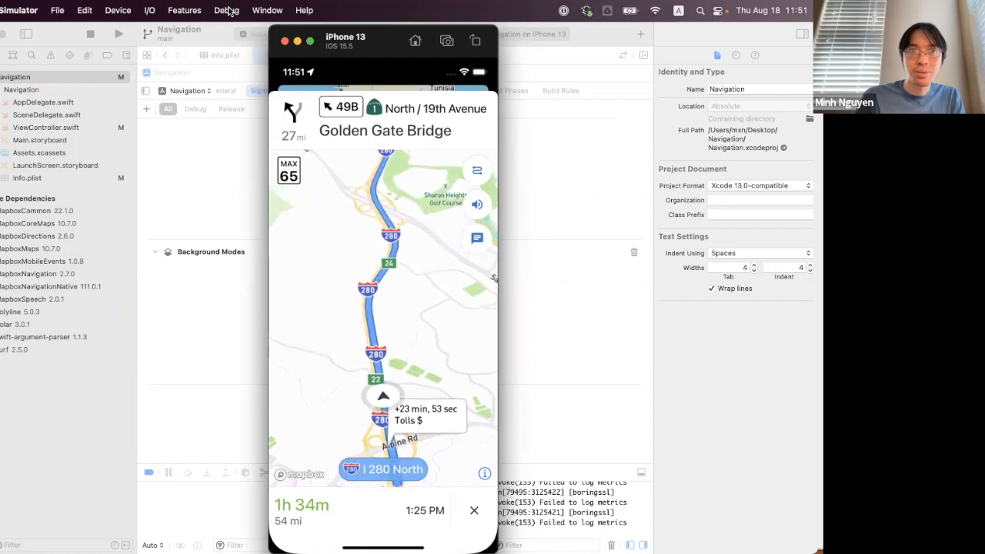
left_click(184, 10)
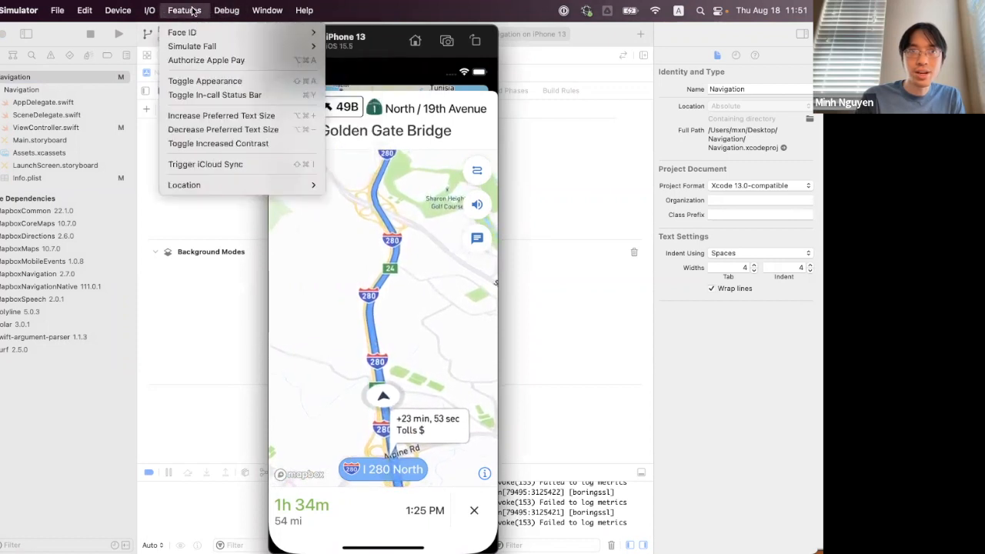
left_click(183, 185)
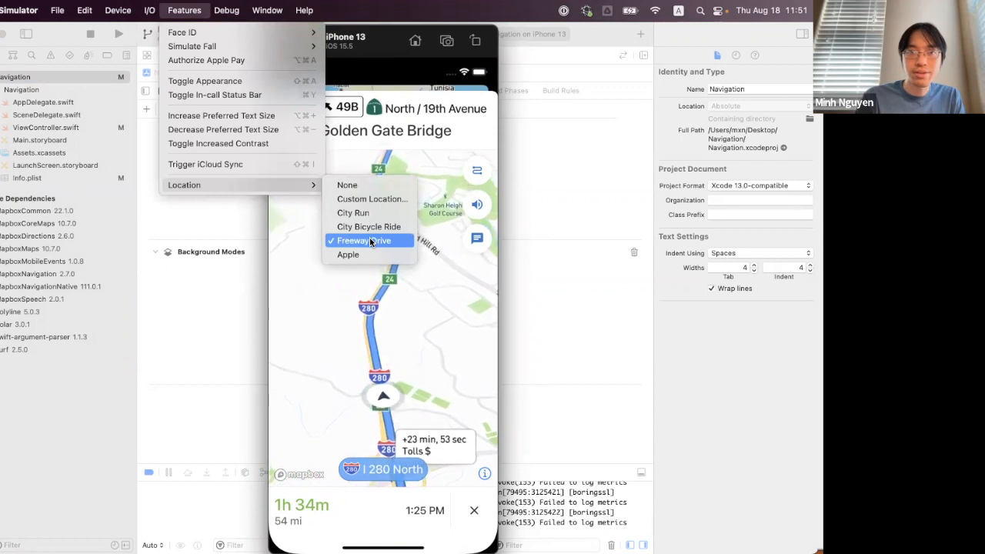
left_click(362, 240)
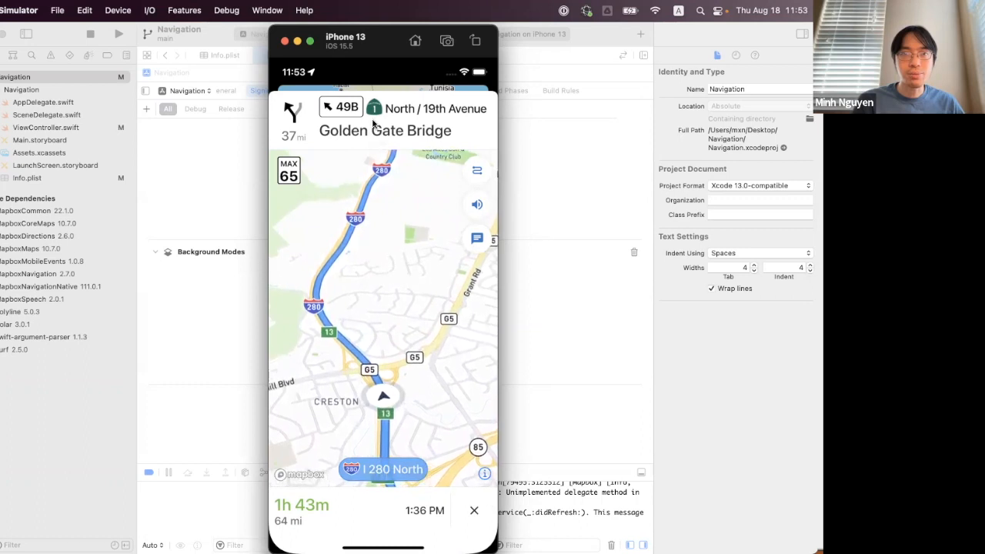
left_click(384, 119)
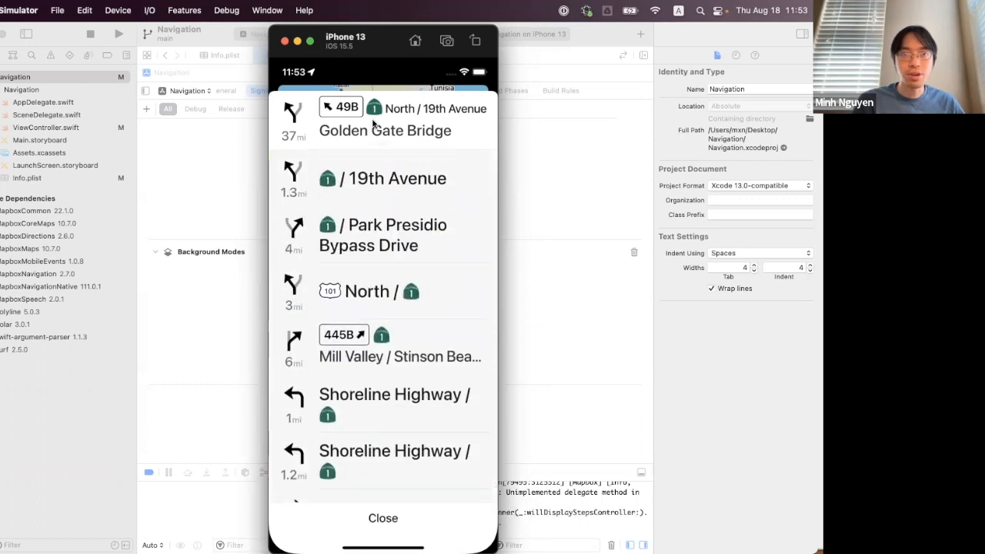
mouse_move(356, 443)
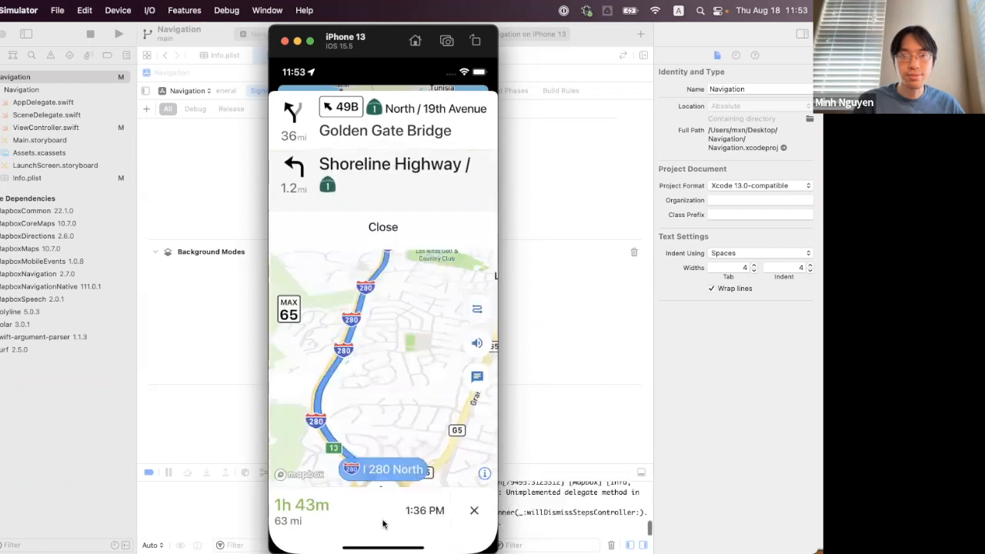
left_click(383, 226)
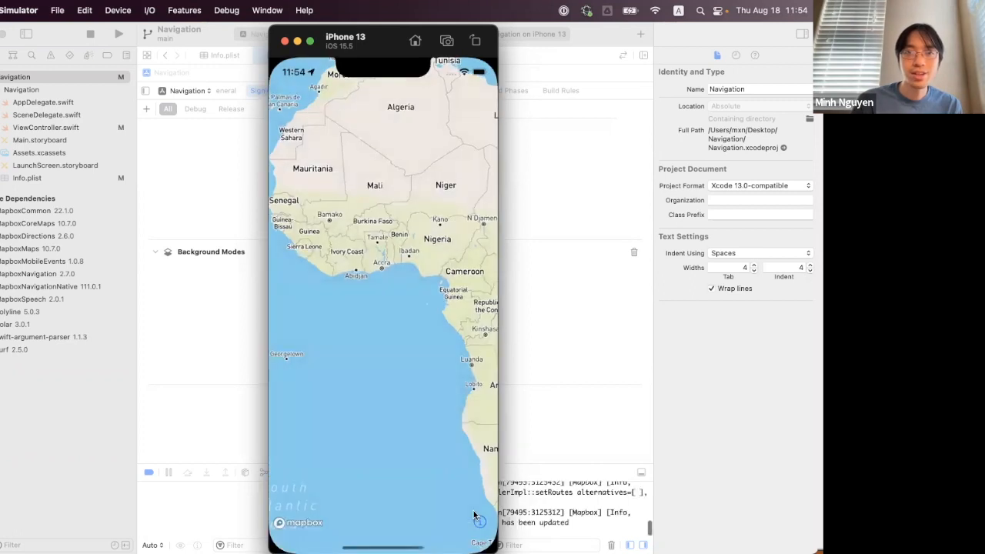
mouse_move(556, 246)
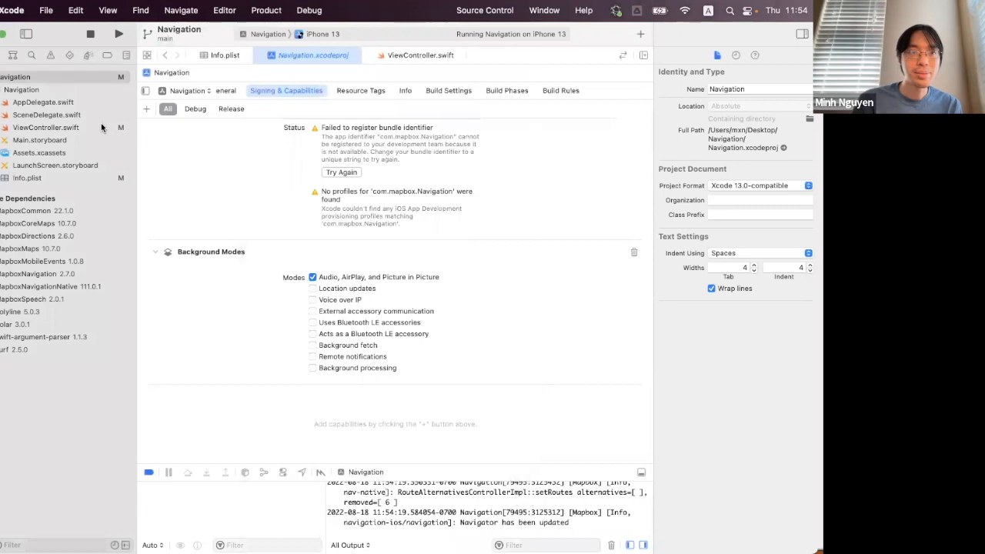
Open ViewController.swift from the Project navigator.
left_click(420, 54)
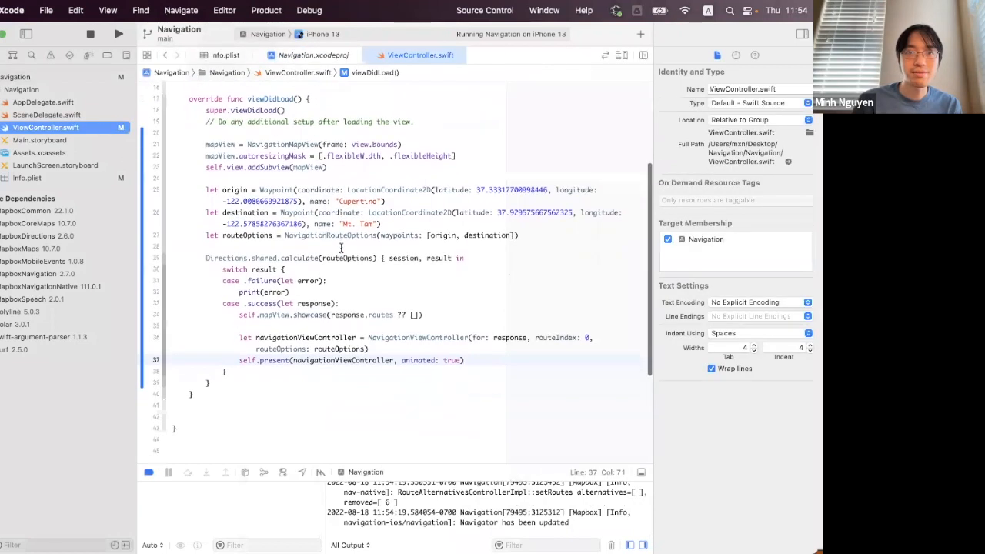